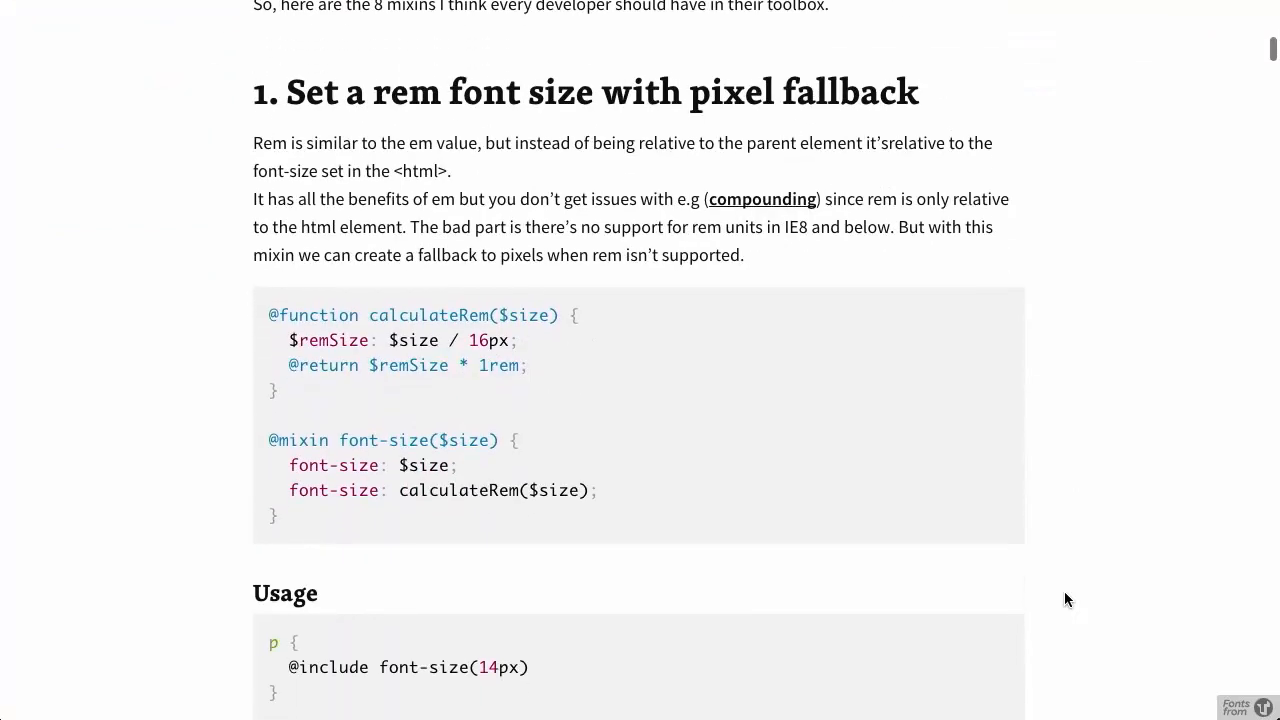
Read through the rem font-size mixin, highlighting the rem return line and pixel fallback, reaching Breakpoints
{"action": "scroll", "scroll_direction": "down", "scroll_amount": 3}
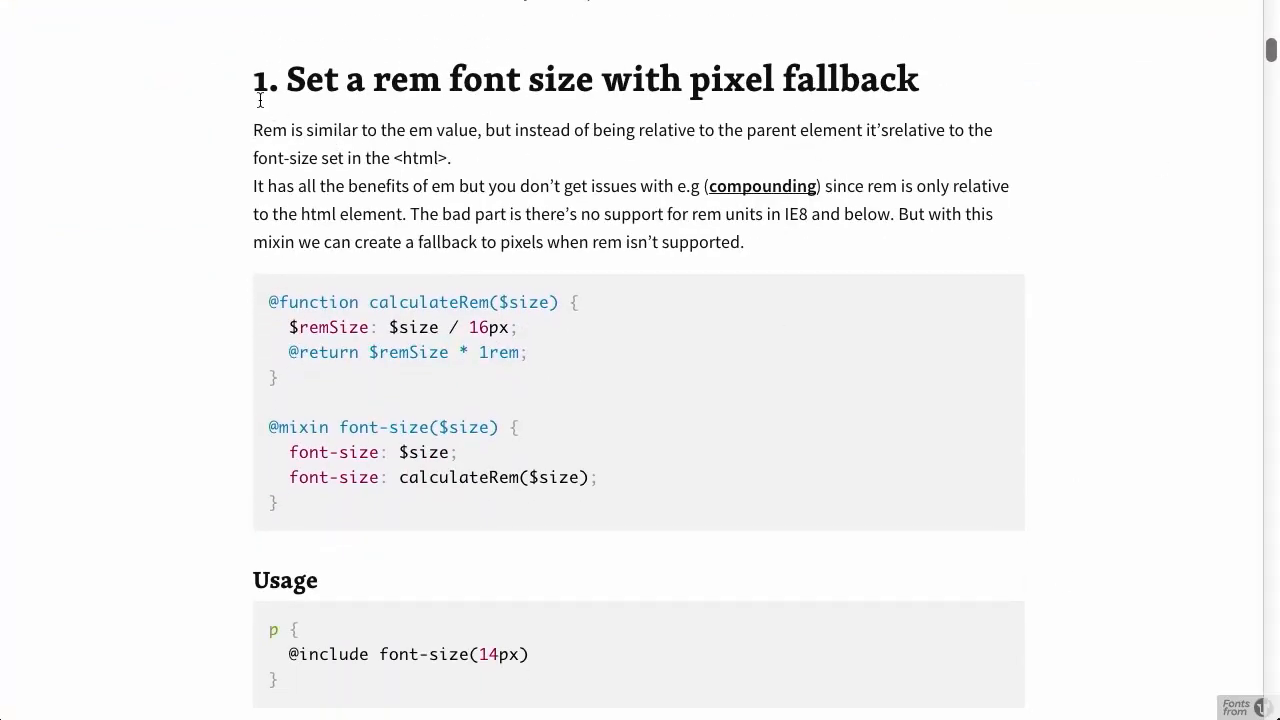
{"action": "mouse_move", "coordinate": [184, 390]}
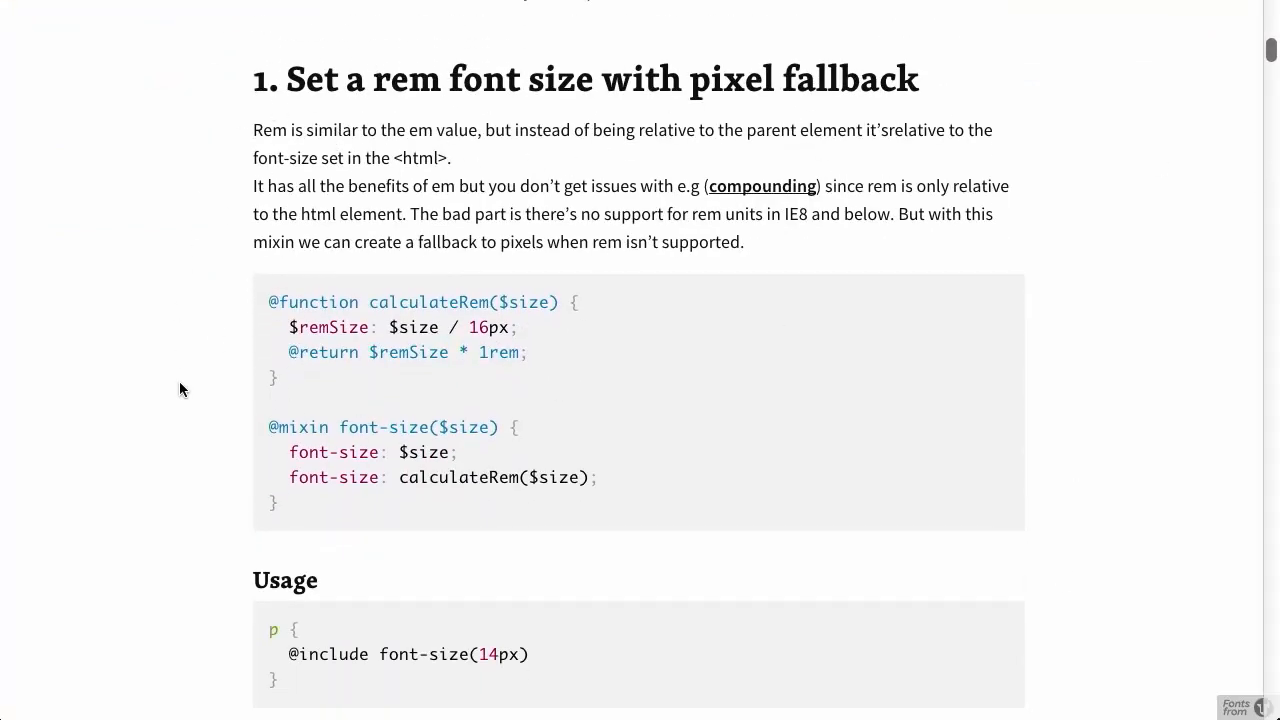
{"action": "scroll", "scroll_direction": "down", "scroll_amount": 3}
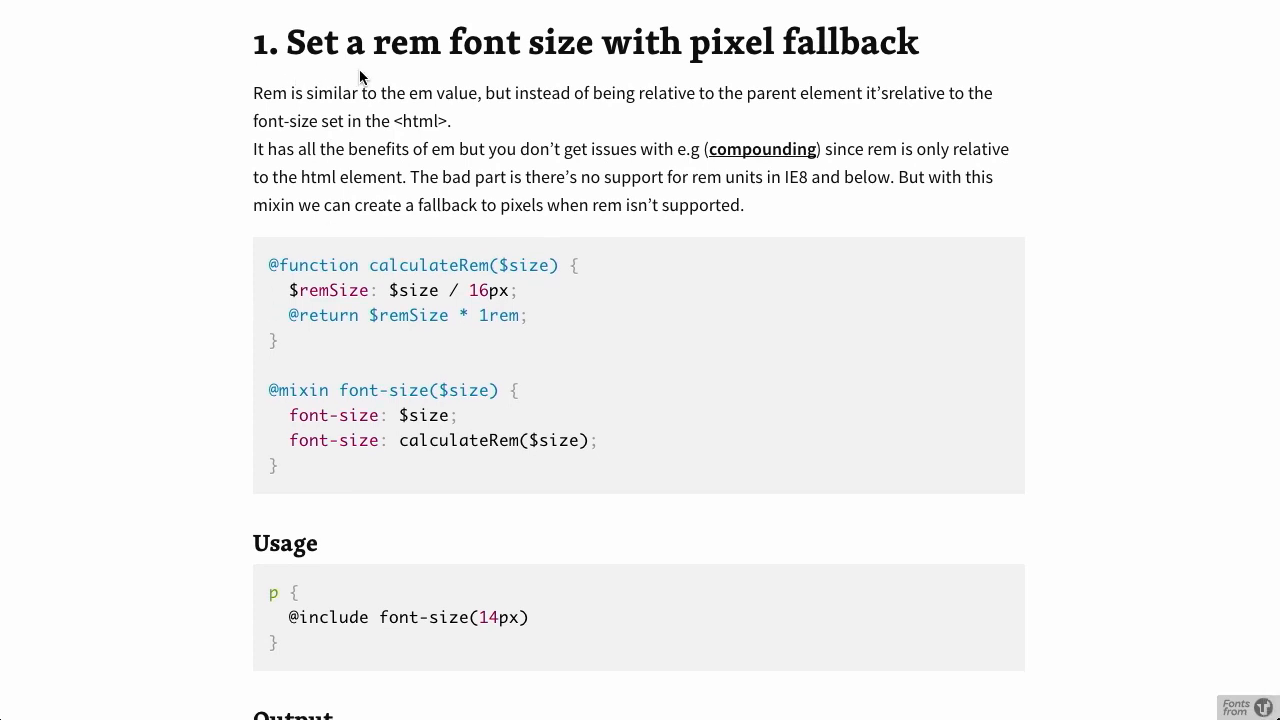
{"action": "mouse_move", "coordinate": [896, 84]}
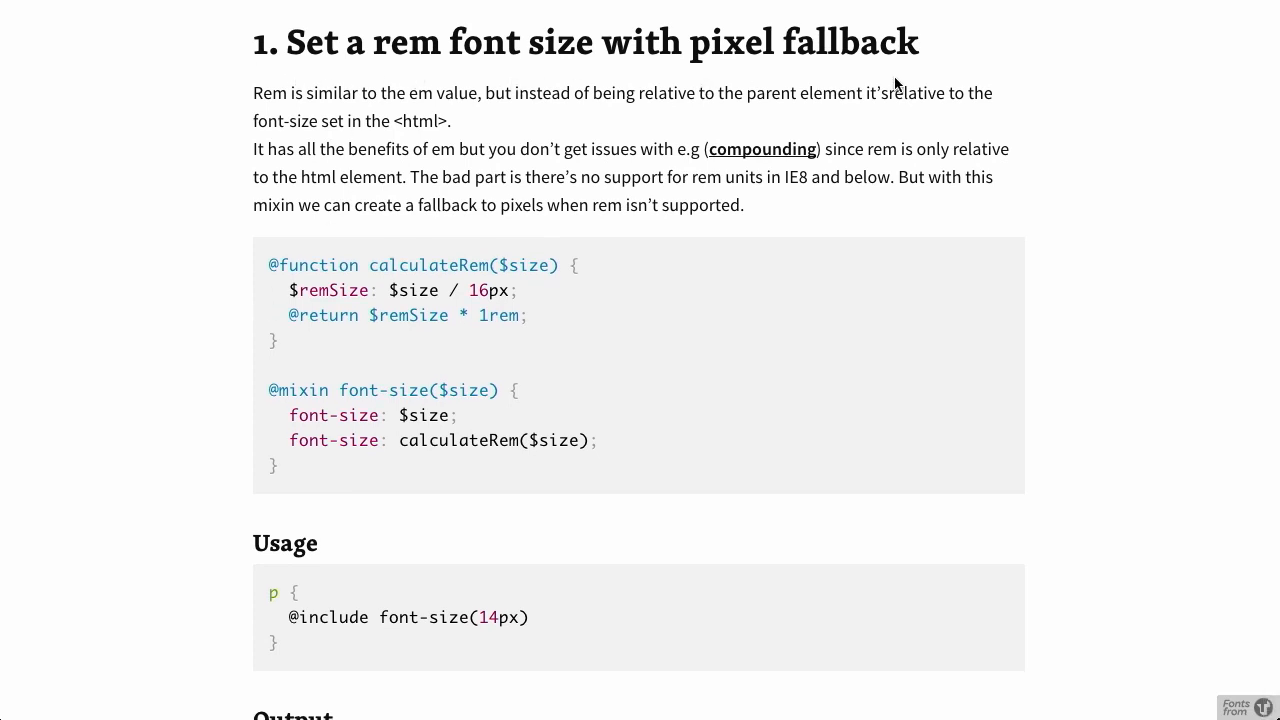
{"action": "scroll", "scroll_direction": "down", "scroll_amount": 3}
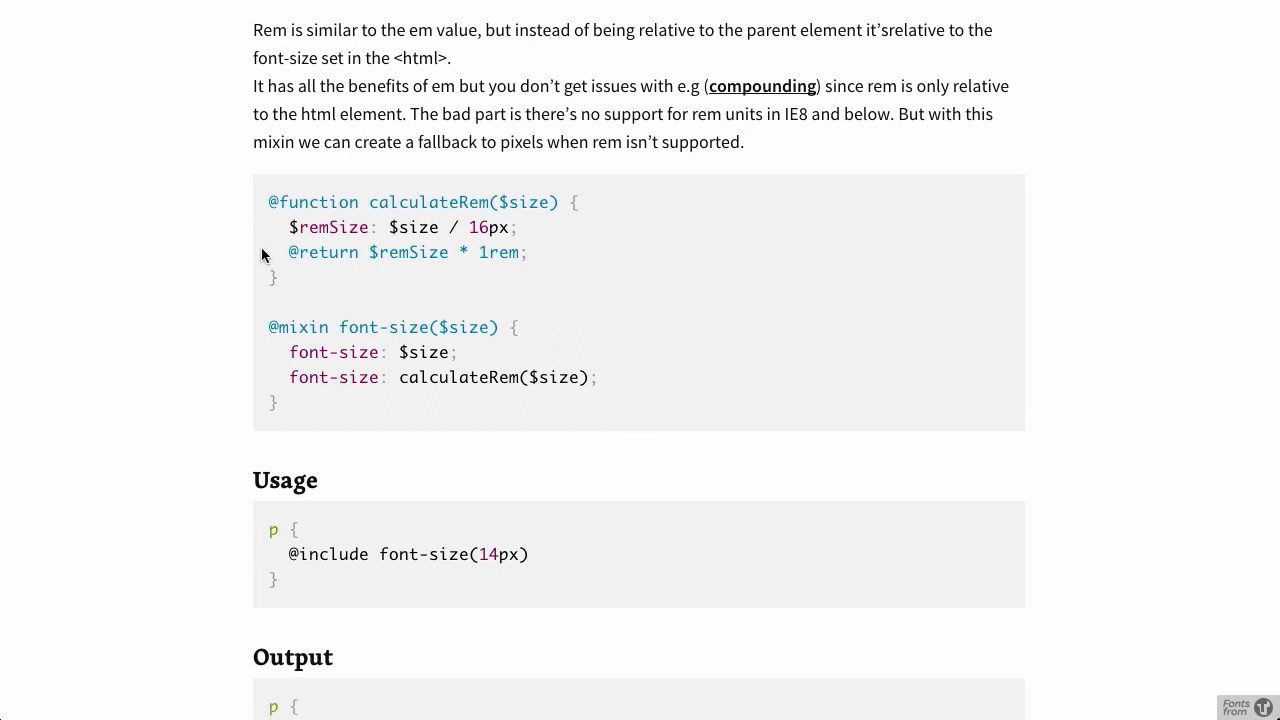
{"action": "double_click", "coordinate": [496, 252]}
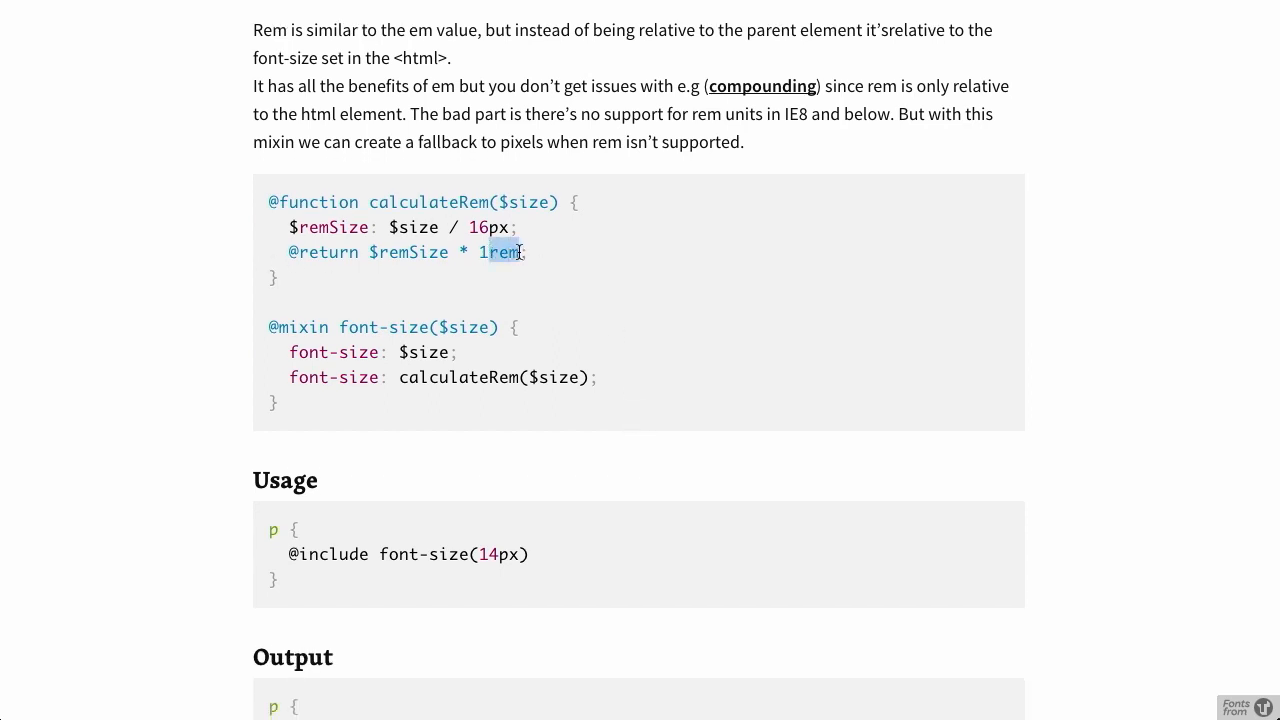
{"action": "scroll", "scroll_direction": "down", "scroll_amount": 3}
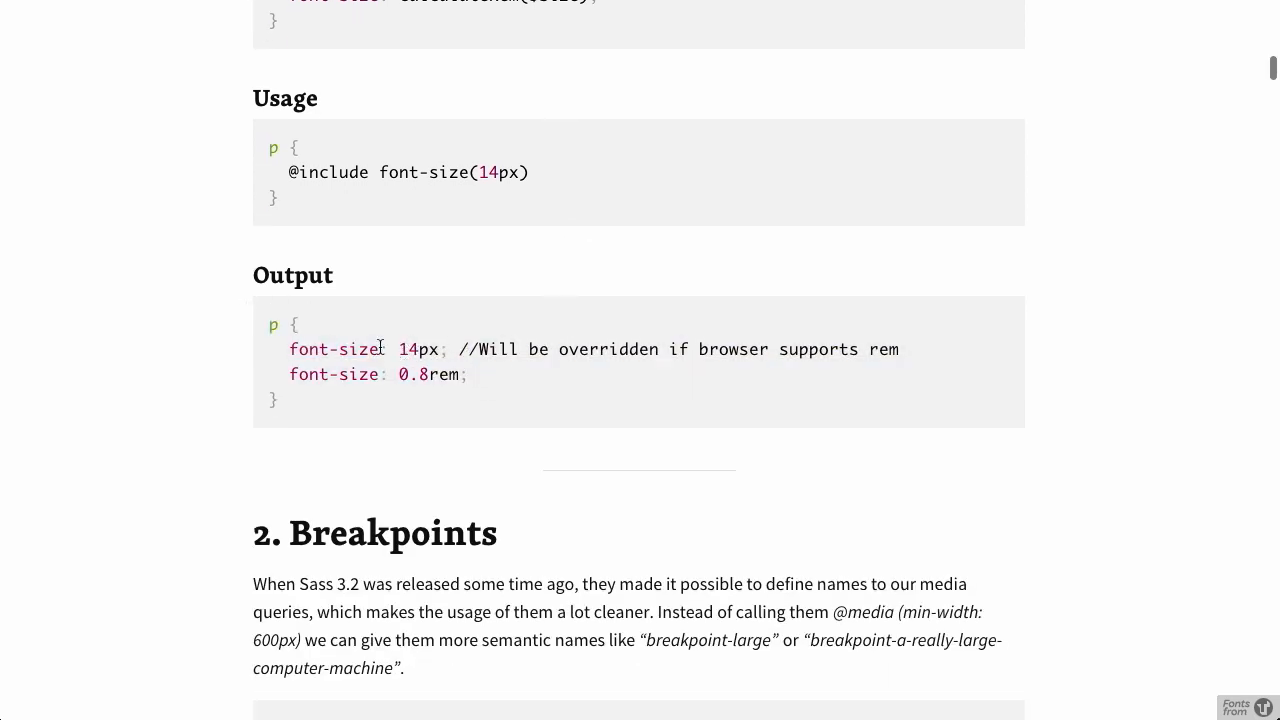
{"action": "double_click", "coordinate": [336, 348]}
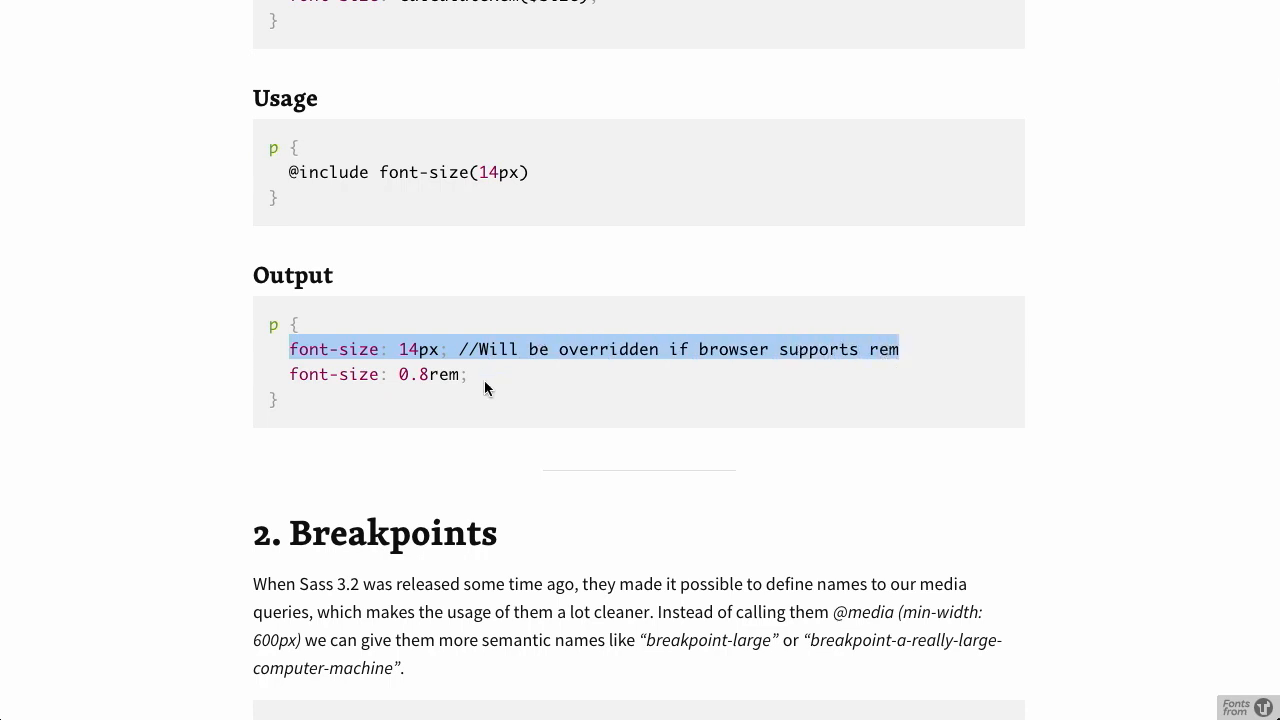
{"action": "scroll", "scroll_direction": "down", "scroll_amount": 3}
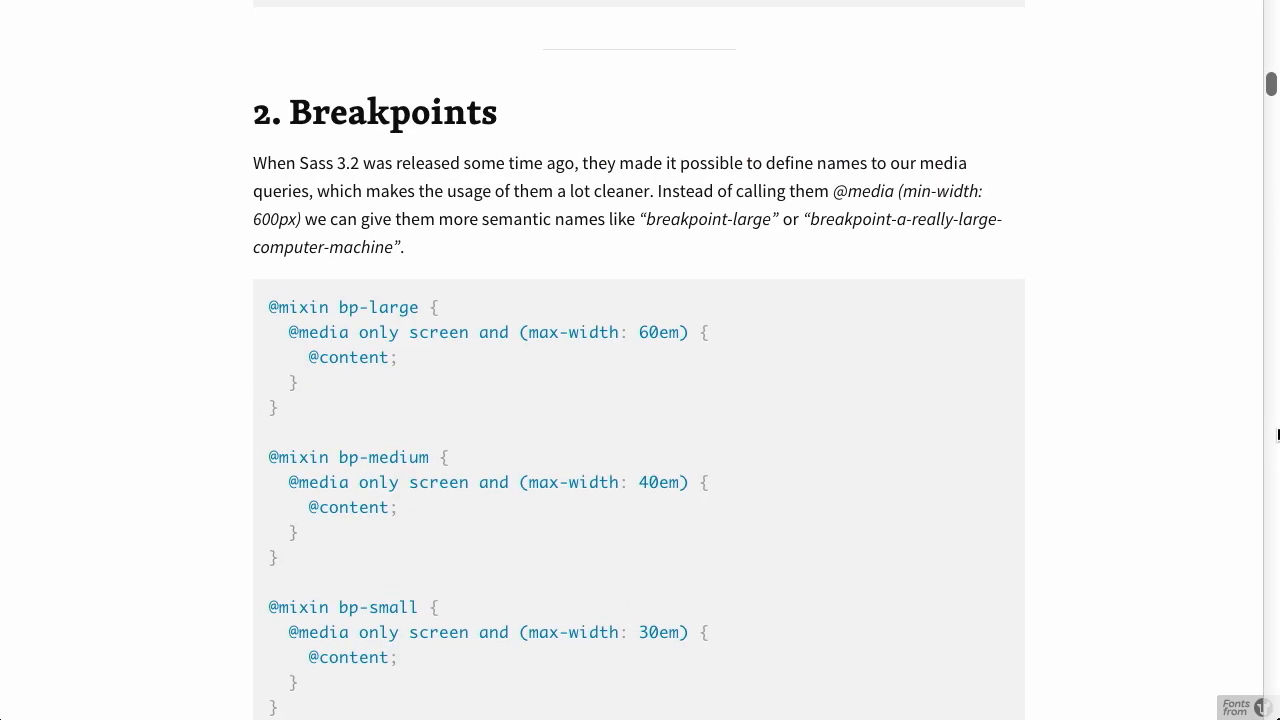
Scroll down to the SVG background images section, then back up to the breakpoint usage code
{"action": "scroll", "scroll_direction": "down", "scroll_amount": 3}
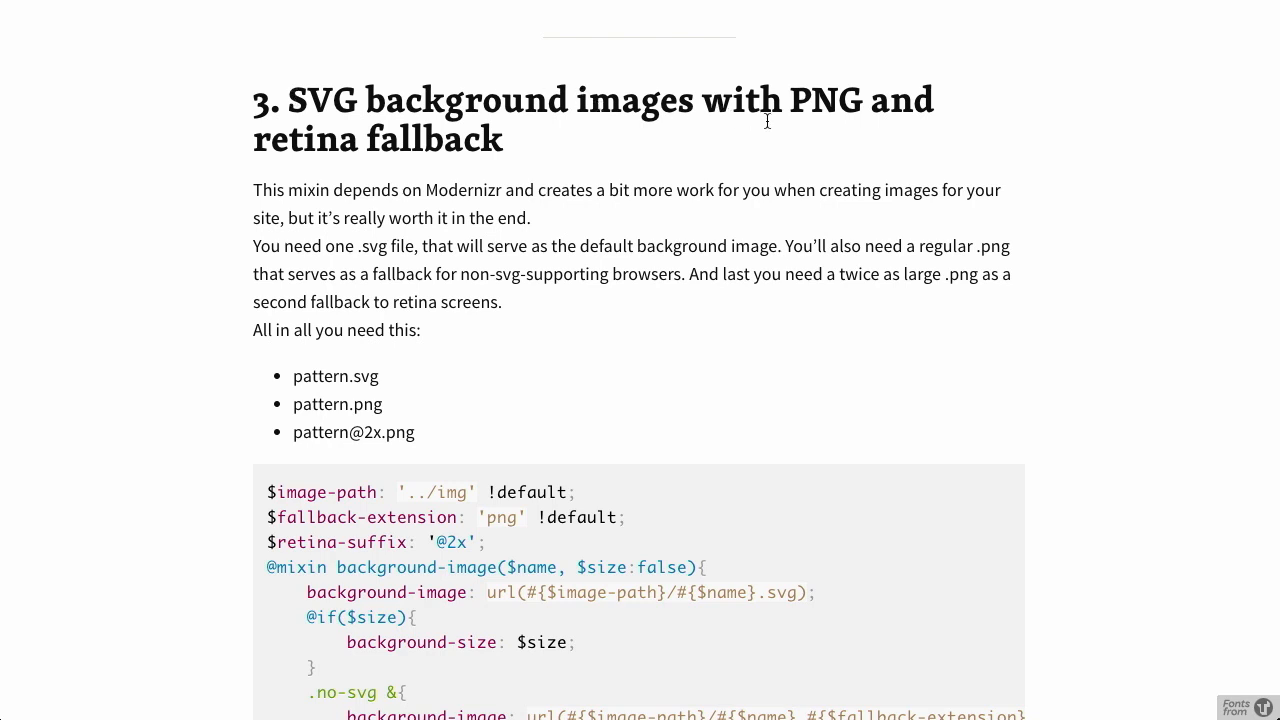
{"action": "scroll", "scroll_direction": "down", "scroll_amount": 3}
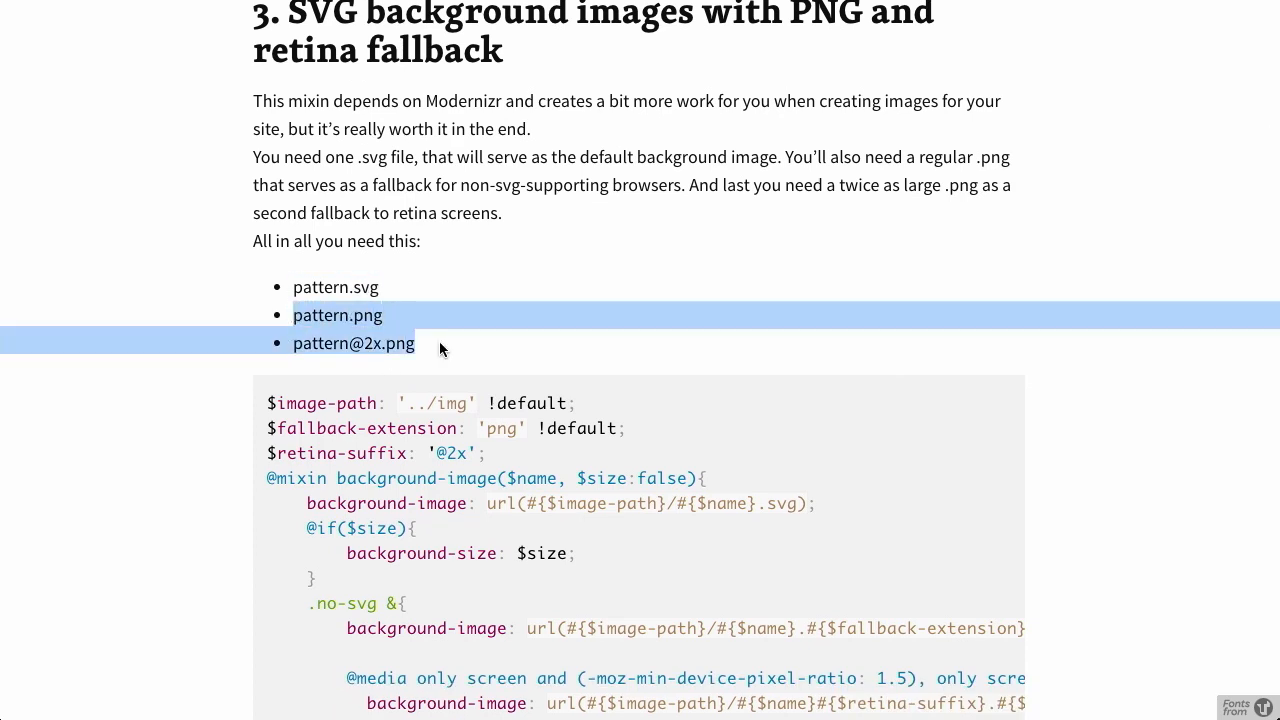
{"action": "scroll", "scroll_direction": "down", "scroll_amount": 3}
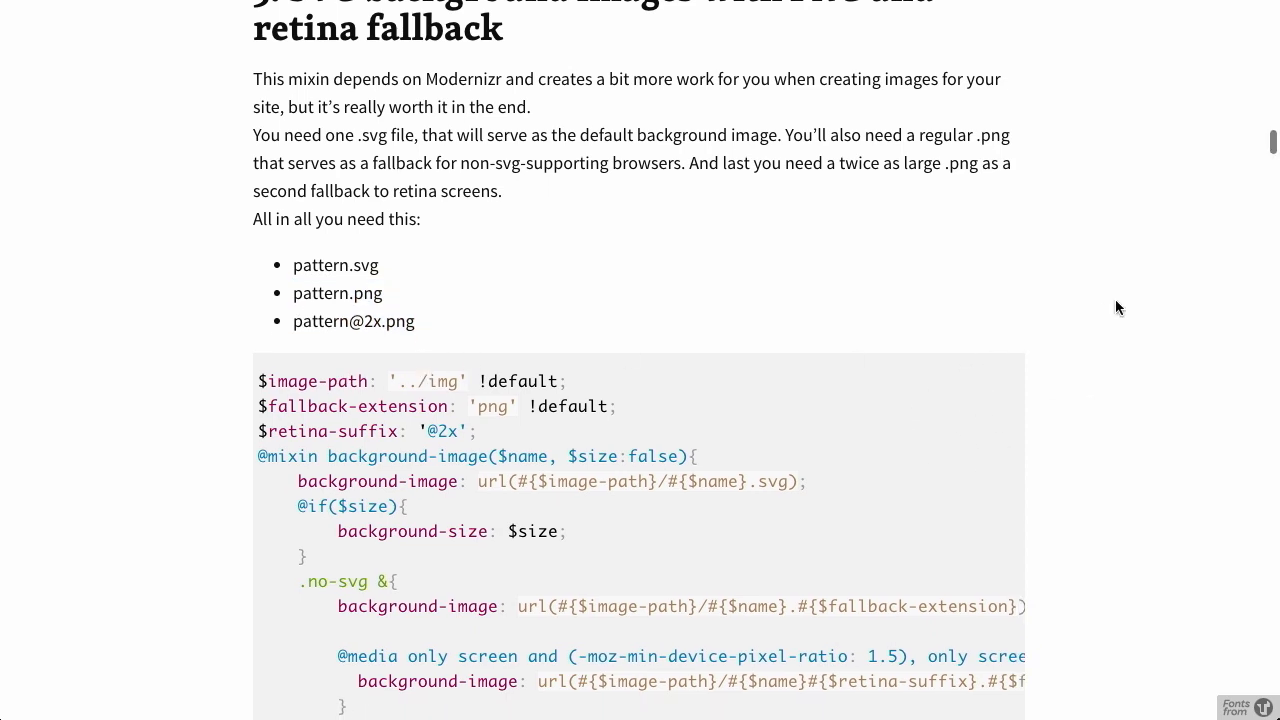
{"action": "scroll", "scroll_direction": "down", "scroll_amount": 3}
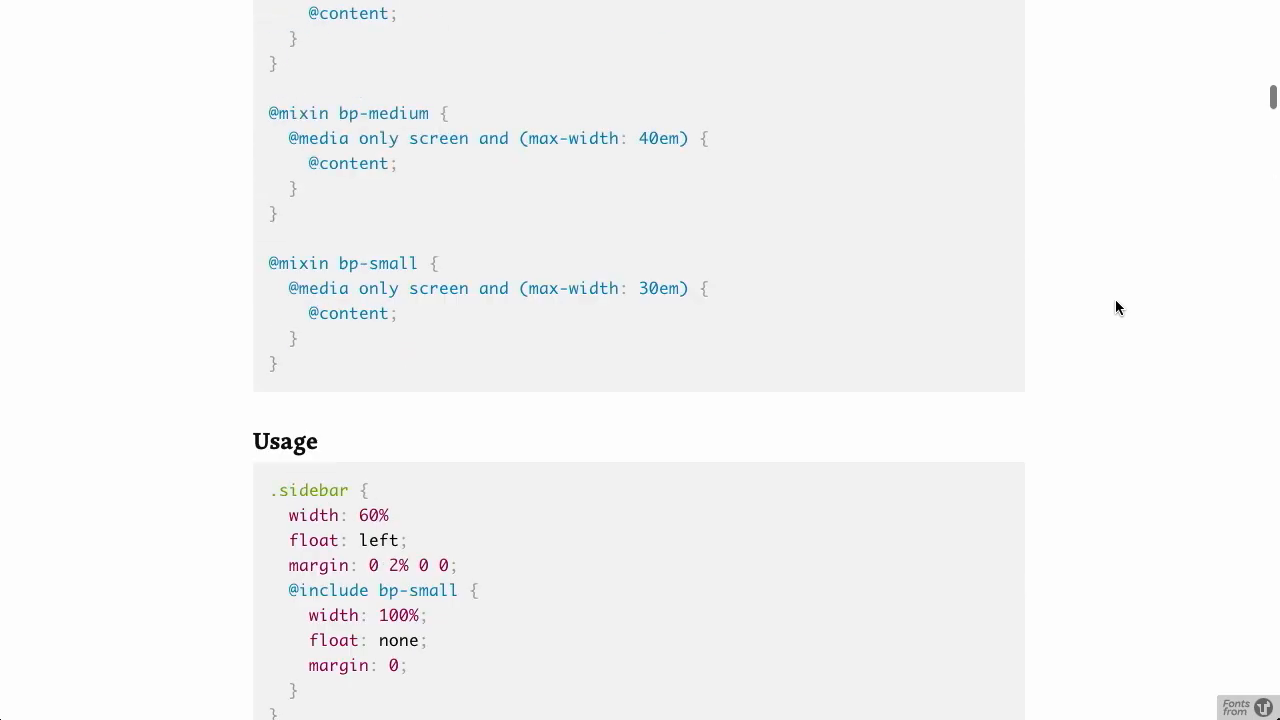
{"action": "scroll", "scroll_direction": "up", "scroll_amount": 3}
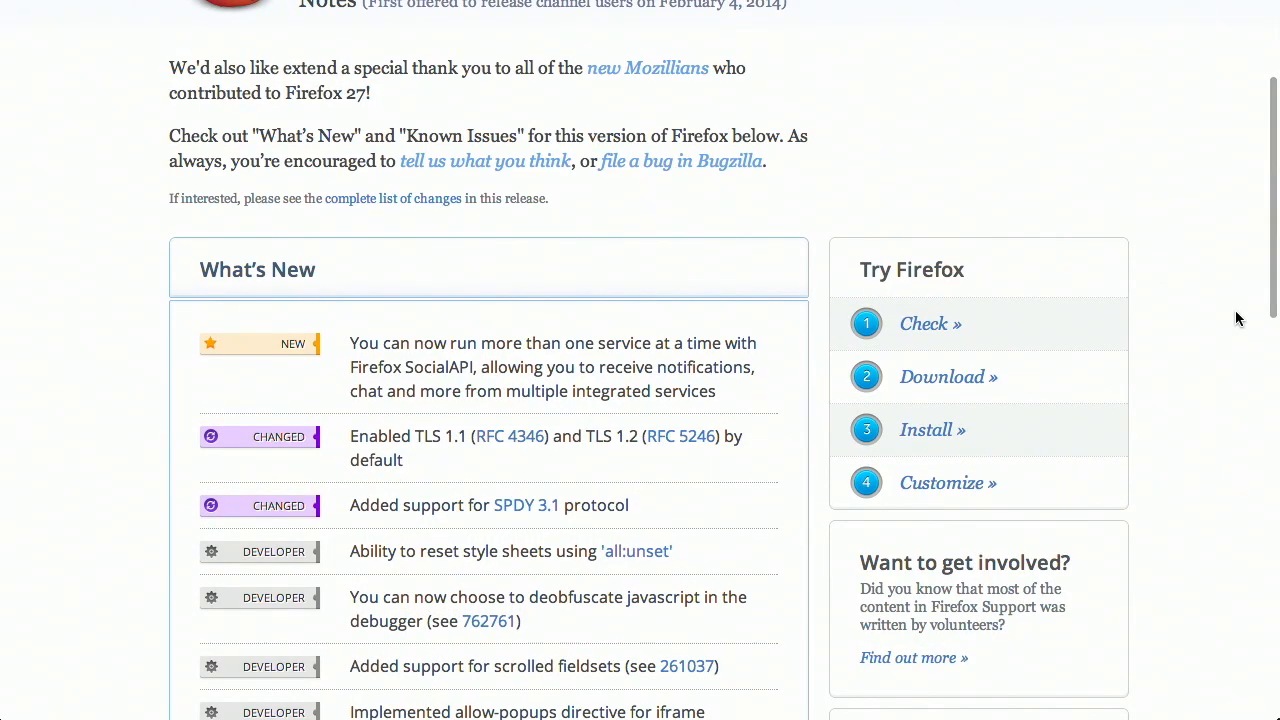
Scroll the What's New list down to the Known Issues heading and back up
{"action": "scroll", "scroll_direction": "down", "scroll_amount": 3}
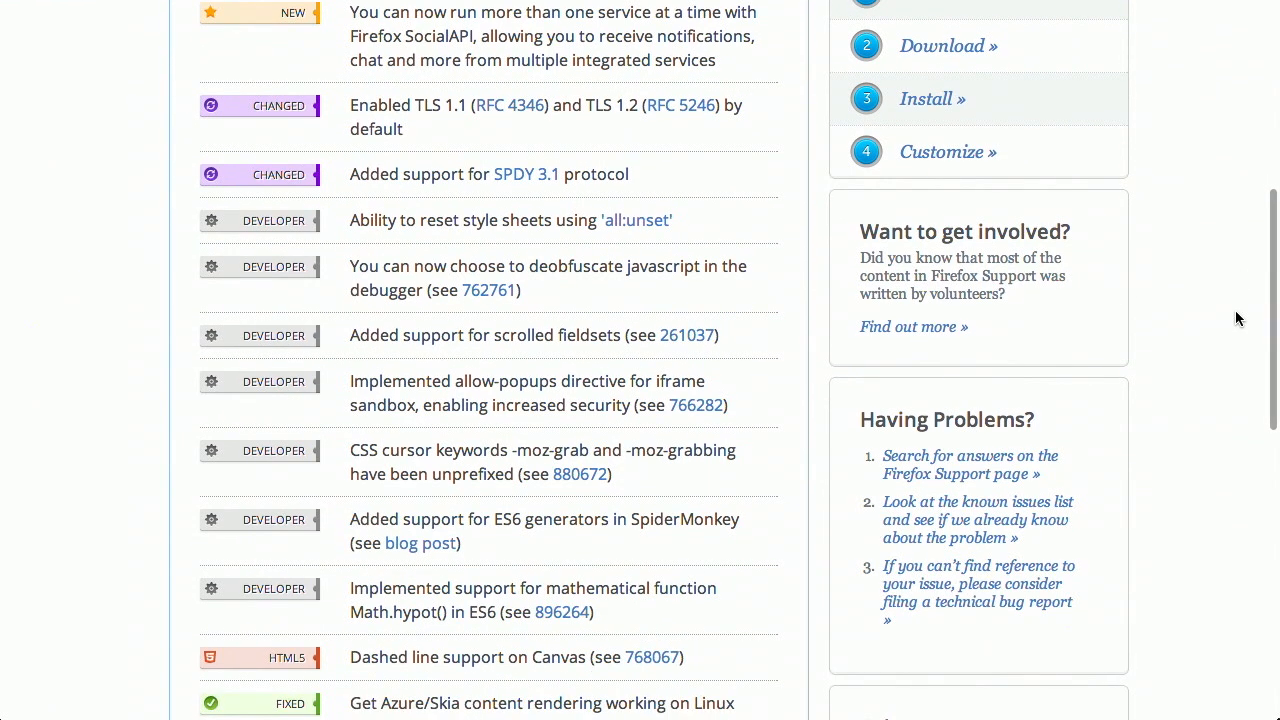
{"action": "scroll", "scroll_direction": "down", "scroll_amount": 3}
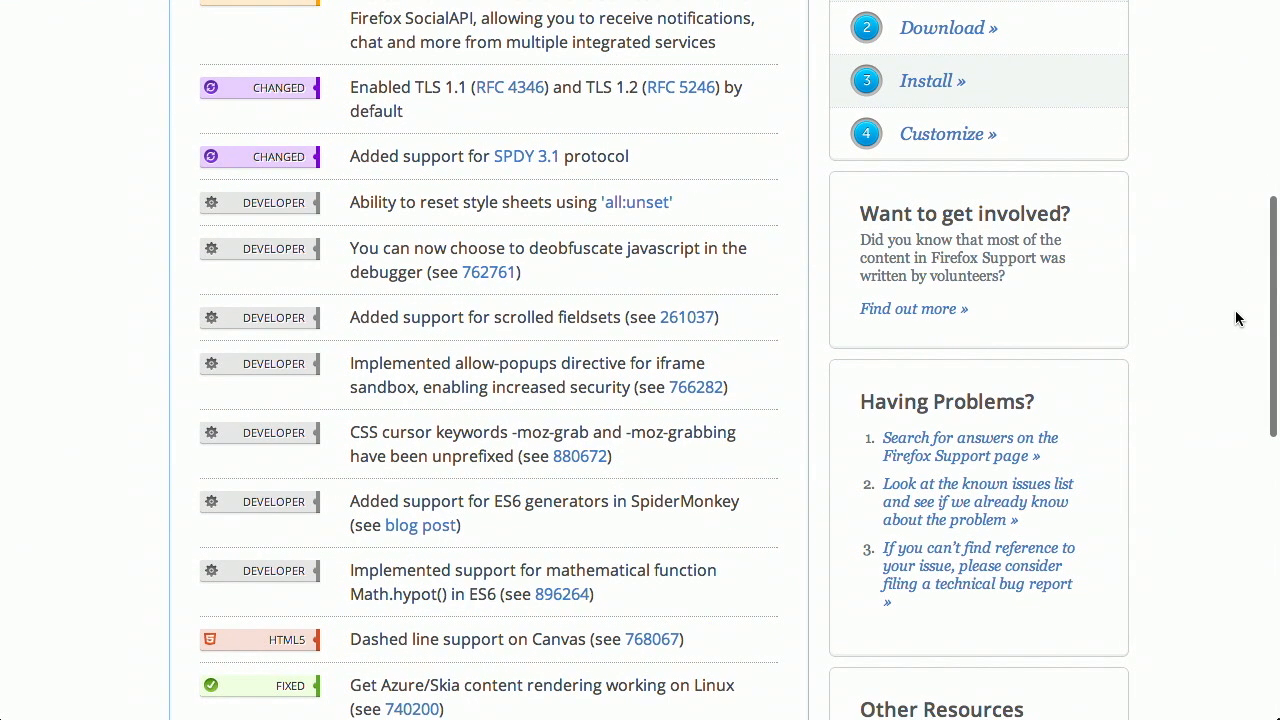
{"action": "mouse_move", "coordinate": [484, 500]}
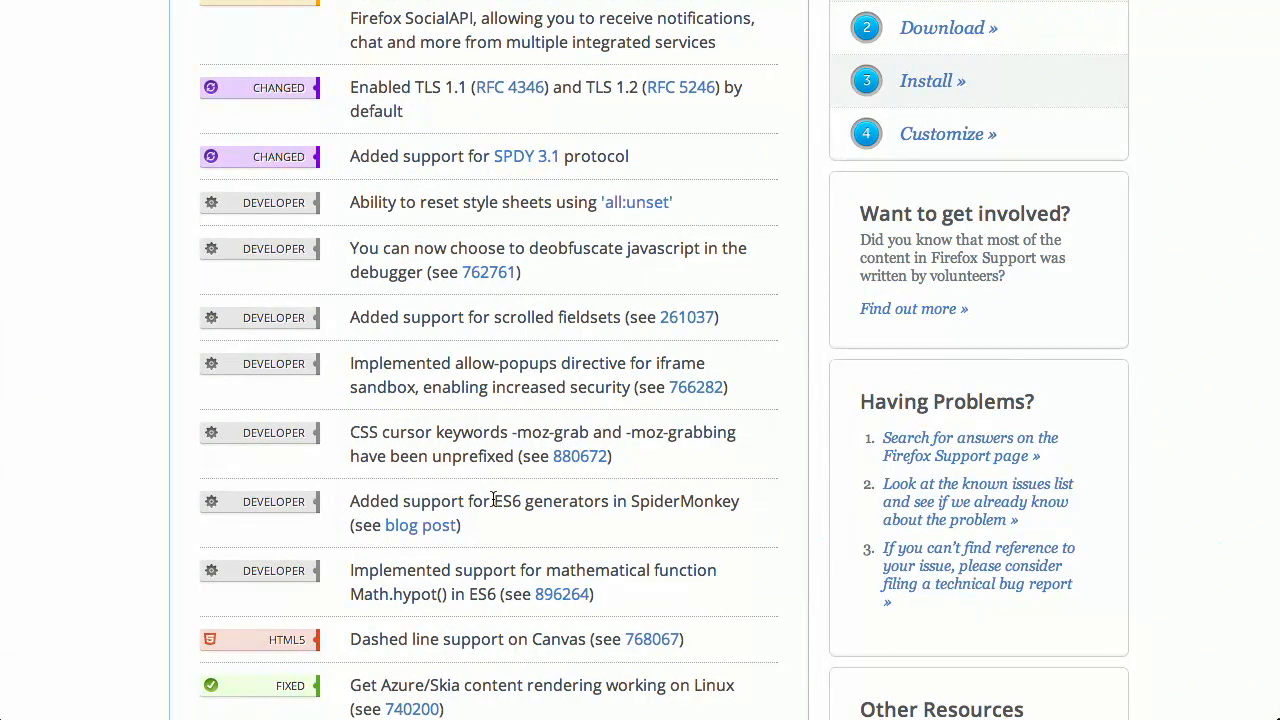
{"action": "scroll", "scroll_direction": "down", "scroll_amount": 3}
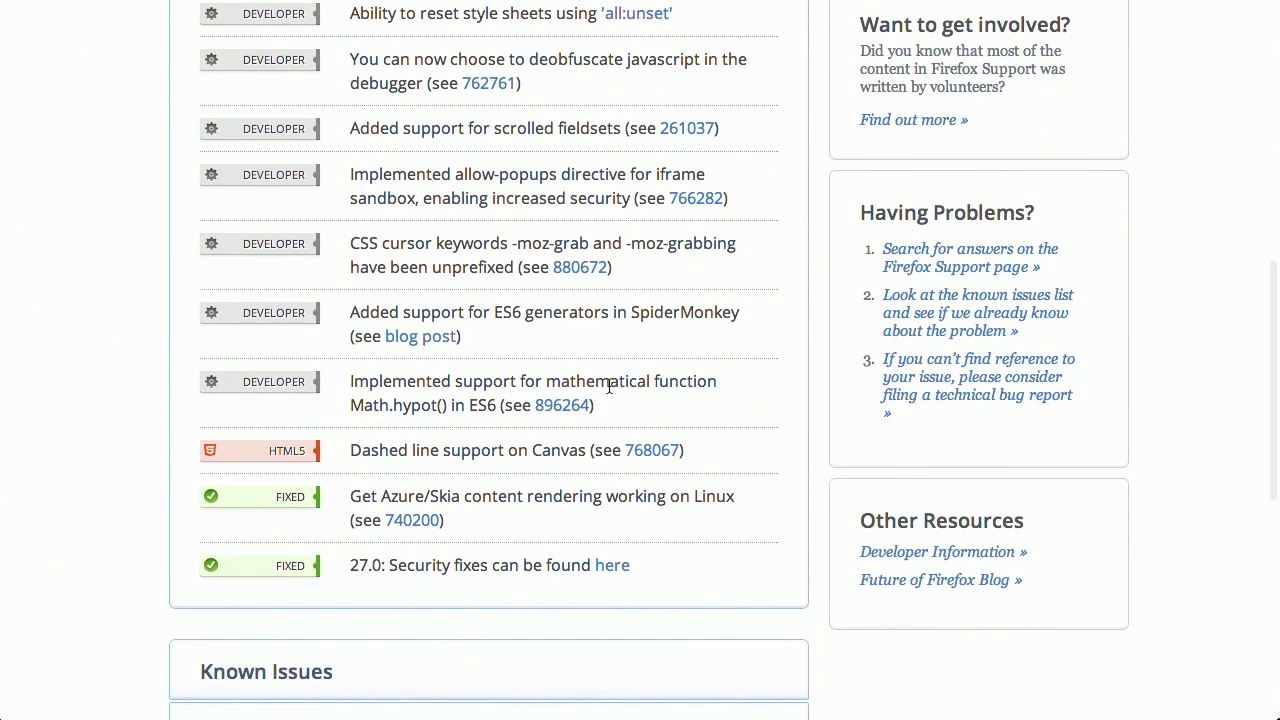
{"action": "mouse_move", "coordinate": [410, 404]}
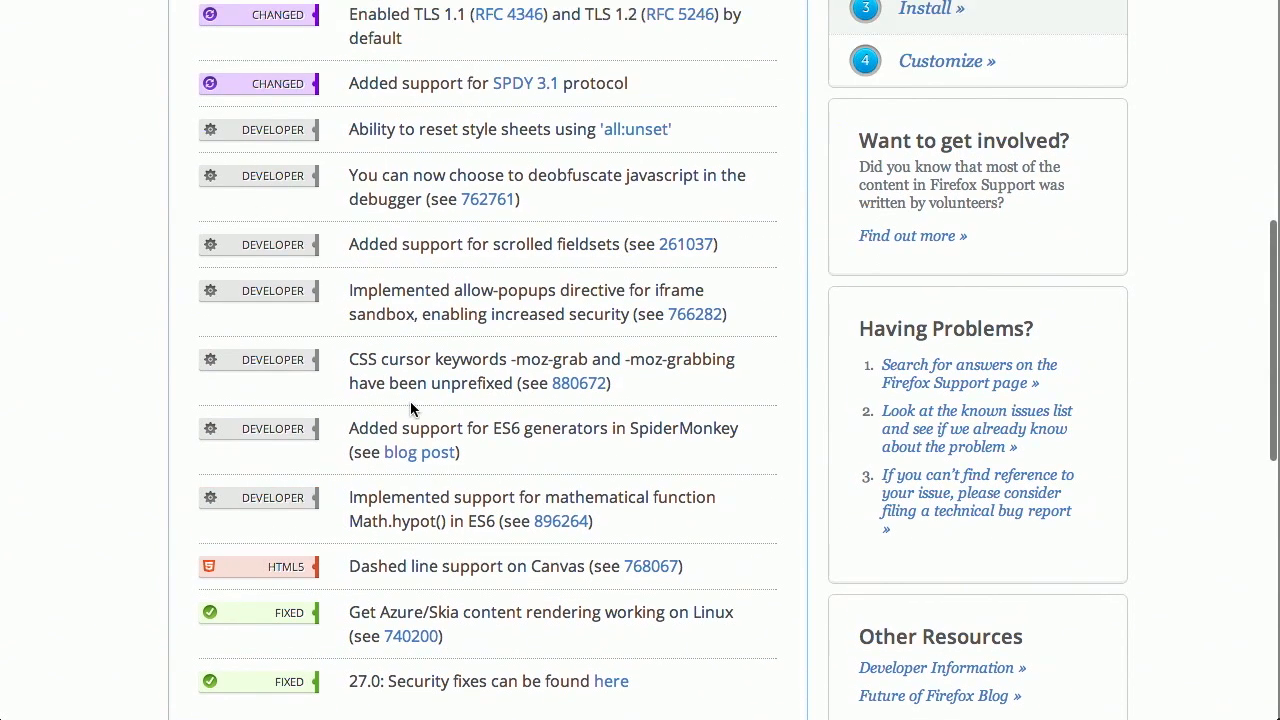
{"action": "scroll", "scroll_direction": "up", "scroll_amount": 3}
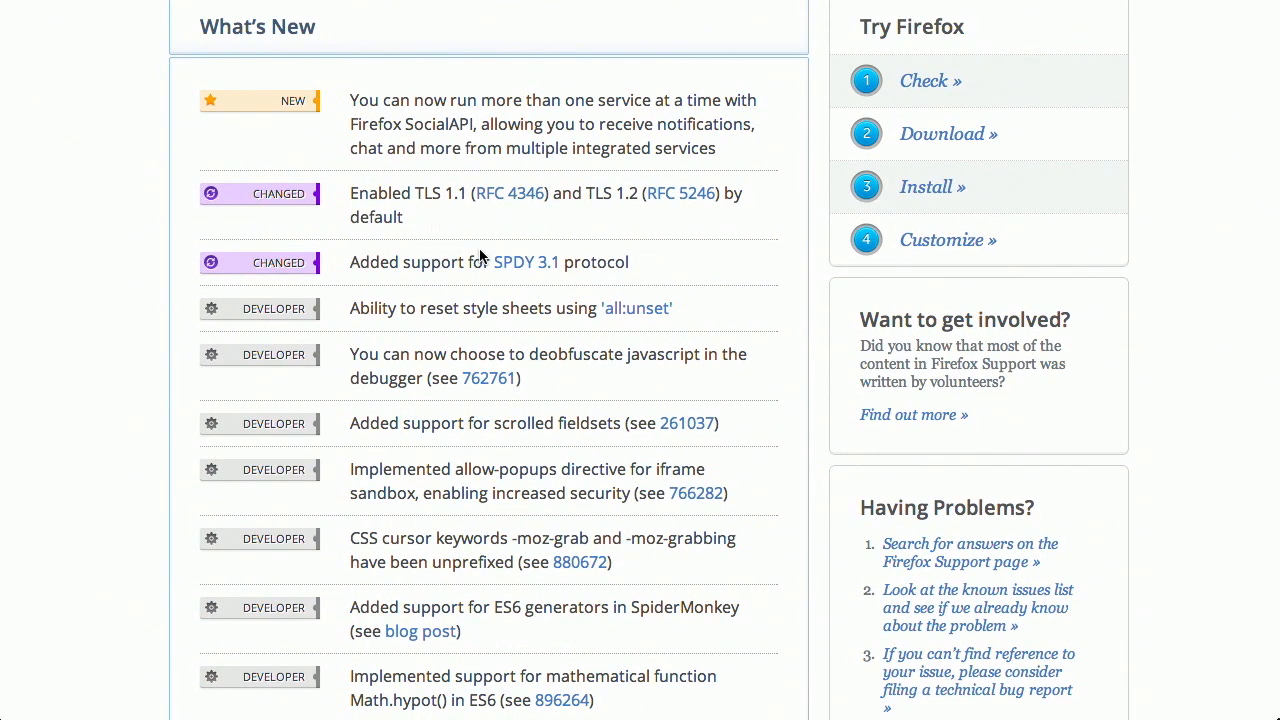
{"action": "mouse_move", "coordinate": [936, 316]}
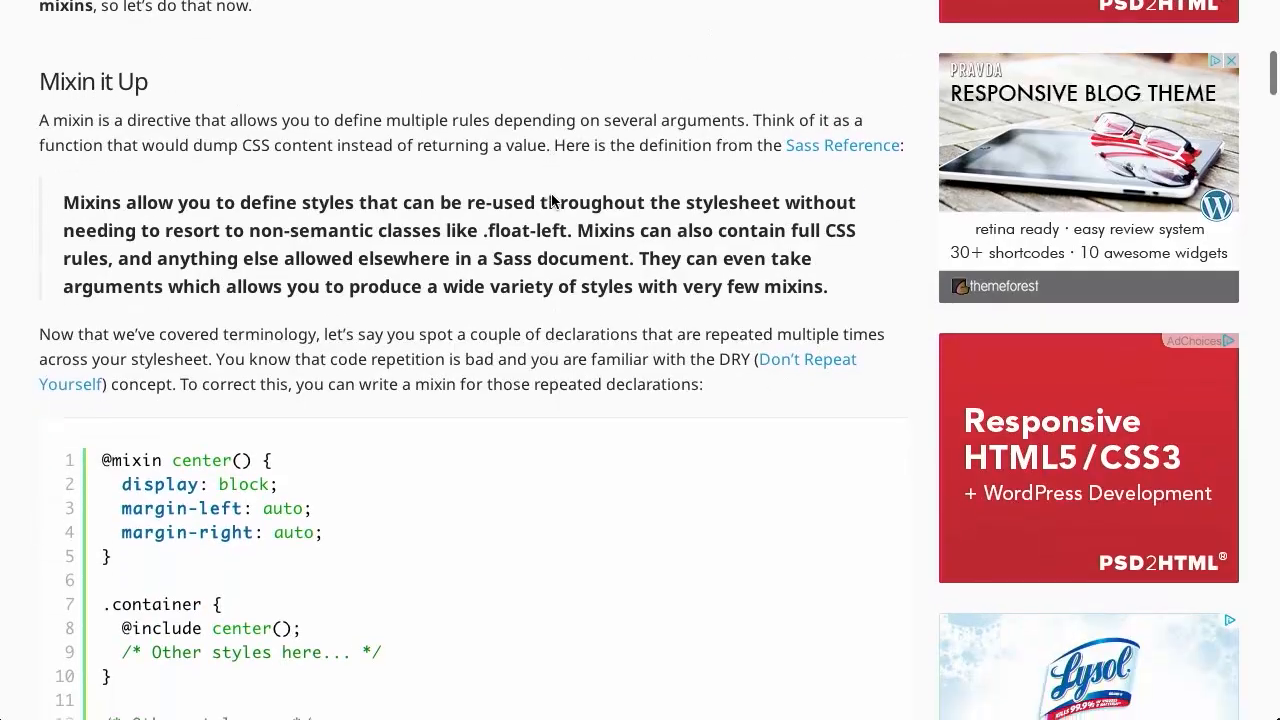
{"action": "scroll", "scroll_direction": "down", "scroll_amount": 3}
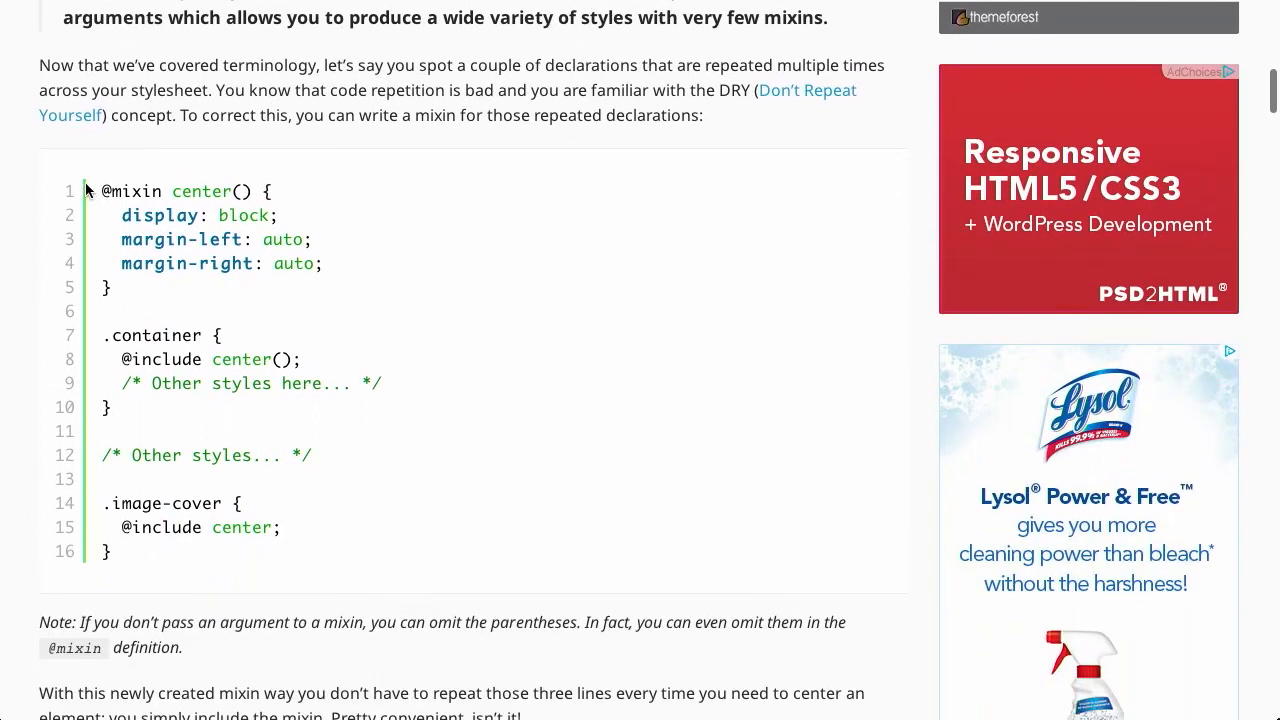
{"action": "left_click_drag", "start_coordinate": [88, 192], "coordinate": [110, 288]}
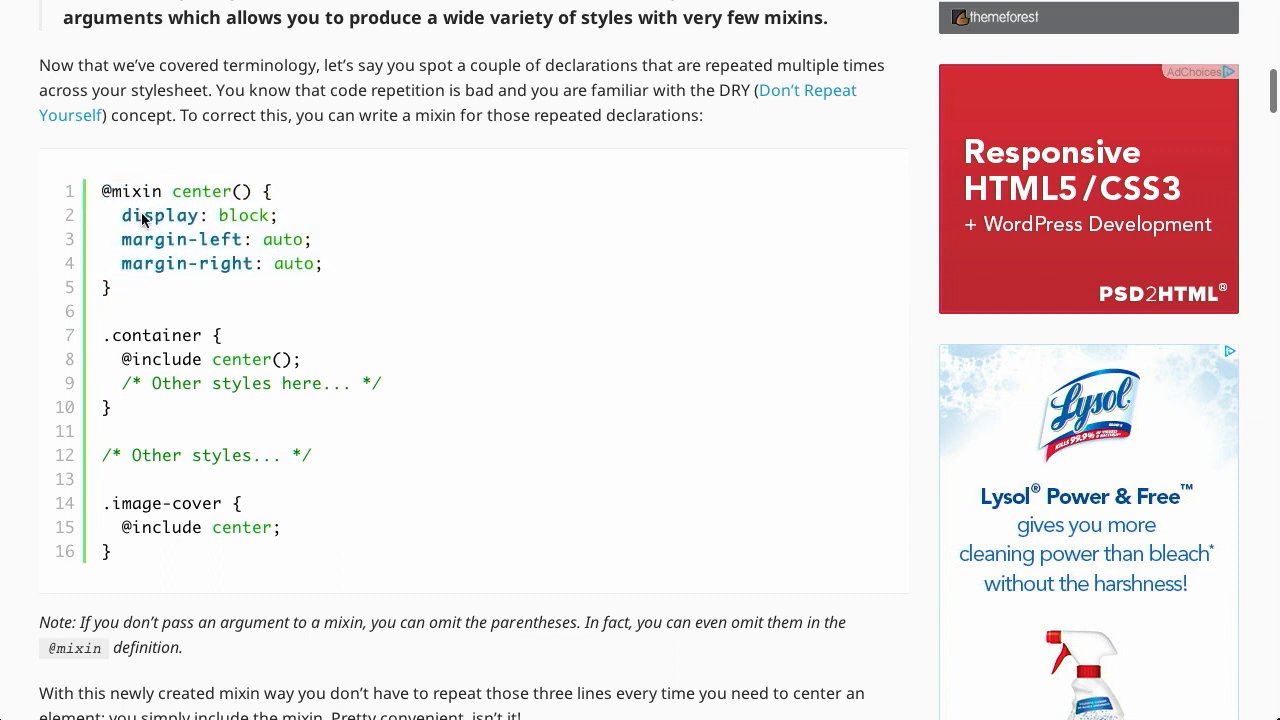
{"action": "mouse_move", "coordinate": [176, 260]}
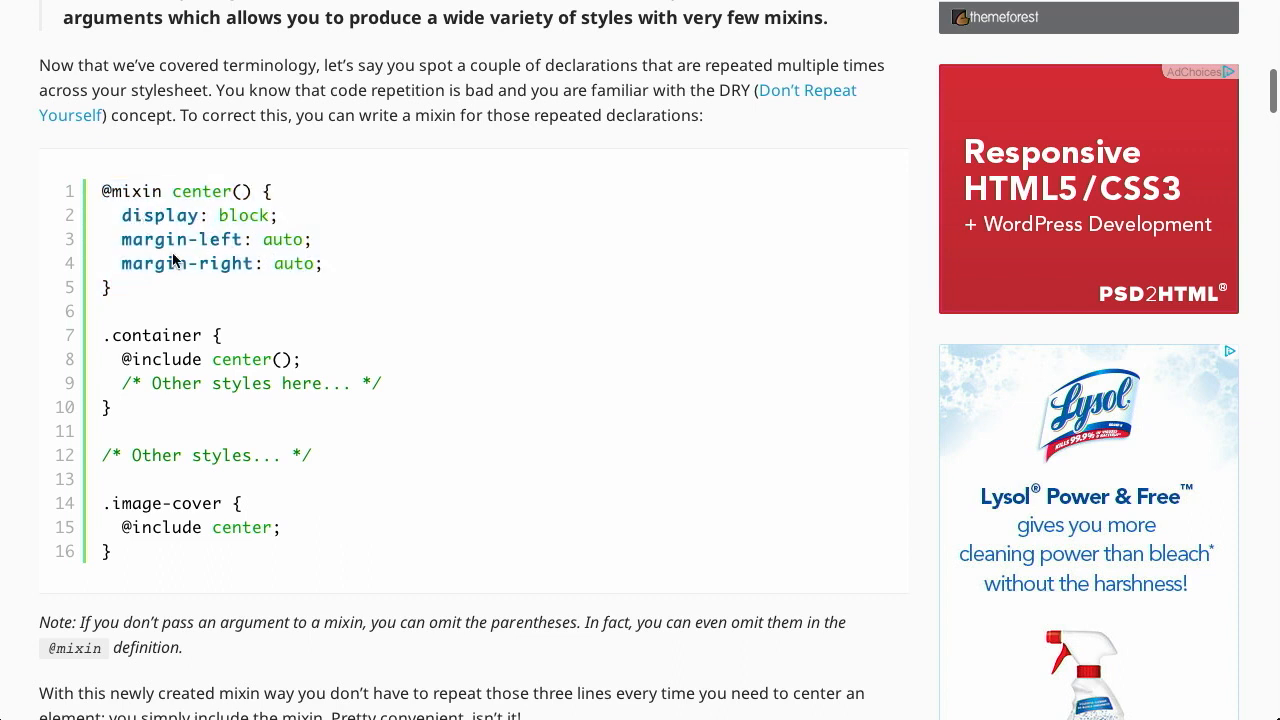
{"action": "scroll", "scroll_direction": "down", "scroll_amount": 3}
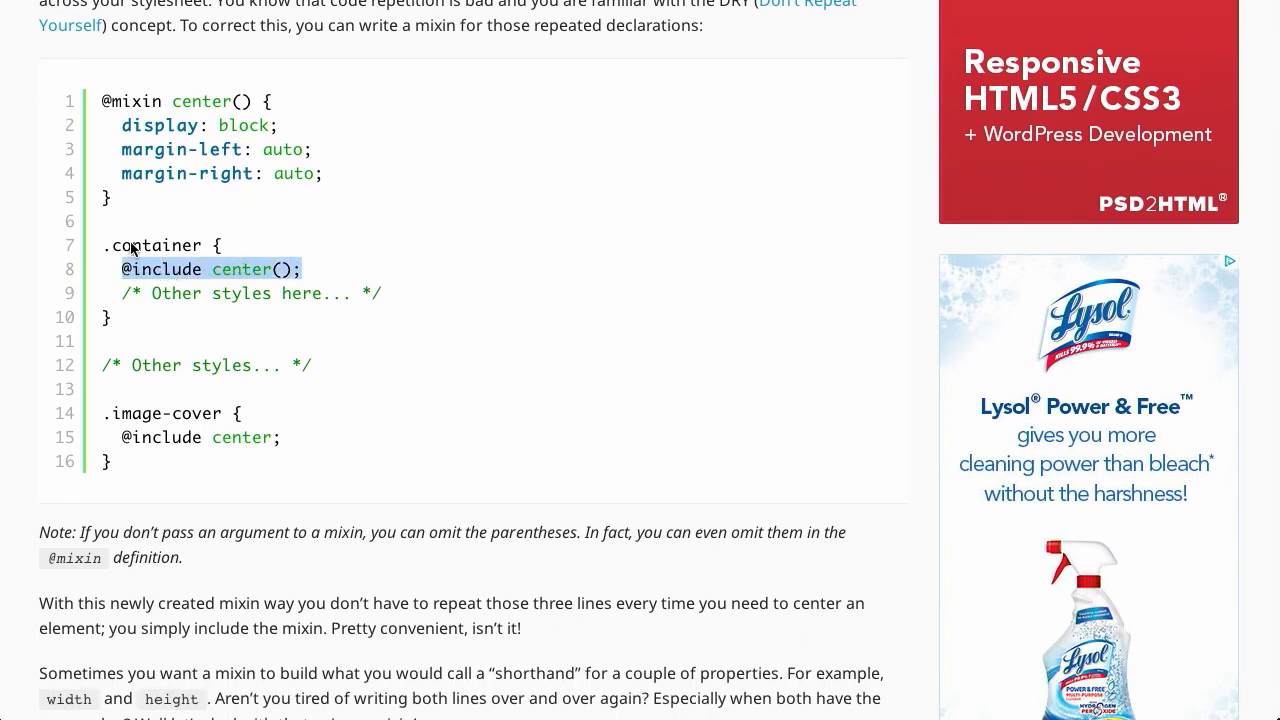
{"action": "scroll", "scroll_direction": "down", "scroll_amount": 3}
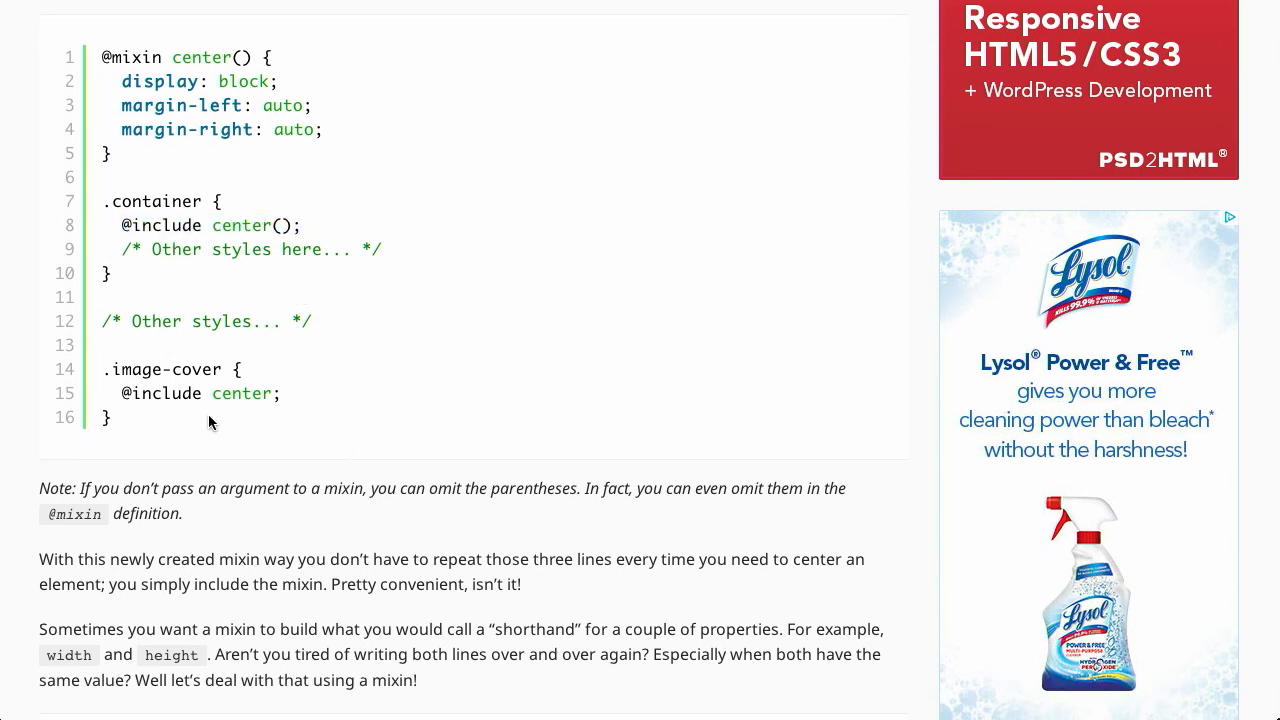
{"action": "scroll", "scroll_direction": "down", "scroll_amount": 3}
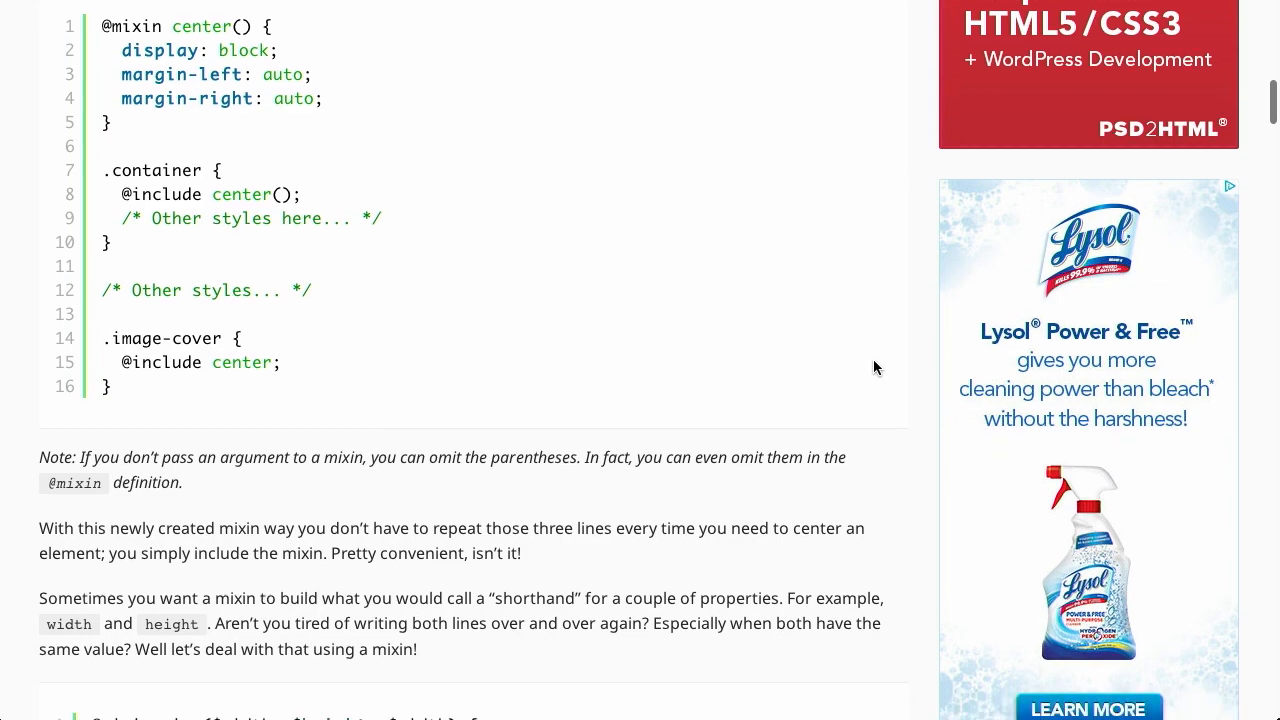
{"action": "scroll", "scroll_direction": "down", "scroll_amount": 3}
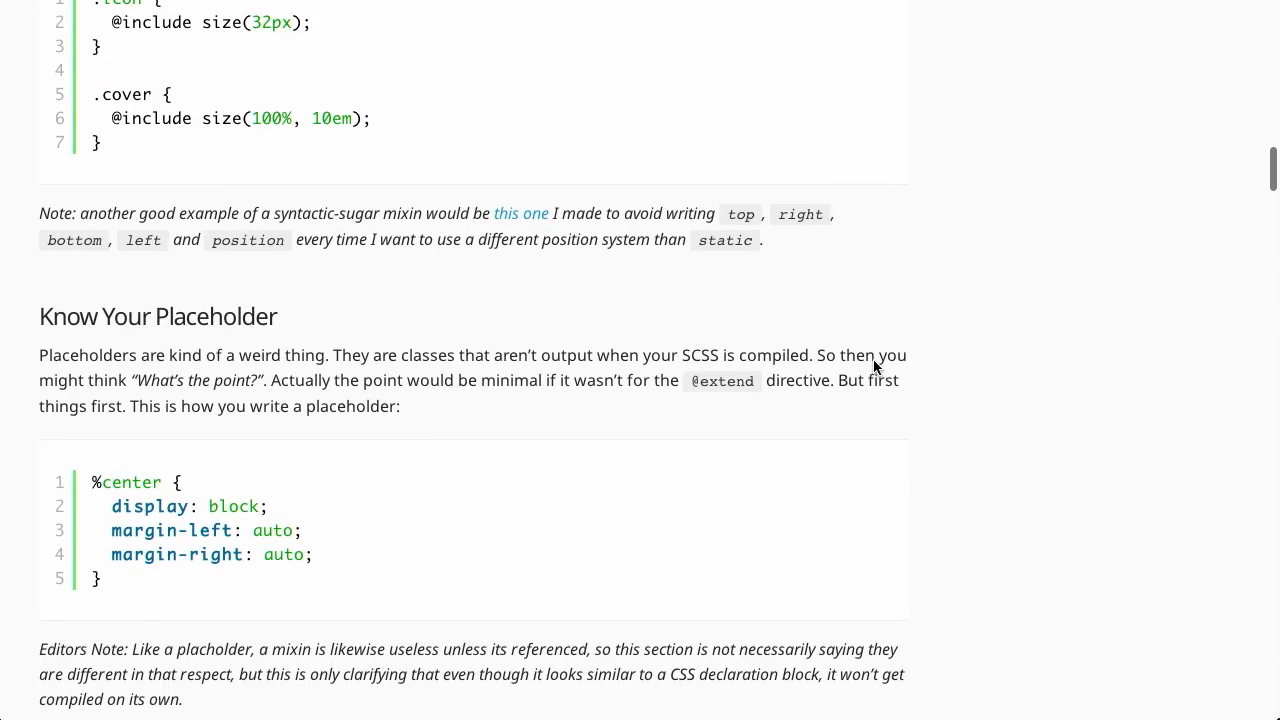
{"action": "scroll", "scroll_direction": "down", "scroll_amount": 3}
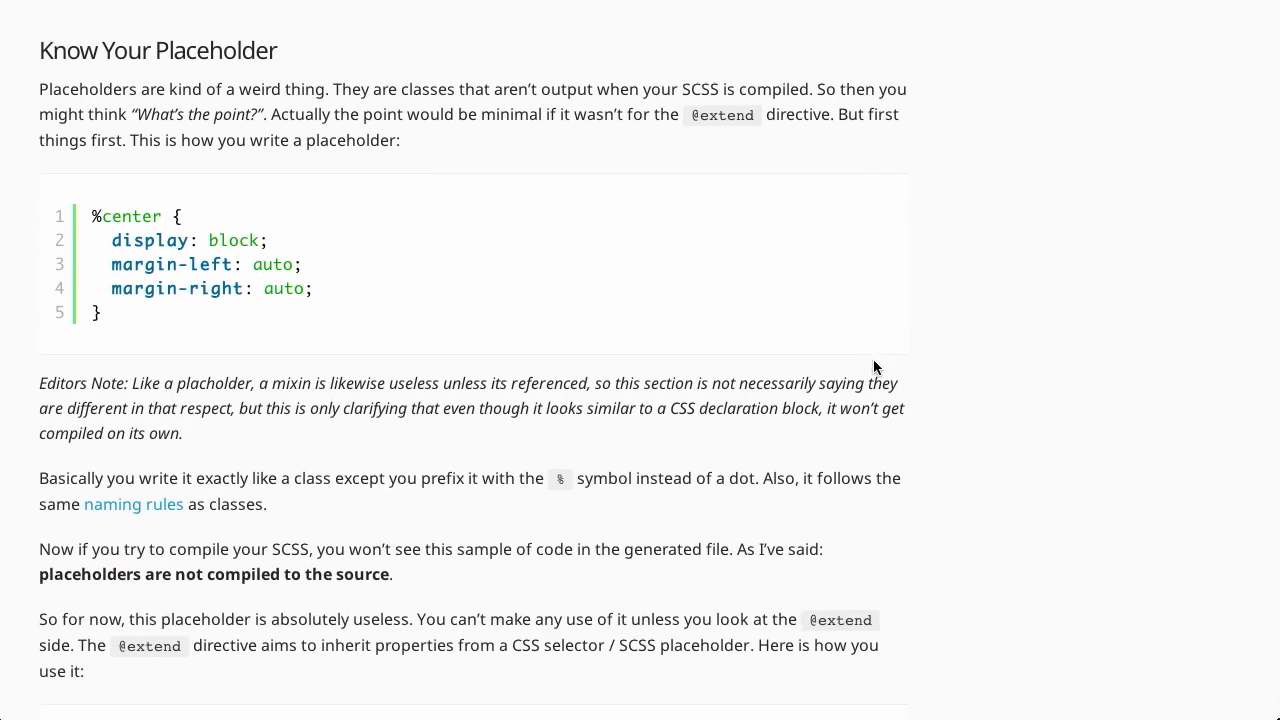
{"action": "mouse_move", "coordinate": [676, 212]}
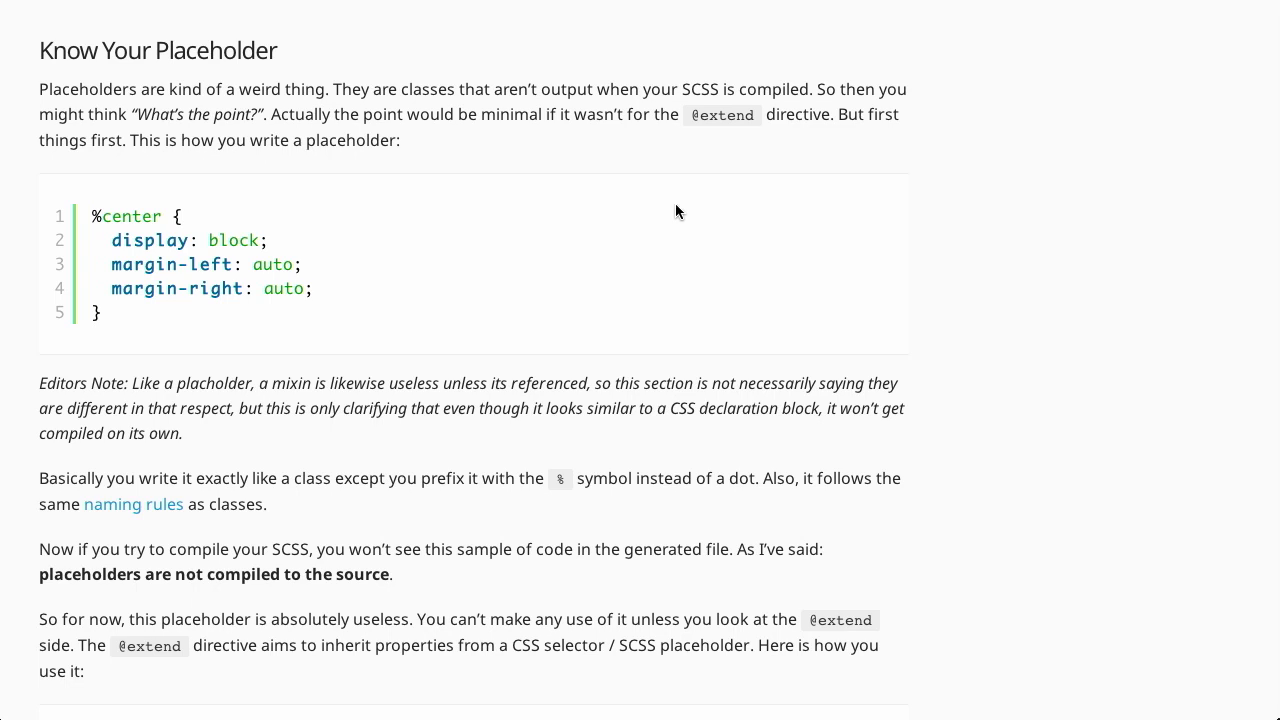
{"action": "mouse_move", "coordinate": [724, 168]}
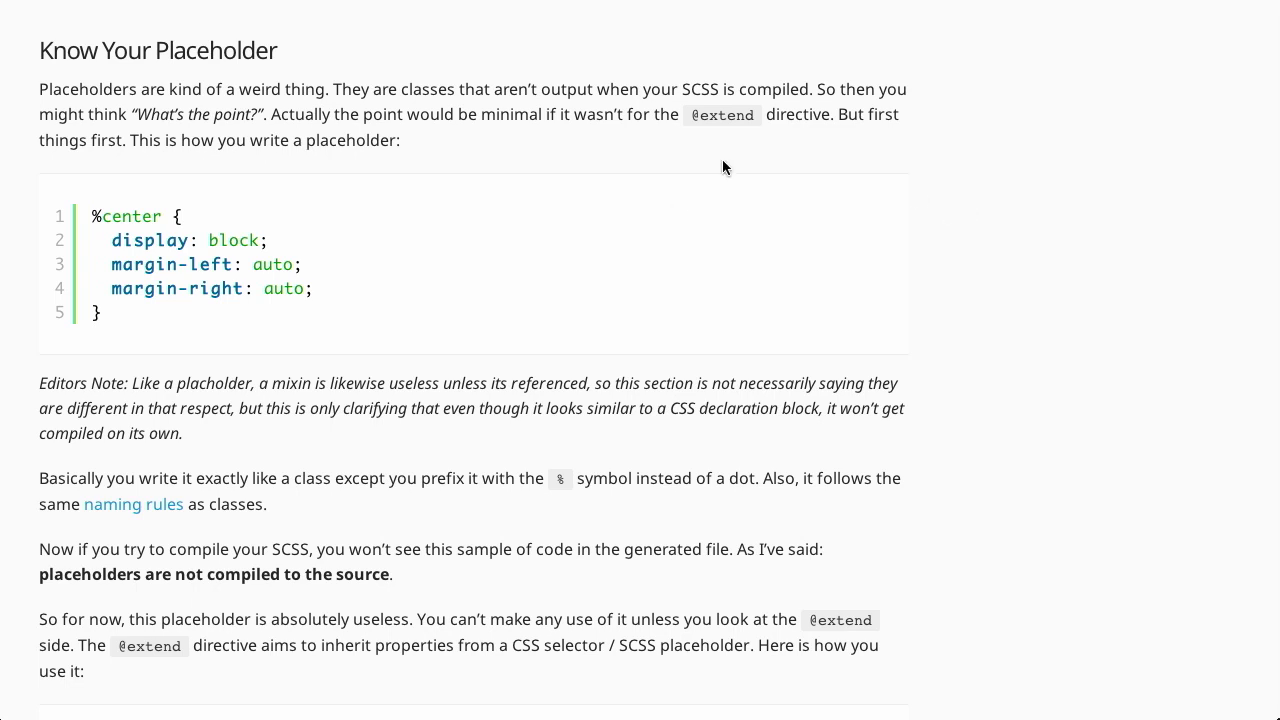
{"action": "mouse_move", "coordinate": [62, 64]}
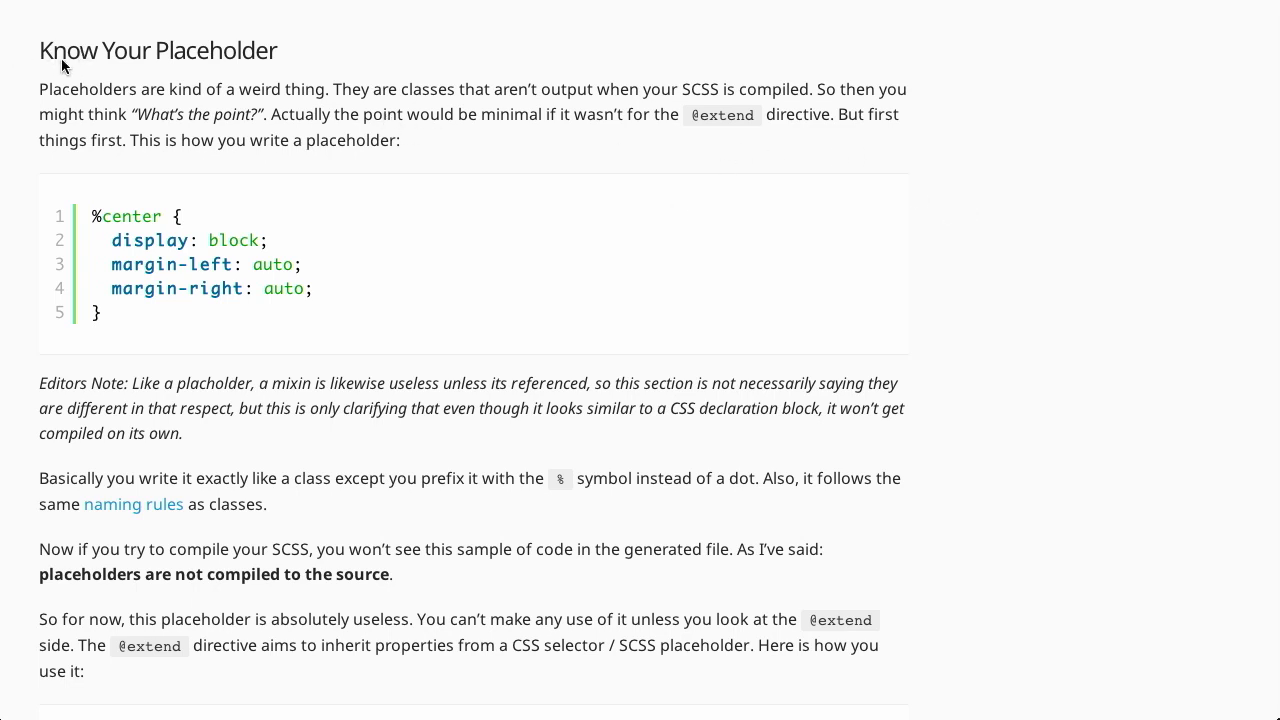
{"action": "mouse_move", "coordinate": [444, 224]}
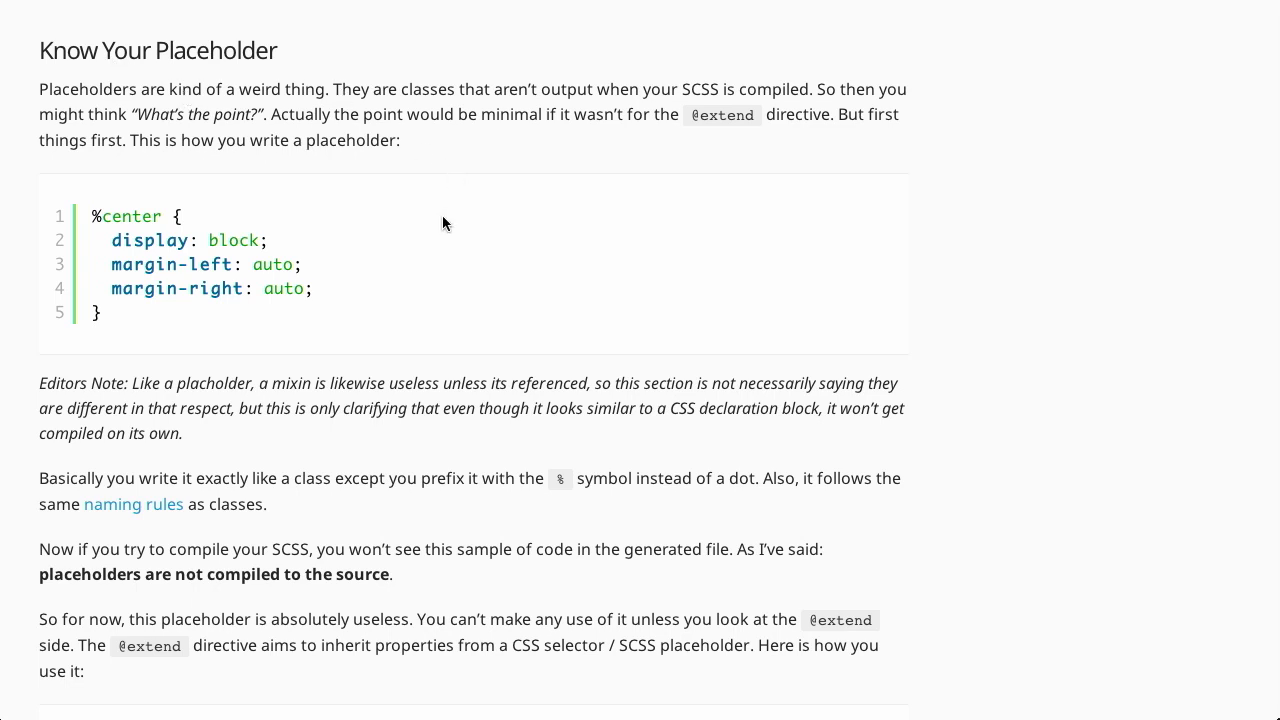
{"action": "scroll", "scroll_direction": "down", "scroll_amount": 3}
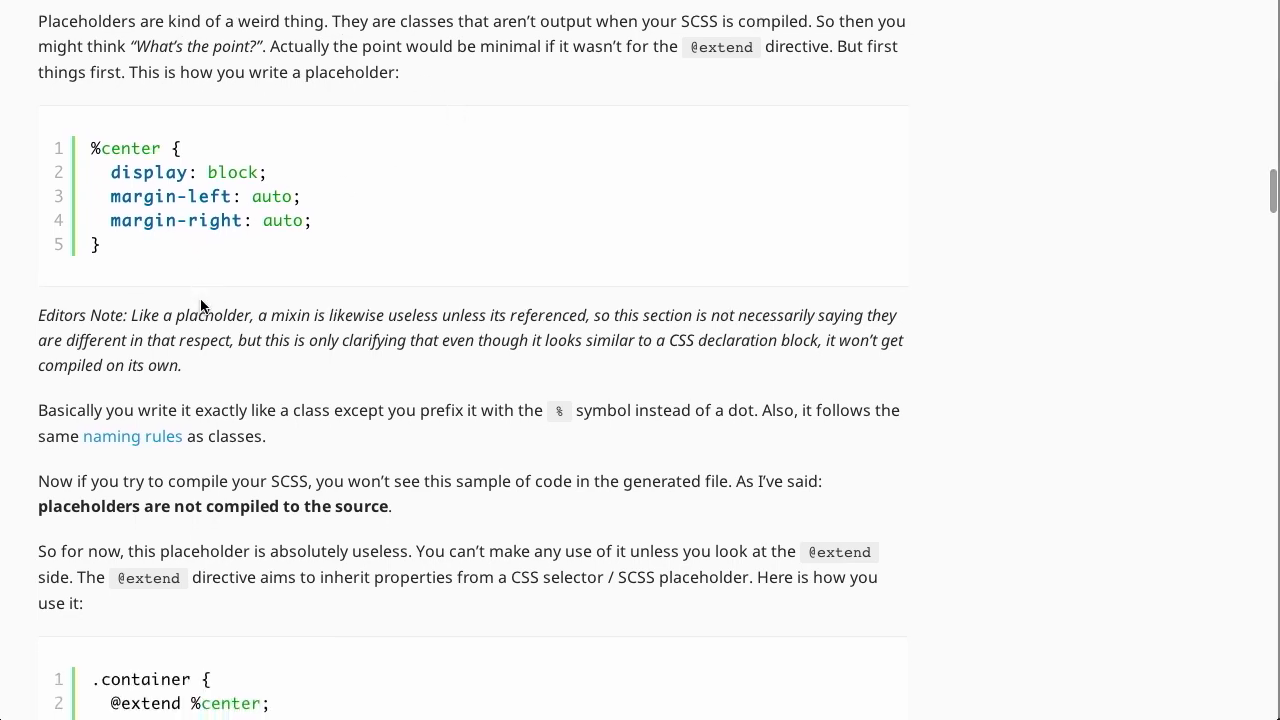
{"action": "scroll", "scroll_direction": "down", "scroll_amount": 3}
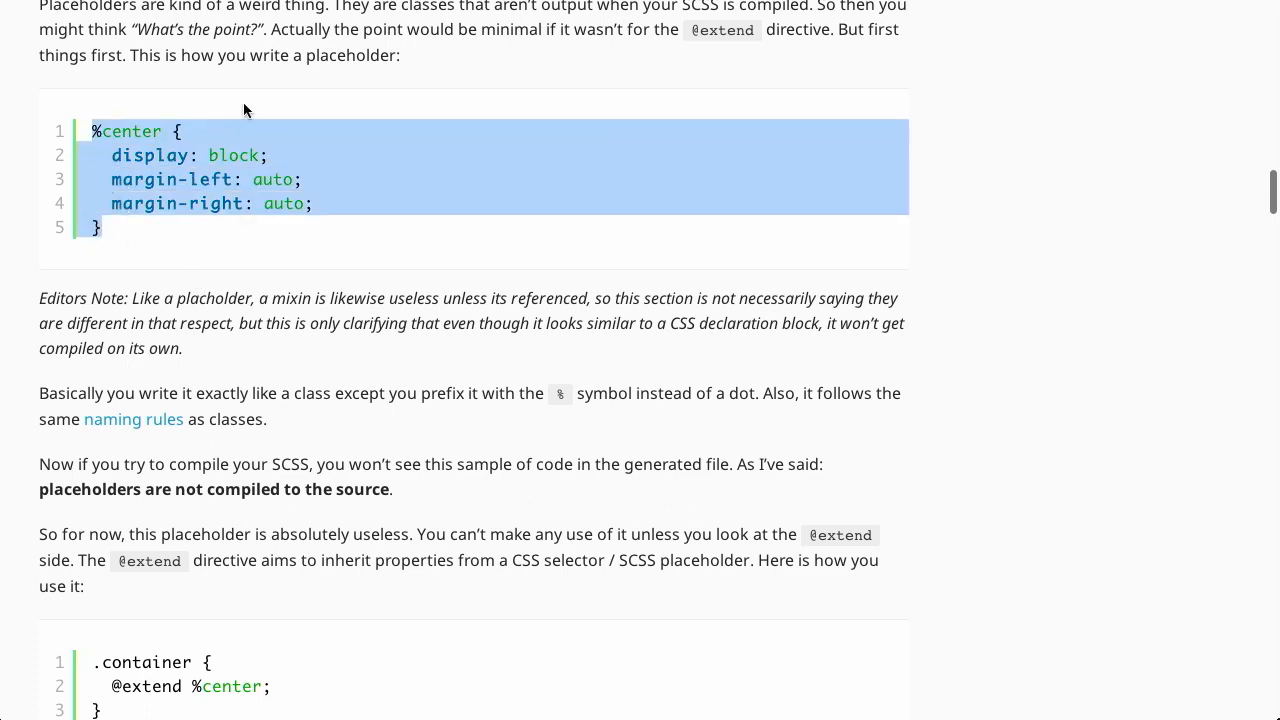
{"action": "mouse_move", "coordinate": [296, 190]}
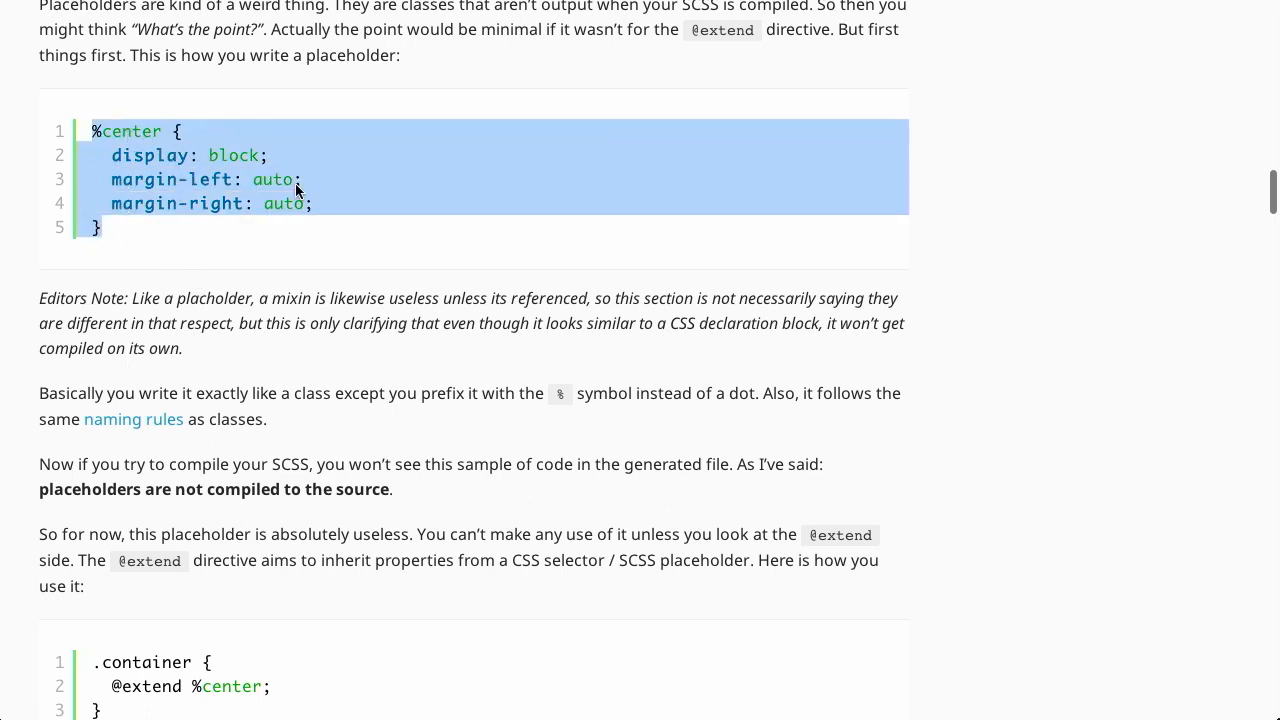
{"action": "scroll", "scroll_direction": "down", "scroll_amount": 3}
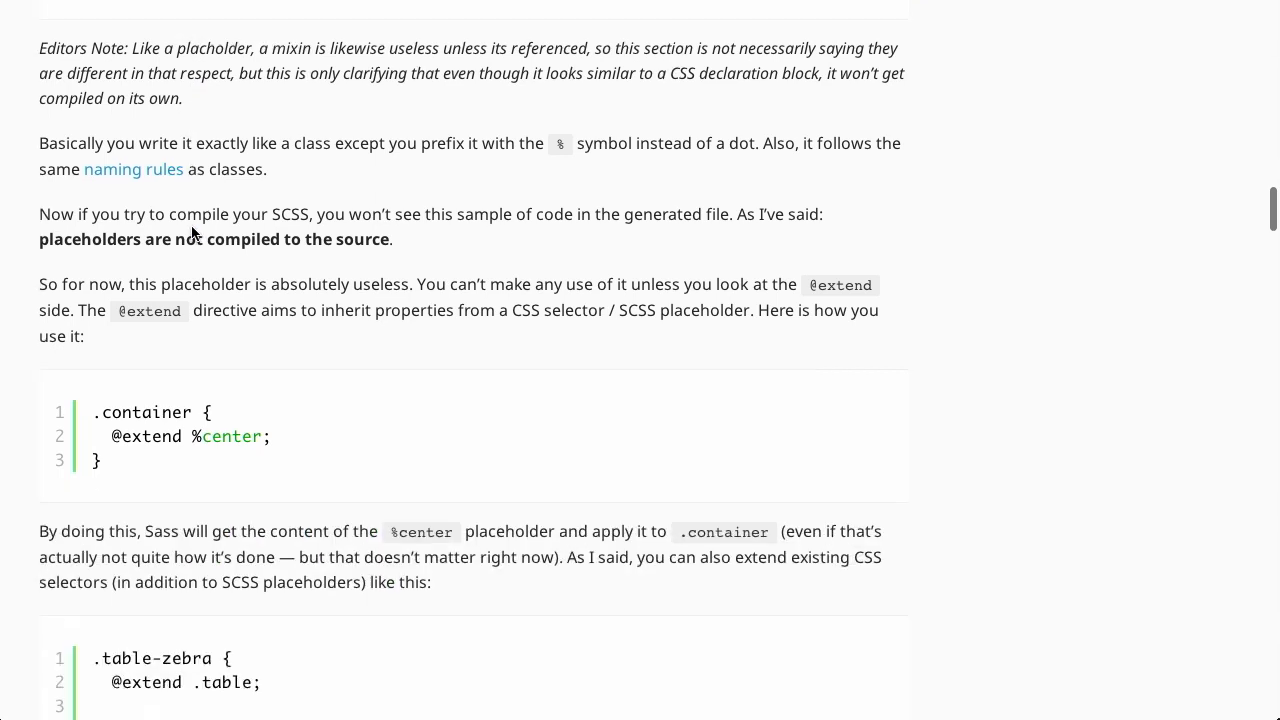
{"action": "scroll", "scroll_direction": "down", "scroll_amount": 3}
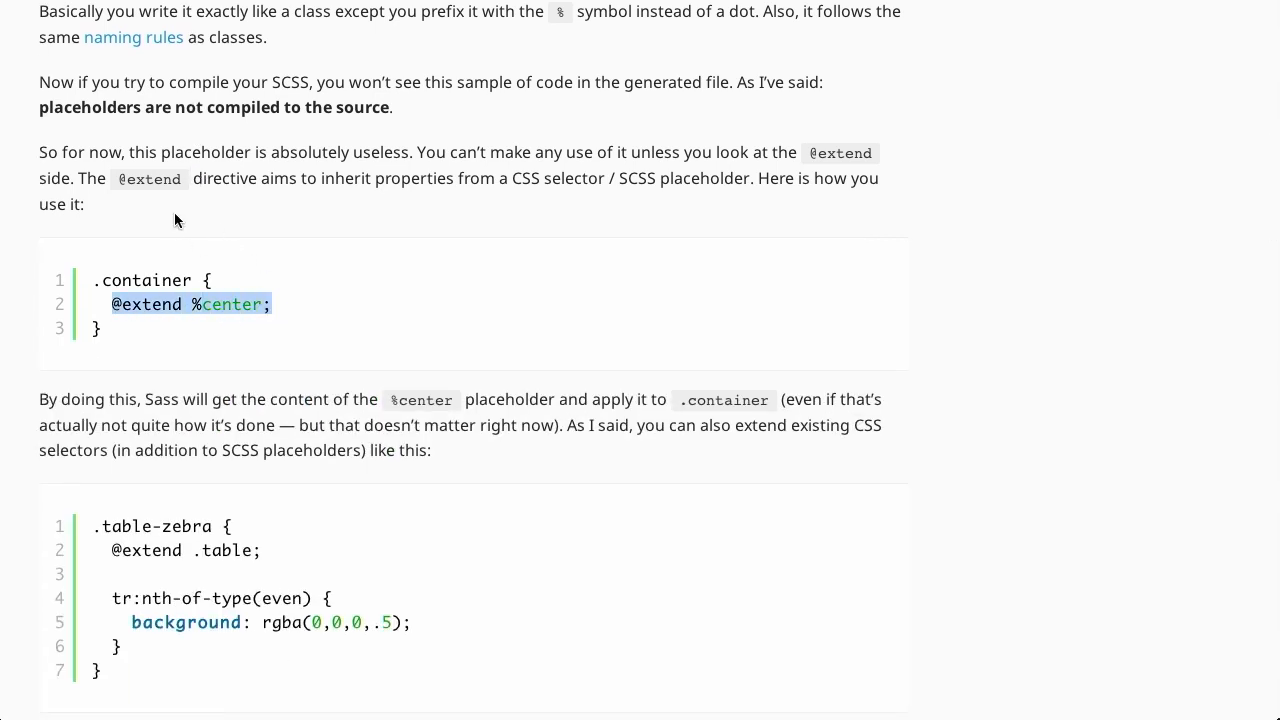
{"action": "scroll", "scroll_direction": "down", "scroll_amount": 3}
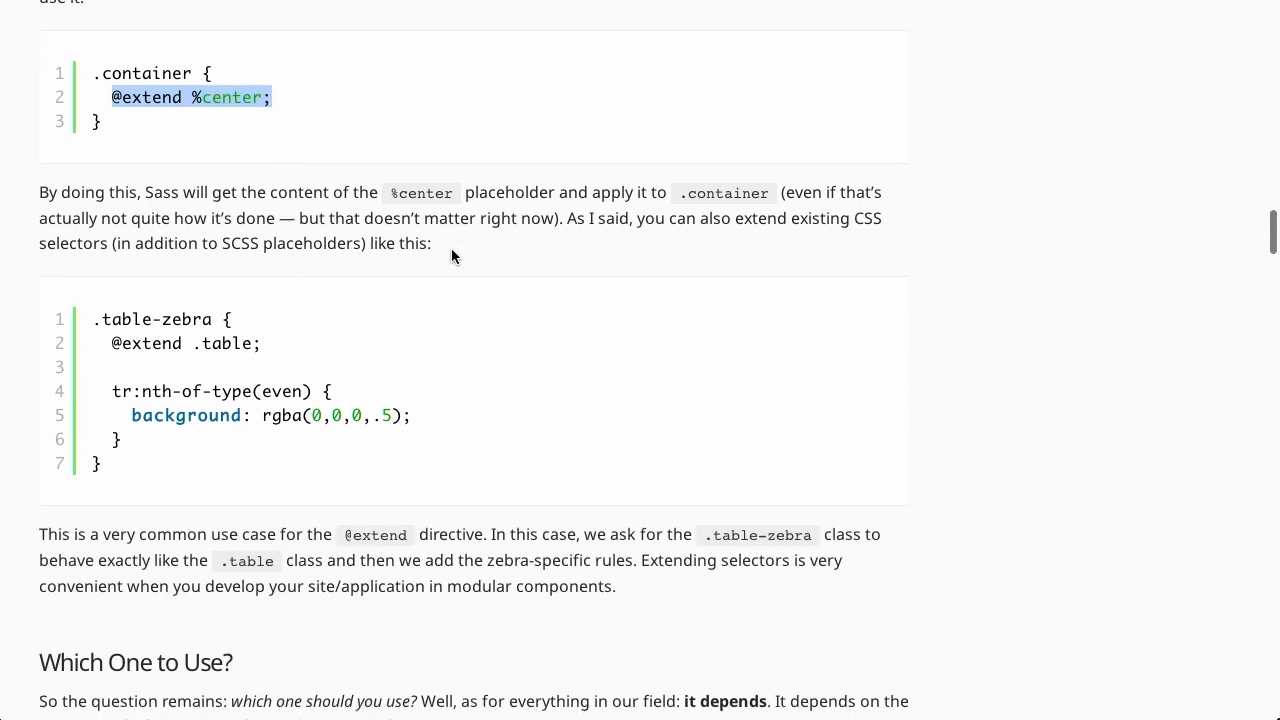
{"action": "scroll", "scroll_direction": "up", "scroll_amount": 3}
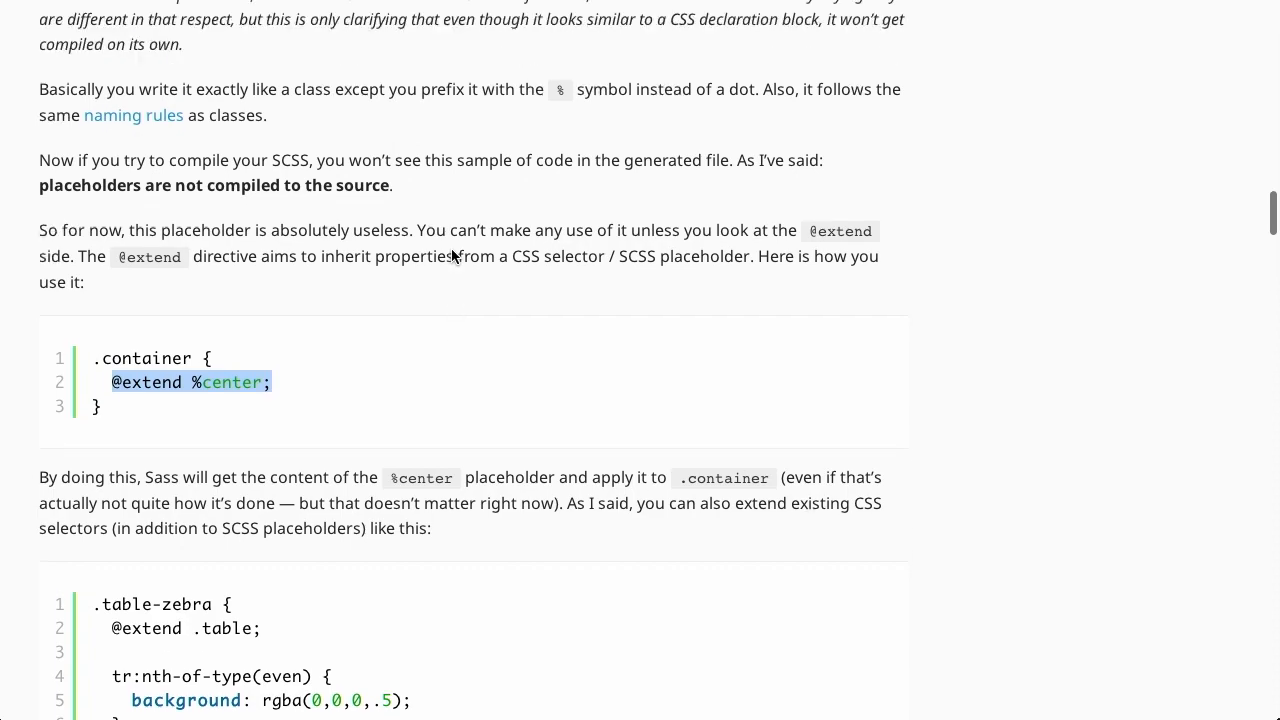
{"action": "scroll", "scroll_direction": "down", "scroll_amount": 3}
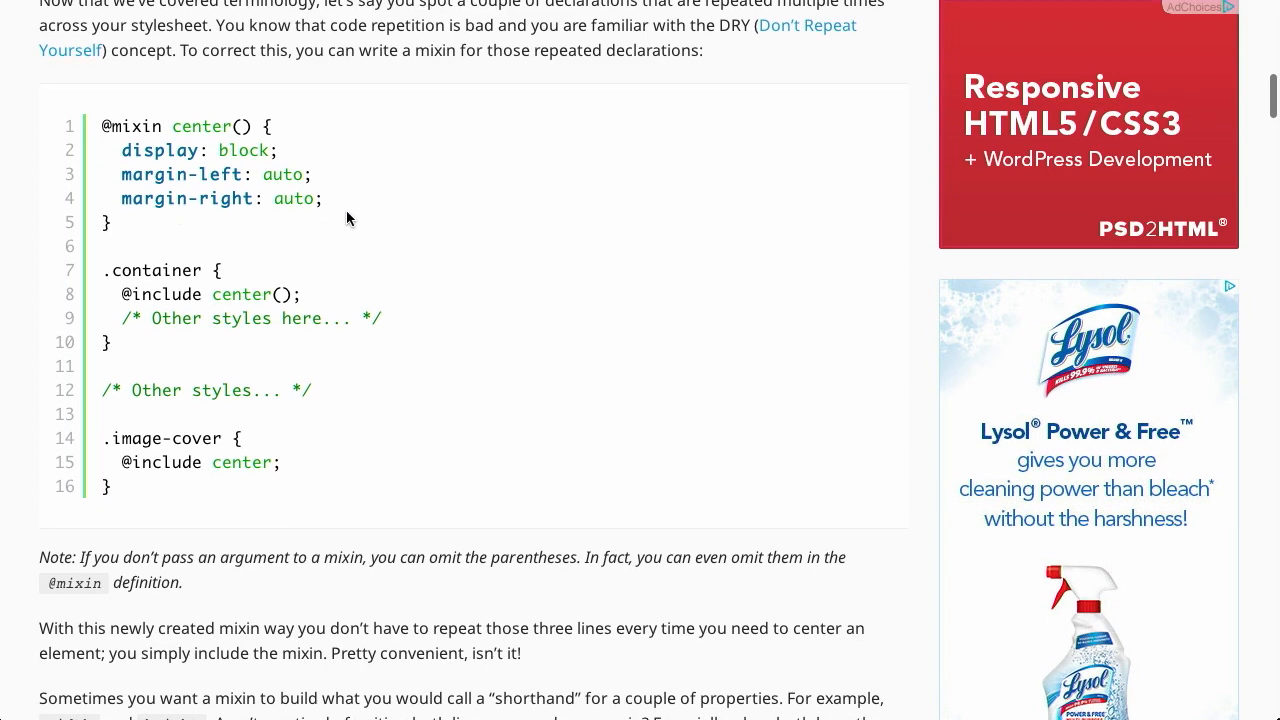
{"action": "scroll", "scroll_direction": "down", "scroll_amount": 3}
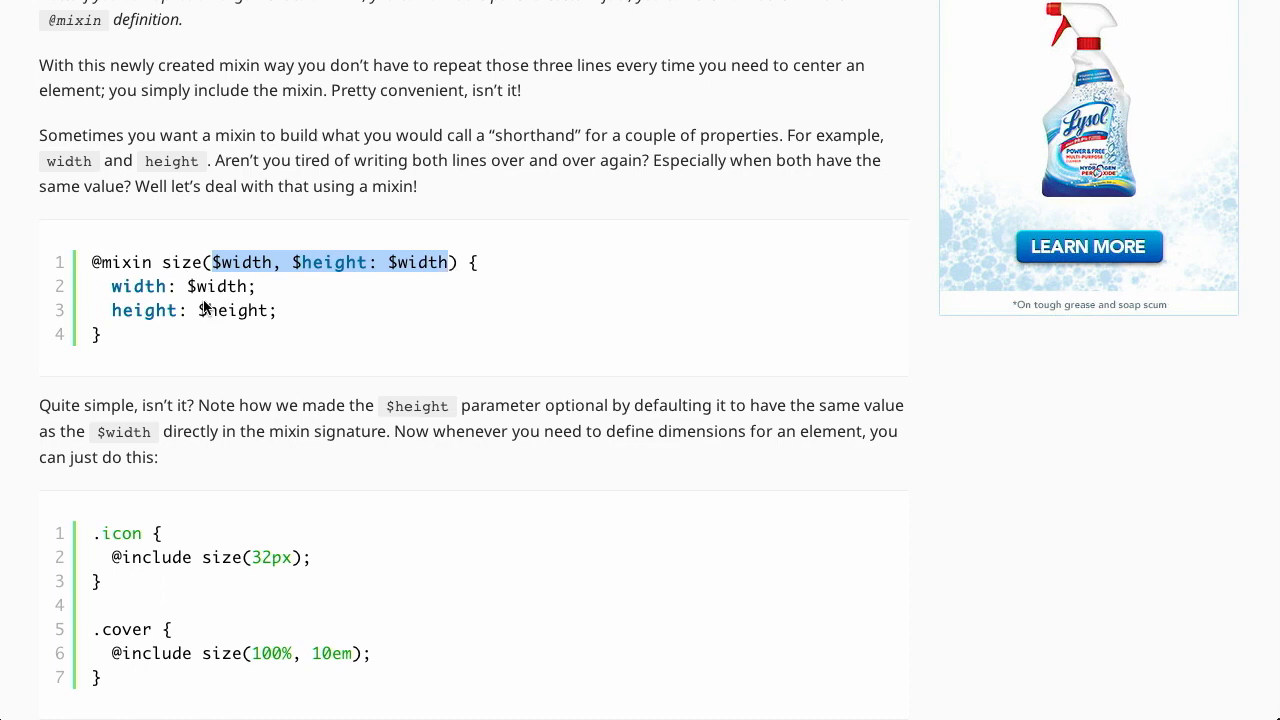
{"action": "scroll", "scroll_direction": "down", "scroll_amount": 3}
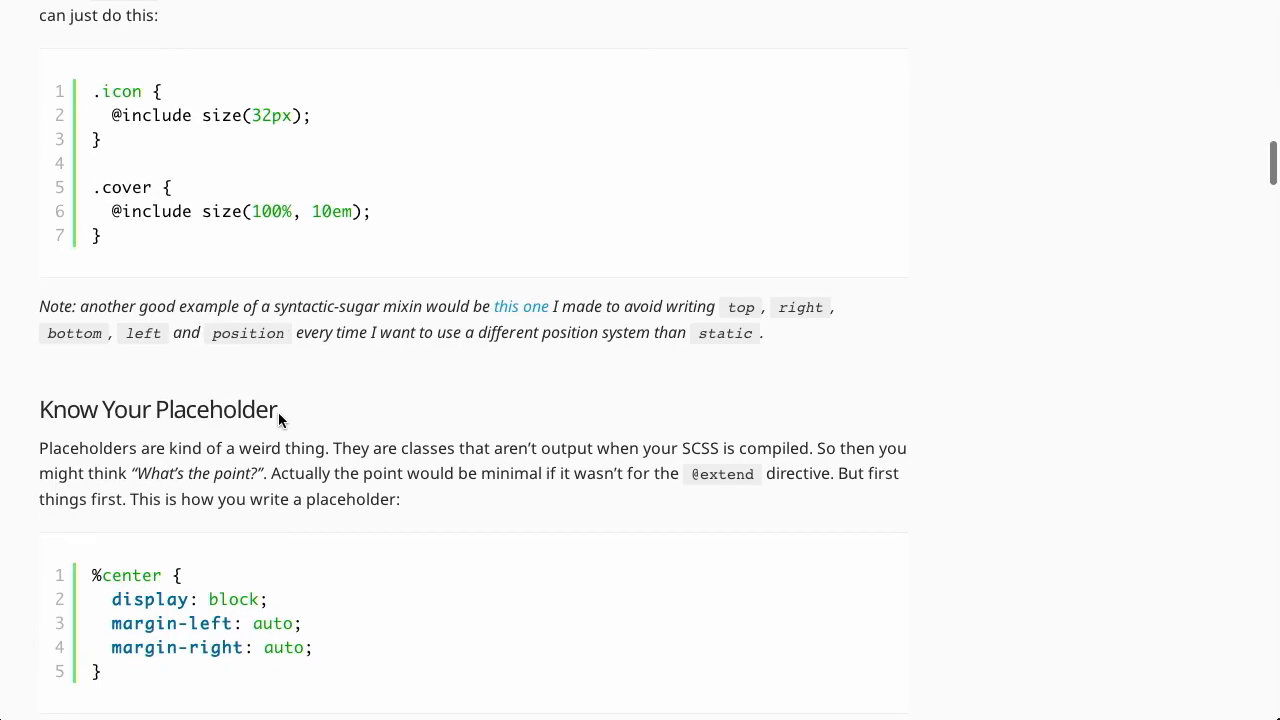
{"action": "scroll", "scroll_direction": "down", "scroll_amount": 3}
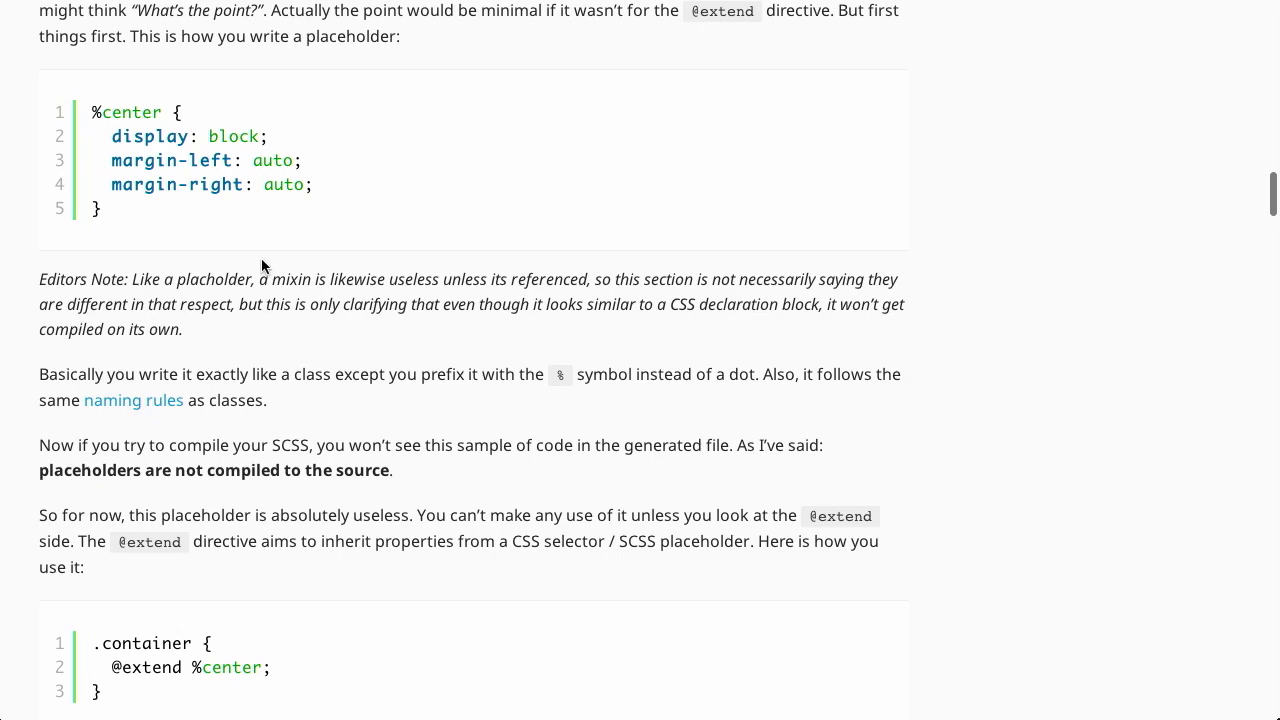
{"action": "scroll", "scroll_direction": "down", "scroll_amount": 3}
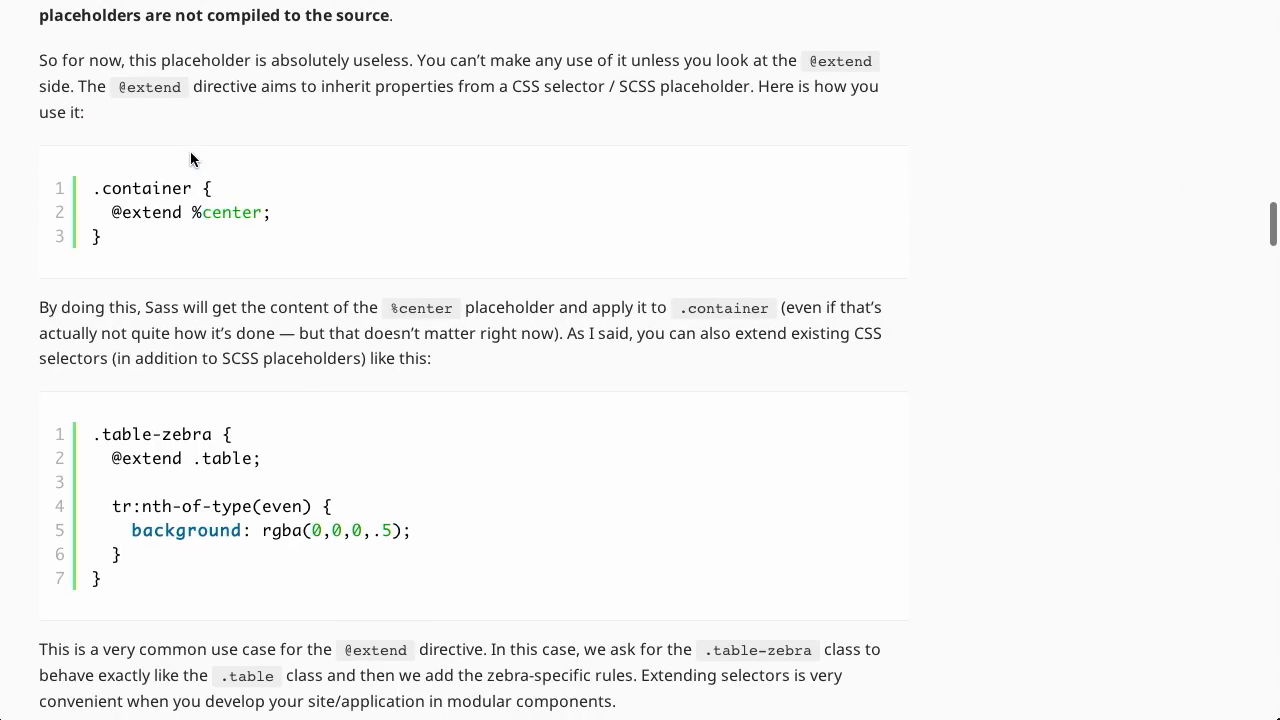
{"action": "double_click", "coordinate": [146, 212]}
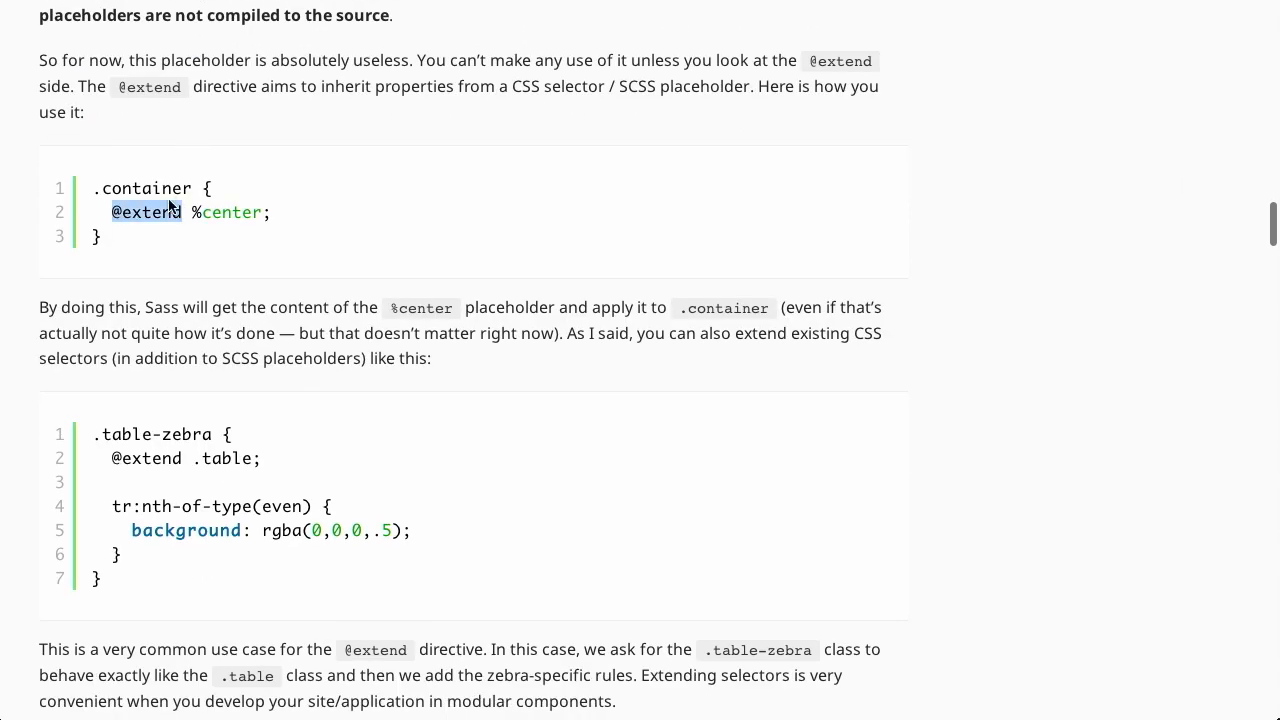
{"action": "mouse_move", "coordinate": [264, 176]}
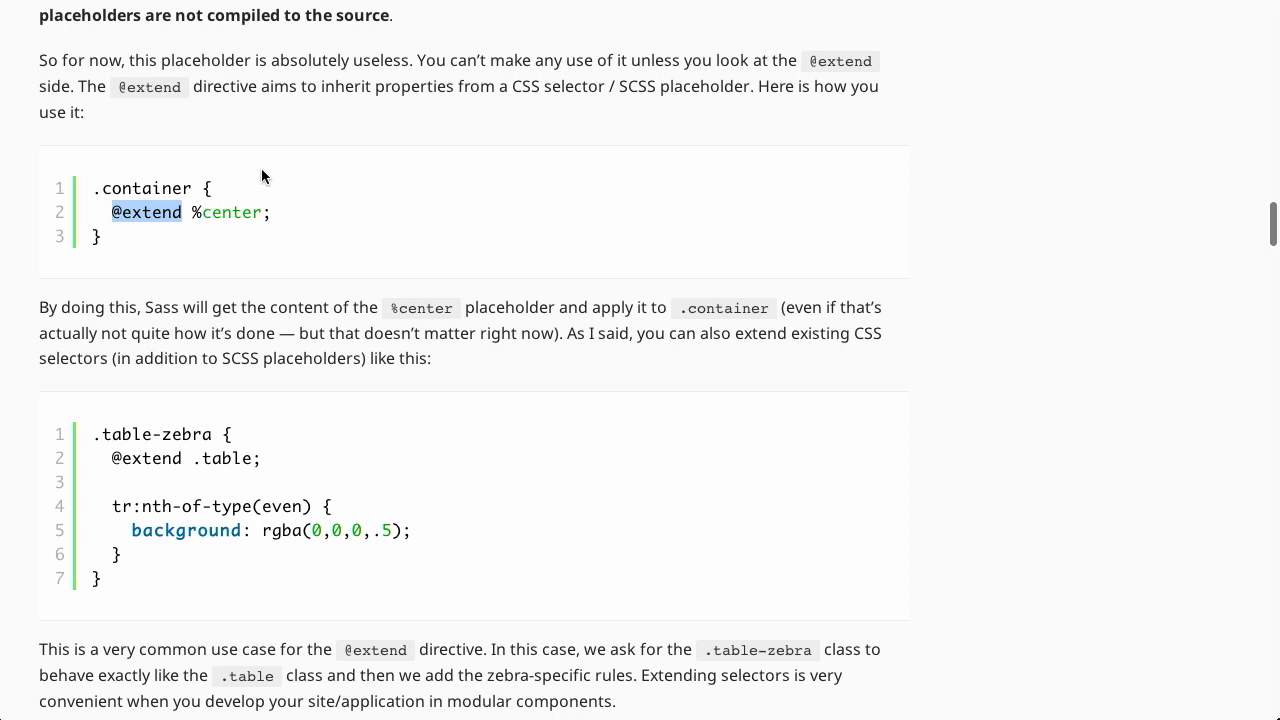
{"action": "scroll", "scroll_direction": "down", "scroll_amount": 3}
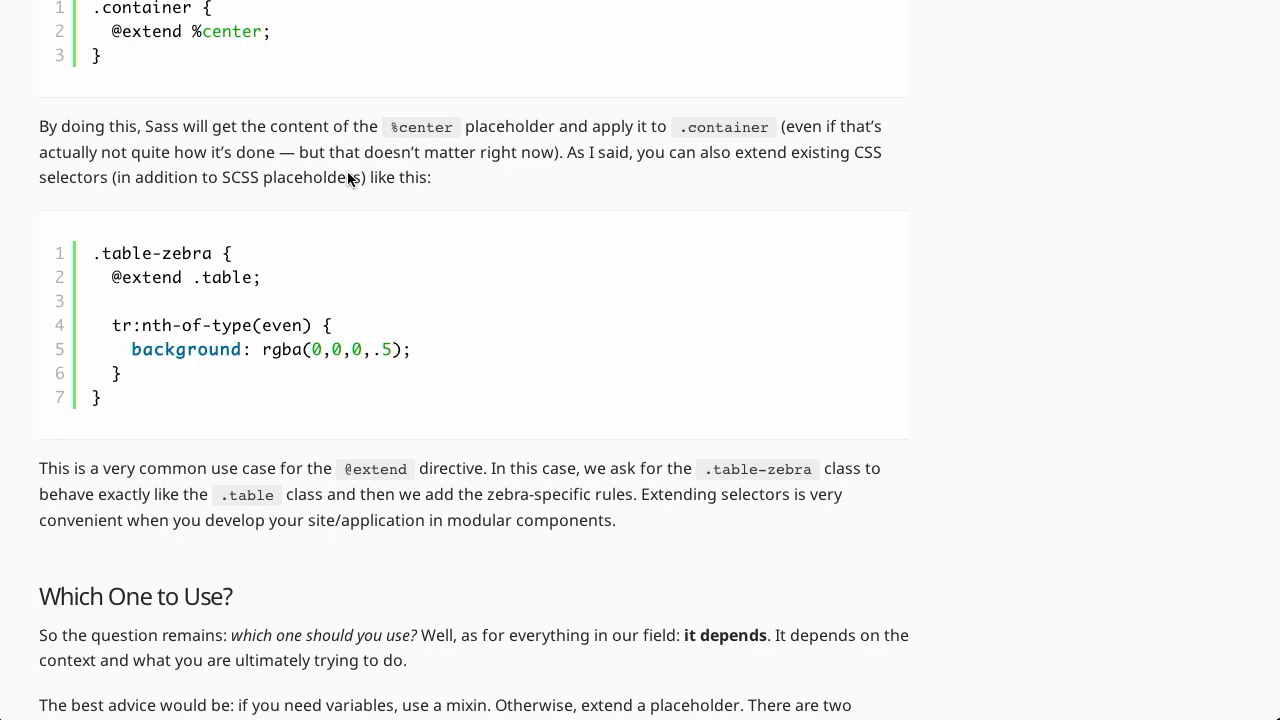
{"action": "double_click", "coordinate": [150, 276]}
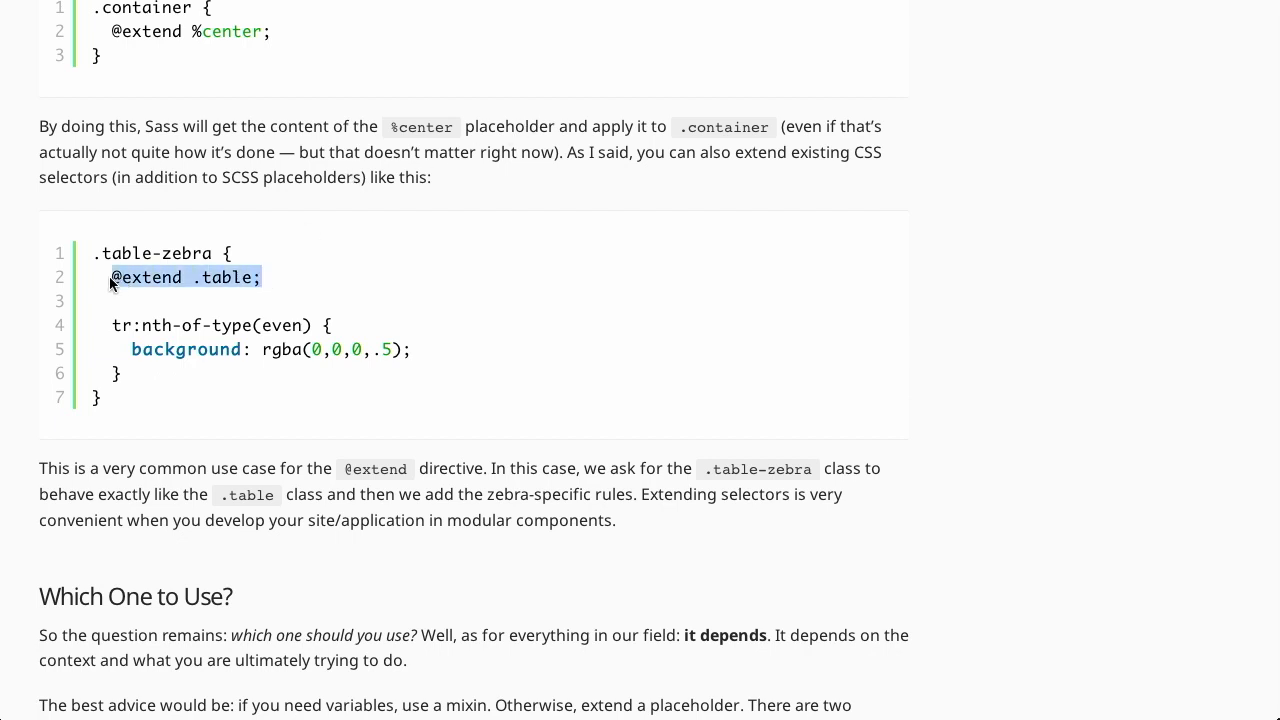
{"action": "left_click", "coordinate": [160, 374]}
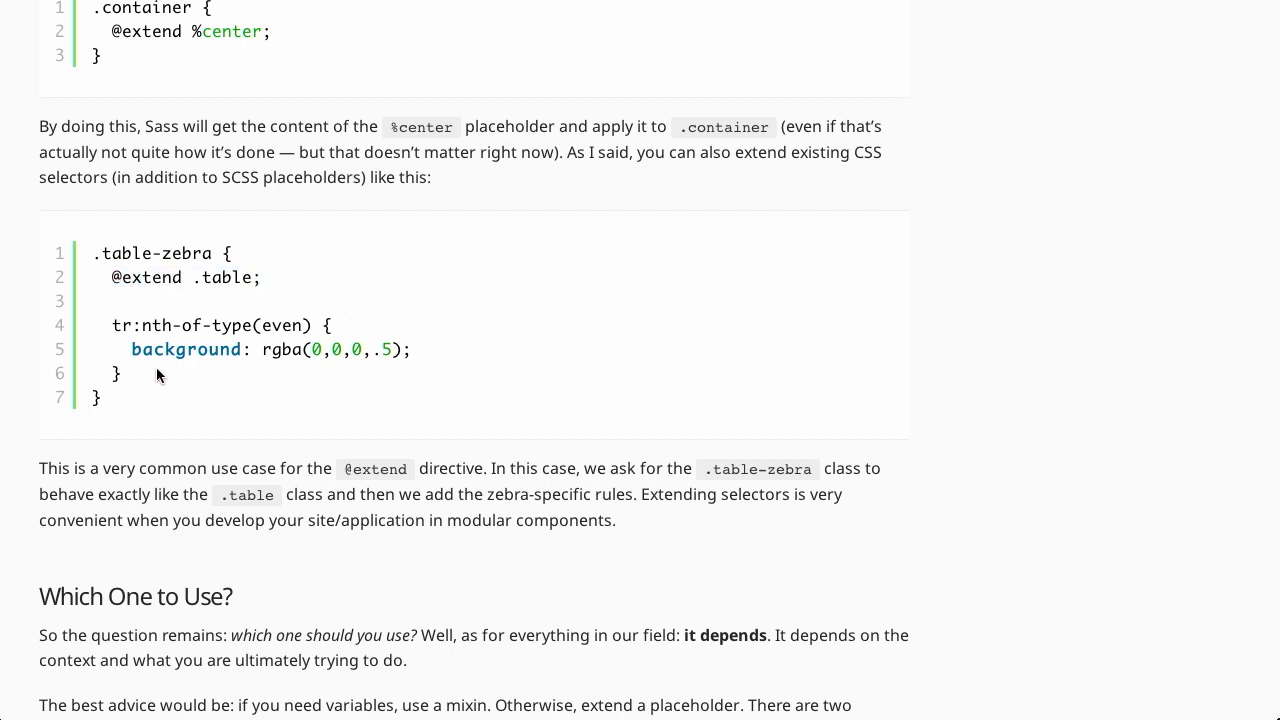
{"action": "left_click_drag", "start_coordinate": [112, 324], "coordinate": [120, 374]}
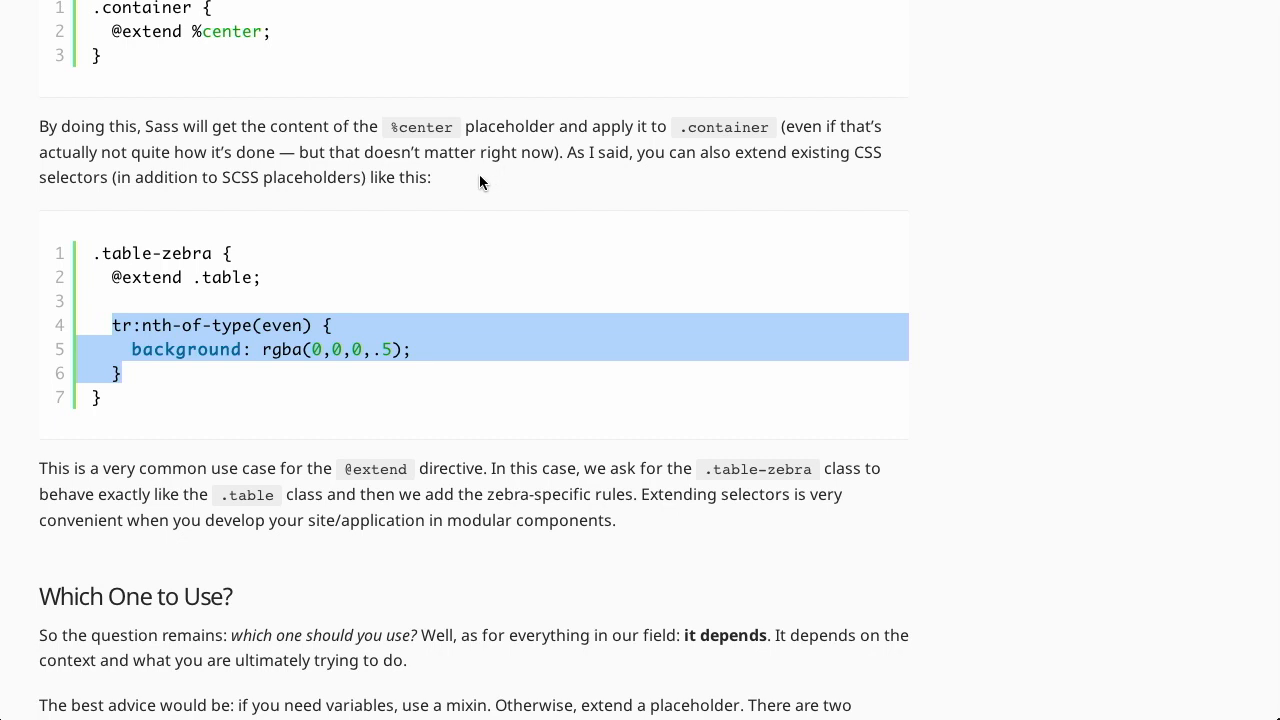
{"action": "mouse_move", "coordinate": [202, 302]}
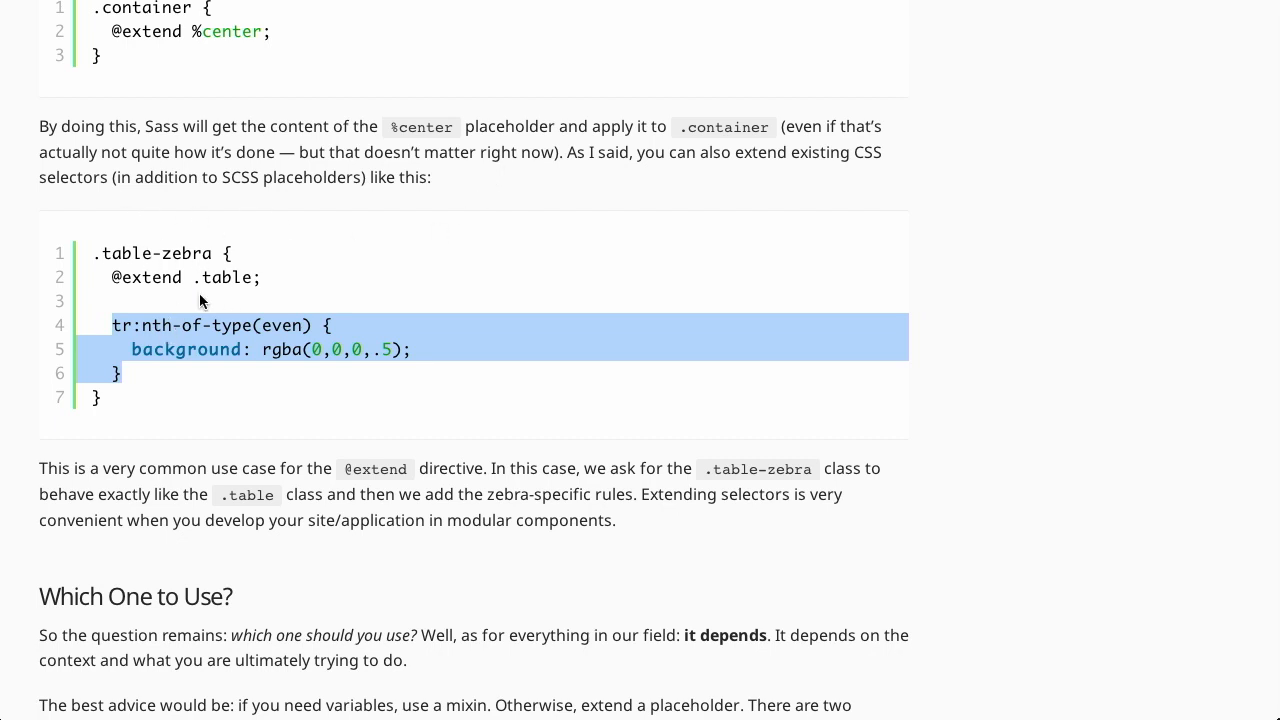
{"action": "mouse_move", "coordinate": [380, 242]}
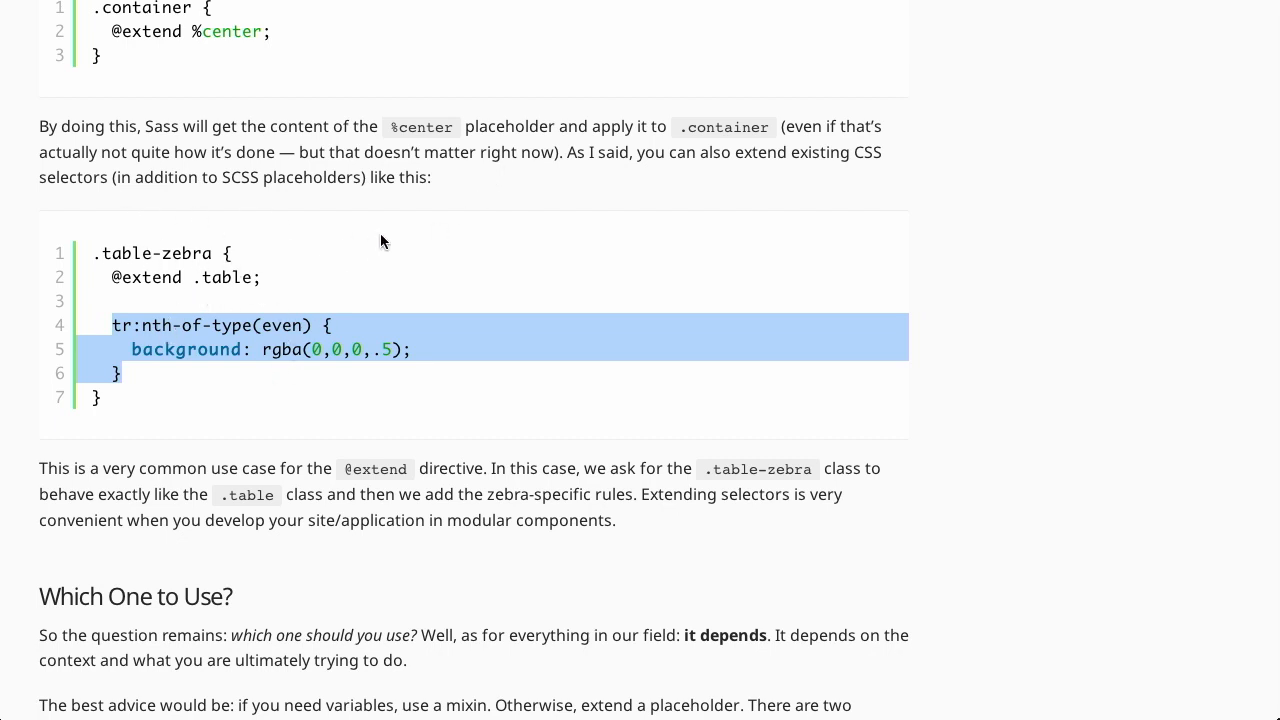
{"action": "mouse_move", "coordinate": [388, 252]}
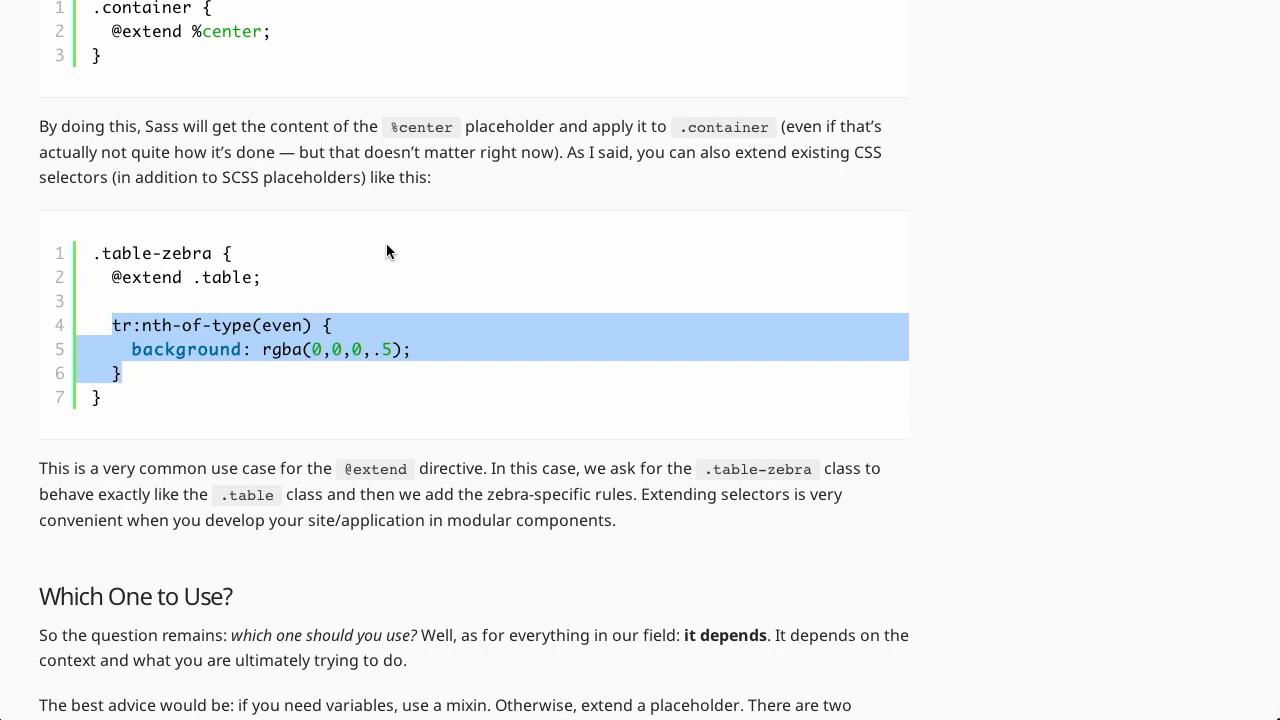
{"action": "scroll", "scroll_direction": "down", "scroll_amount": 3}
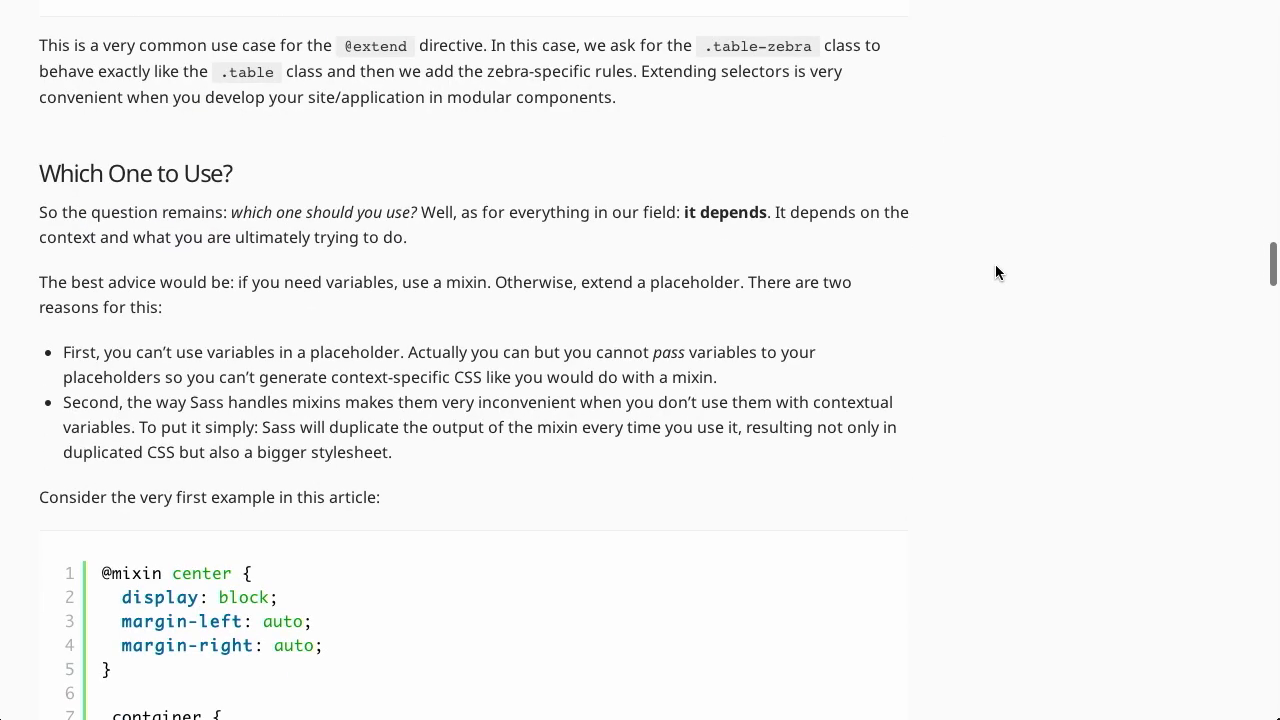
{"action": "scroll", "scroll_direction": "down", "scroll_amount": 3}
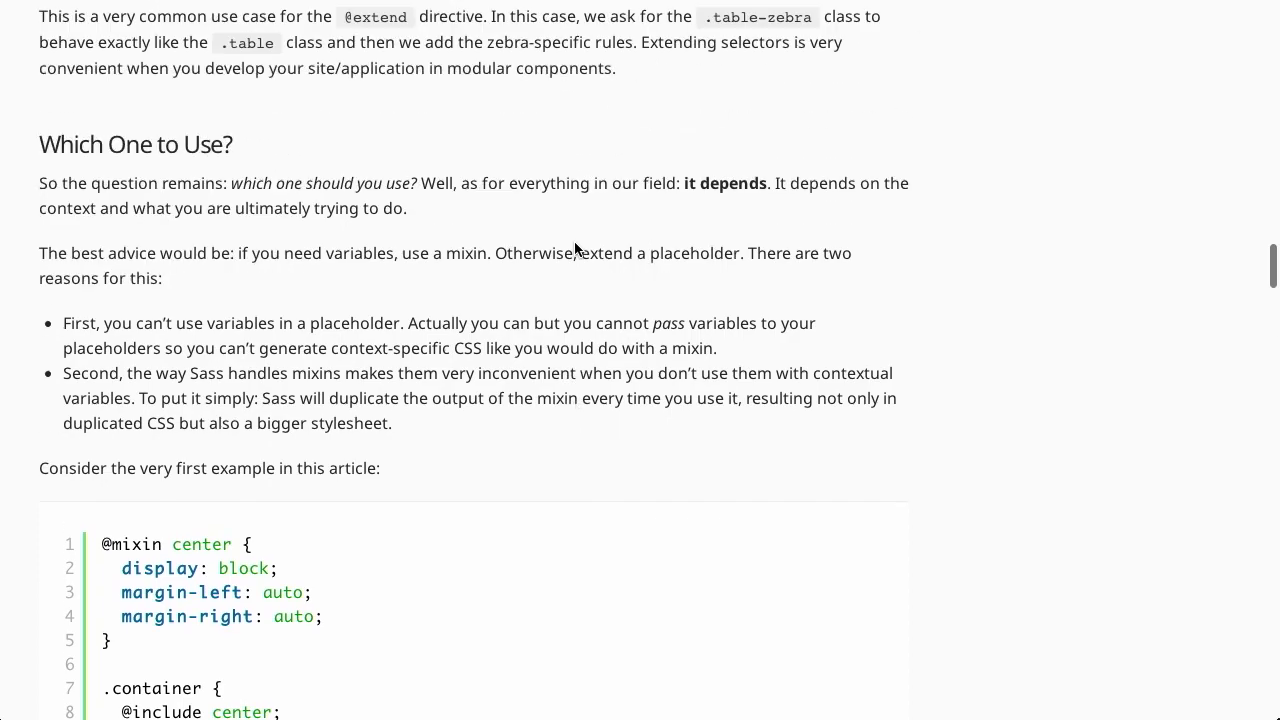
{"action": "scroll", "scroll_direction": "up", "scroll_amount": 3}
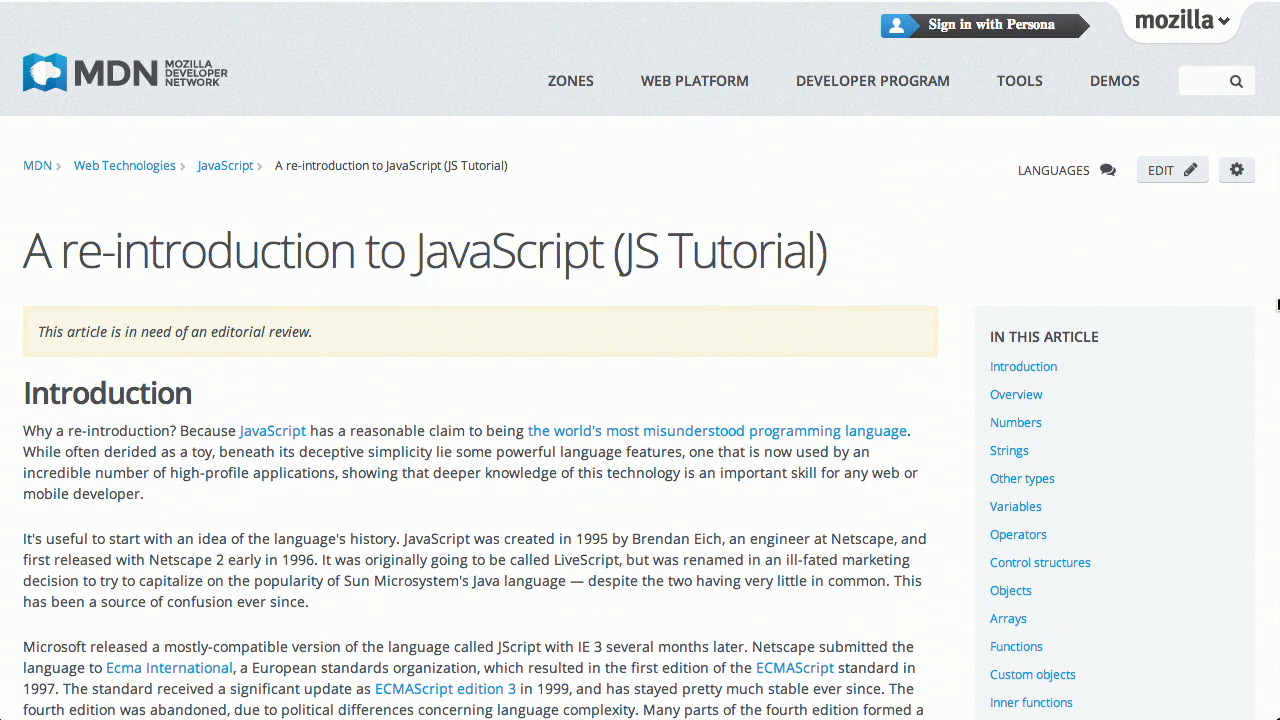
Scroll past the parseInt examples and jump to the Strings section from the sidebar
{"action": "scroll", "scroll_direction": "down", "scroll_amount": 3}
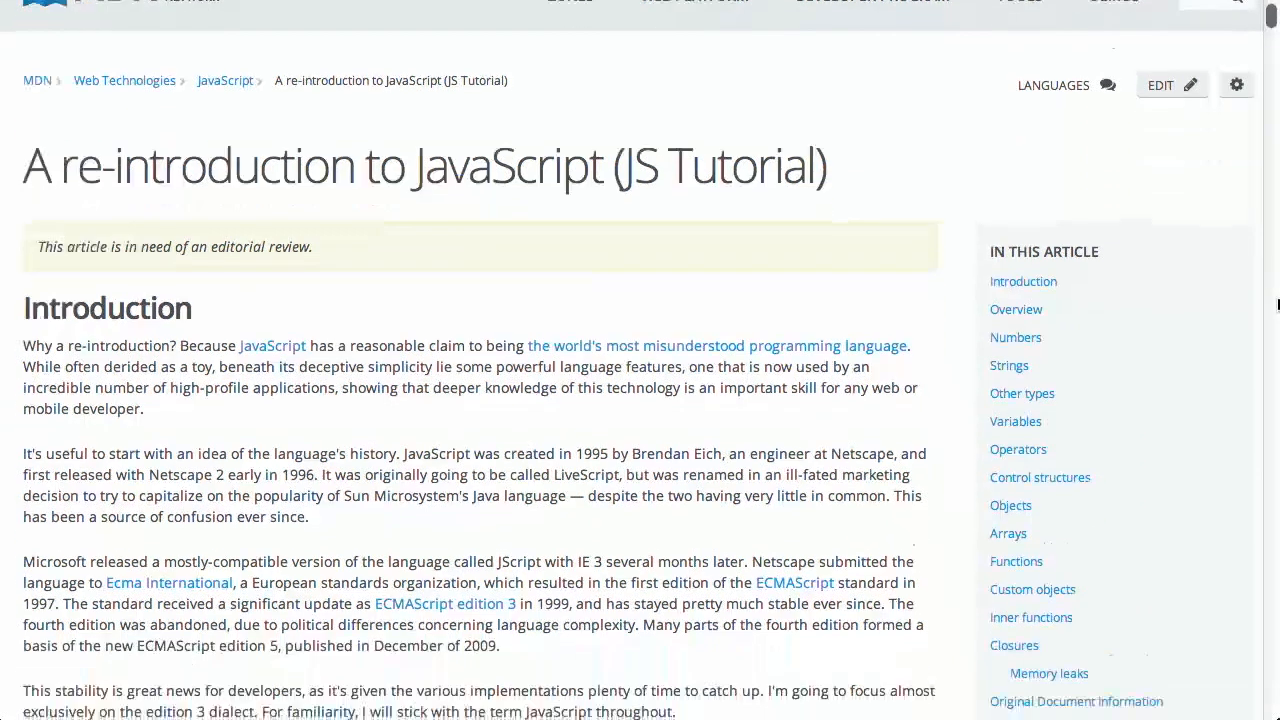
{"action": "scroll", "scroll_direction": "down", "scroll_amount": 3}
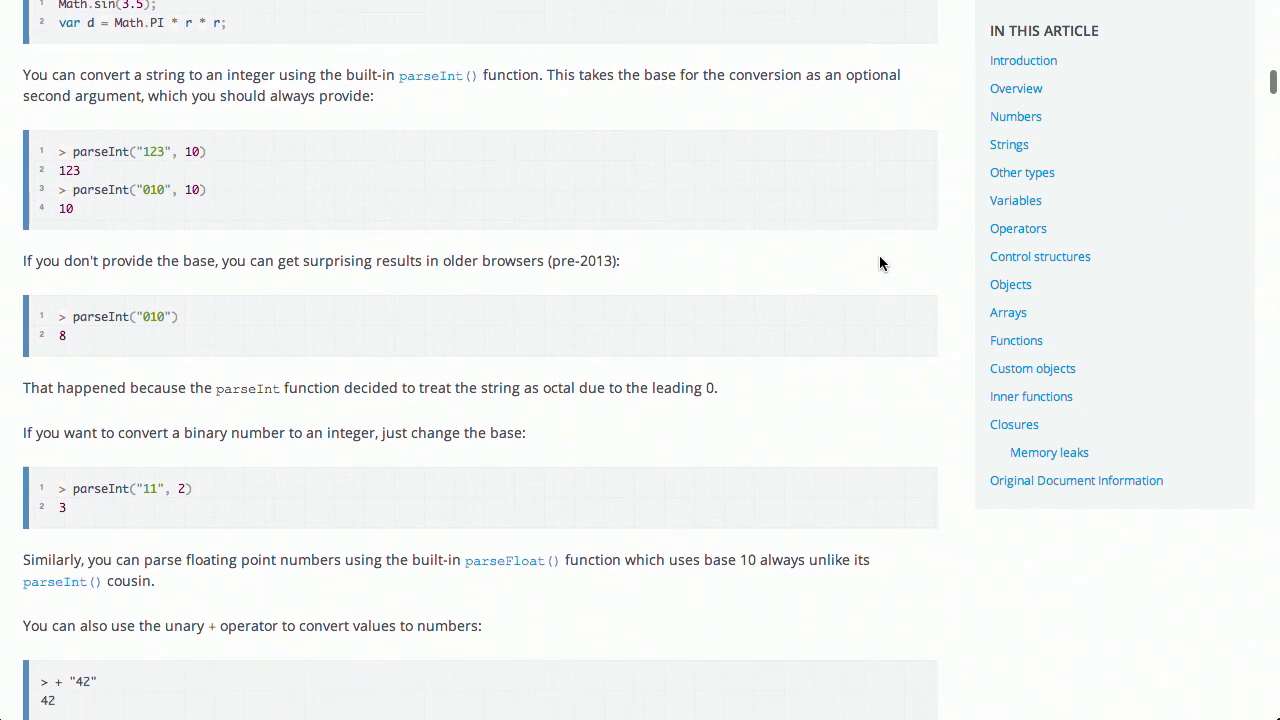
{"action": "left_click", "coordinate": [1008, 144]}
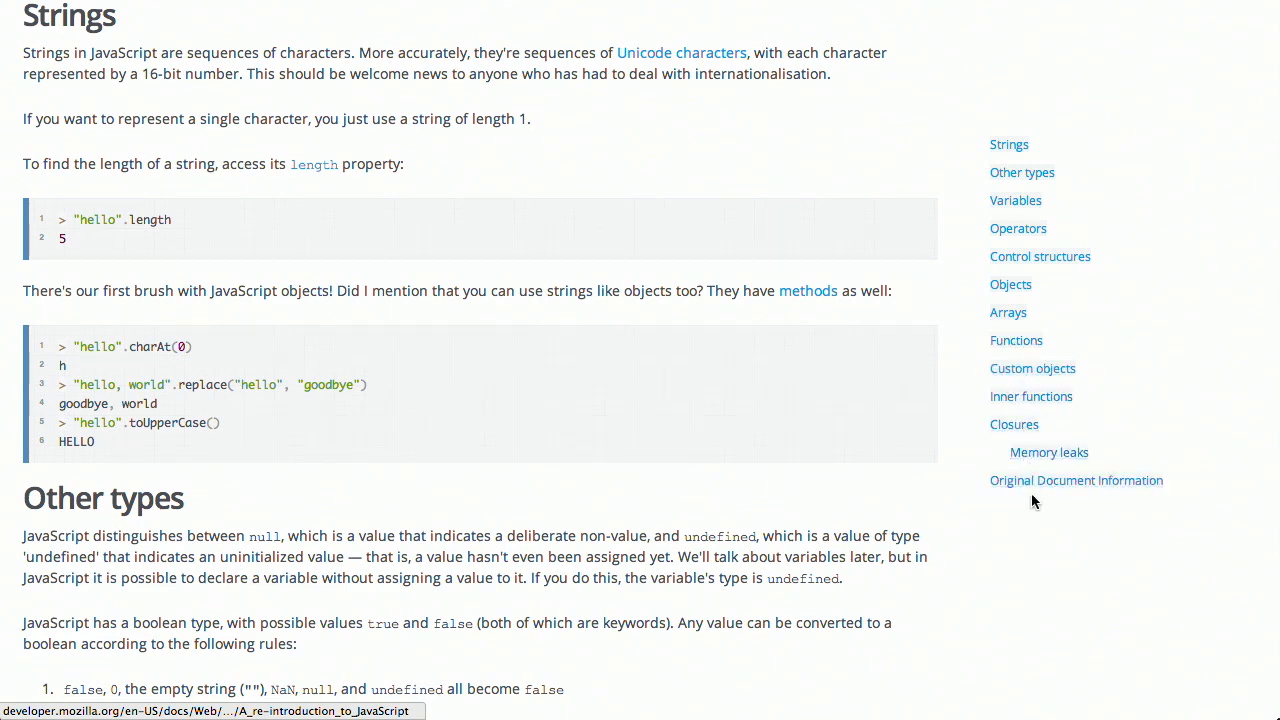
{"action": "mouse_move", "coordinate": [1008, 312]}
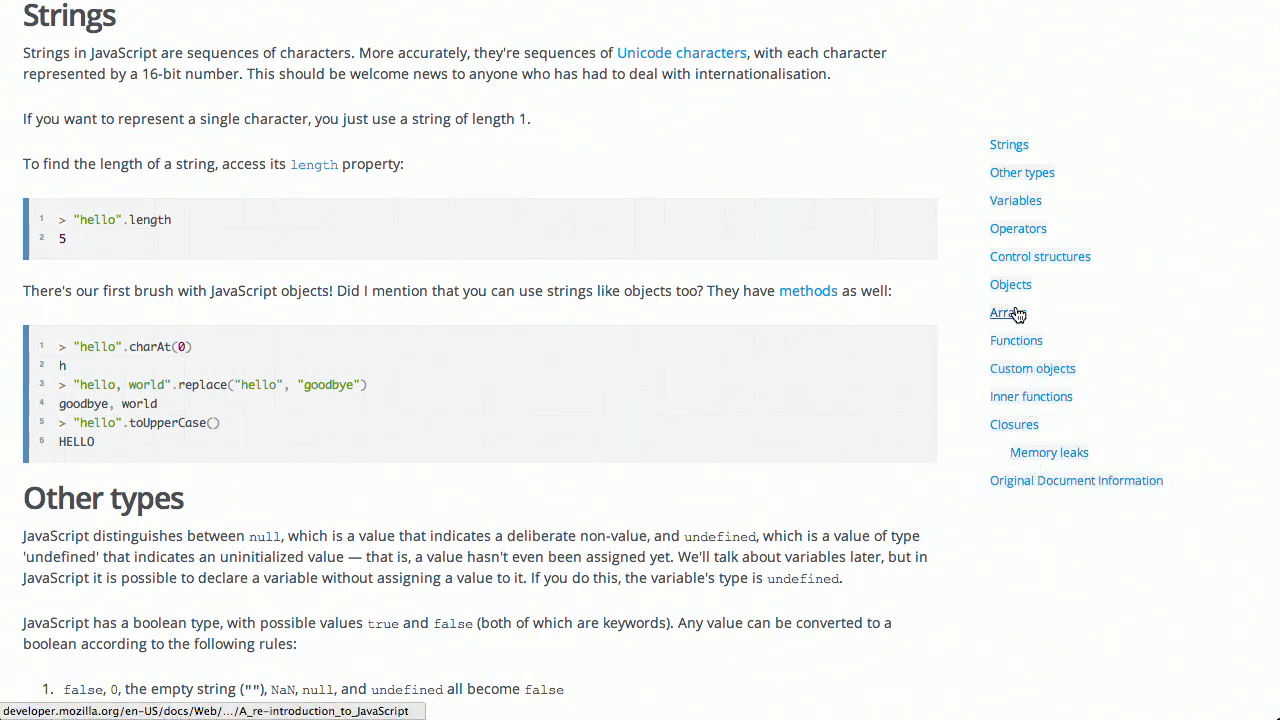
{"action": "mouse_move", "coordinate": [1016, 200]}
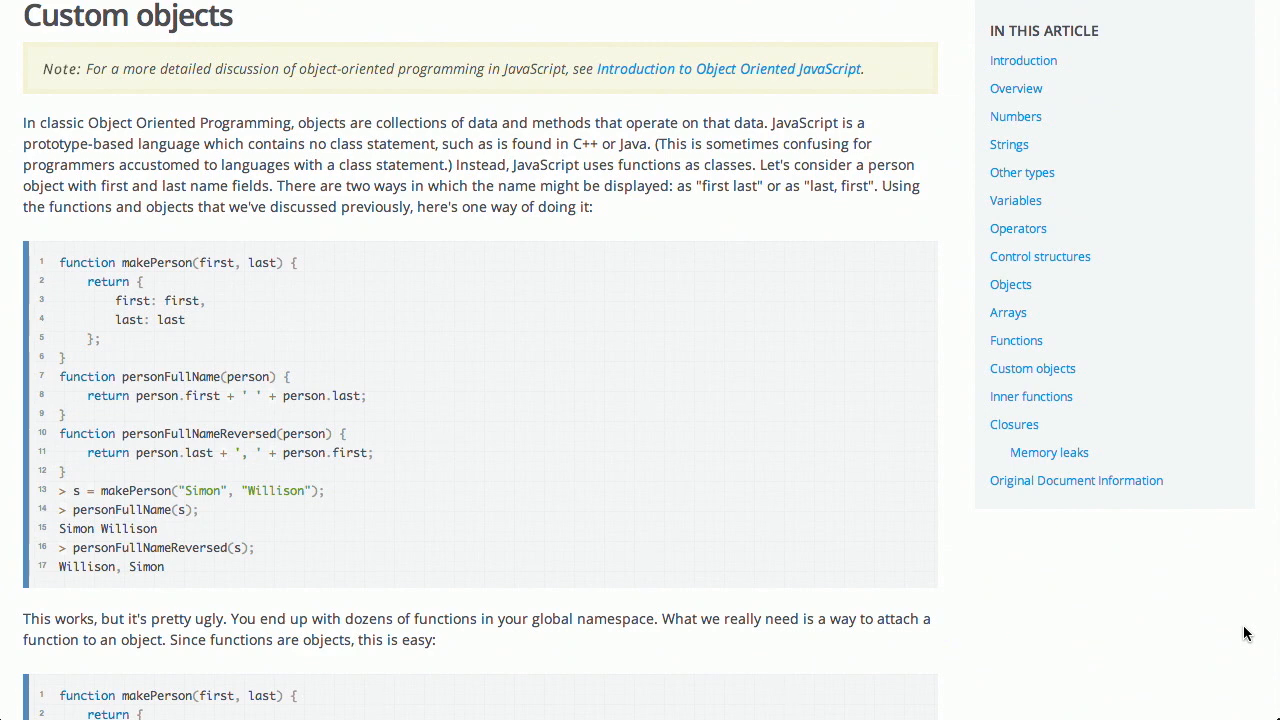
{"action": "mouse_move", "coordinate": [138, 262]}
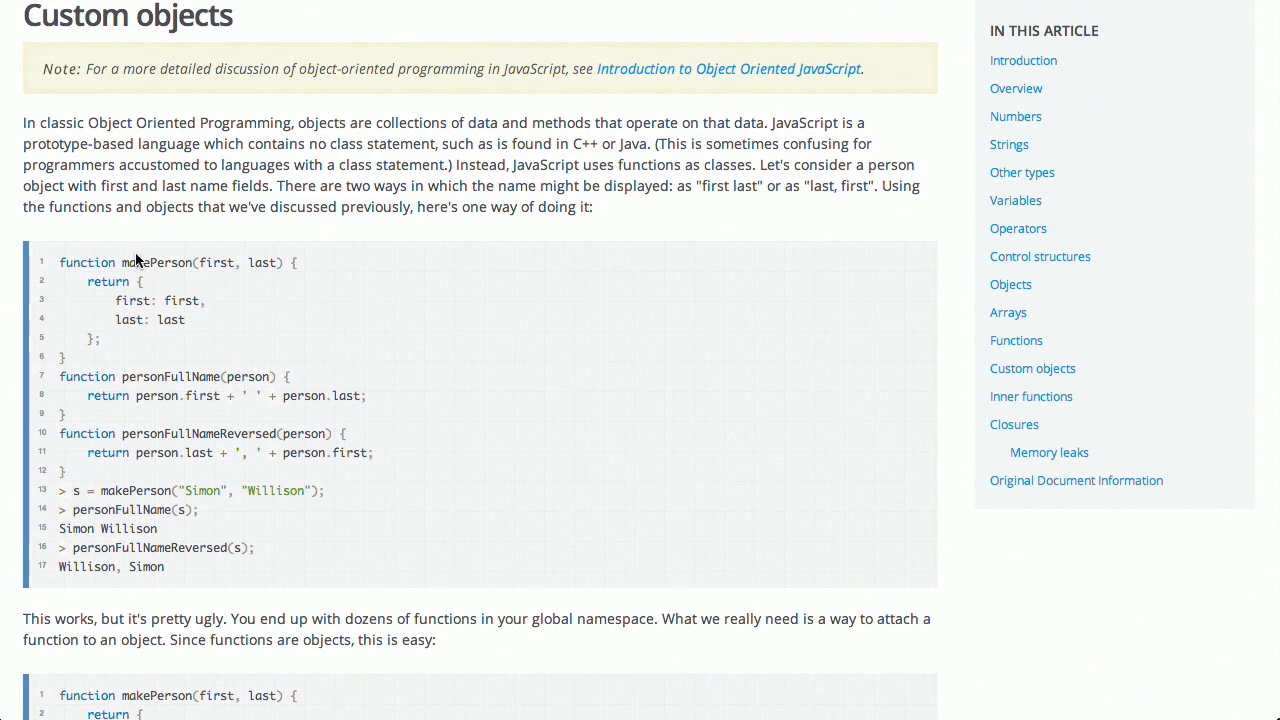
{"action": "mouse_move", "coordinate": [260, 312]}
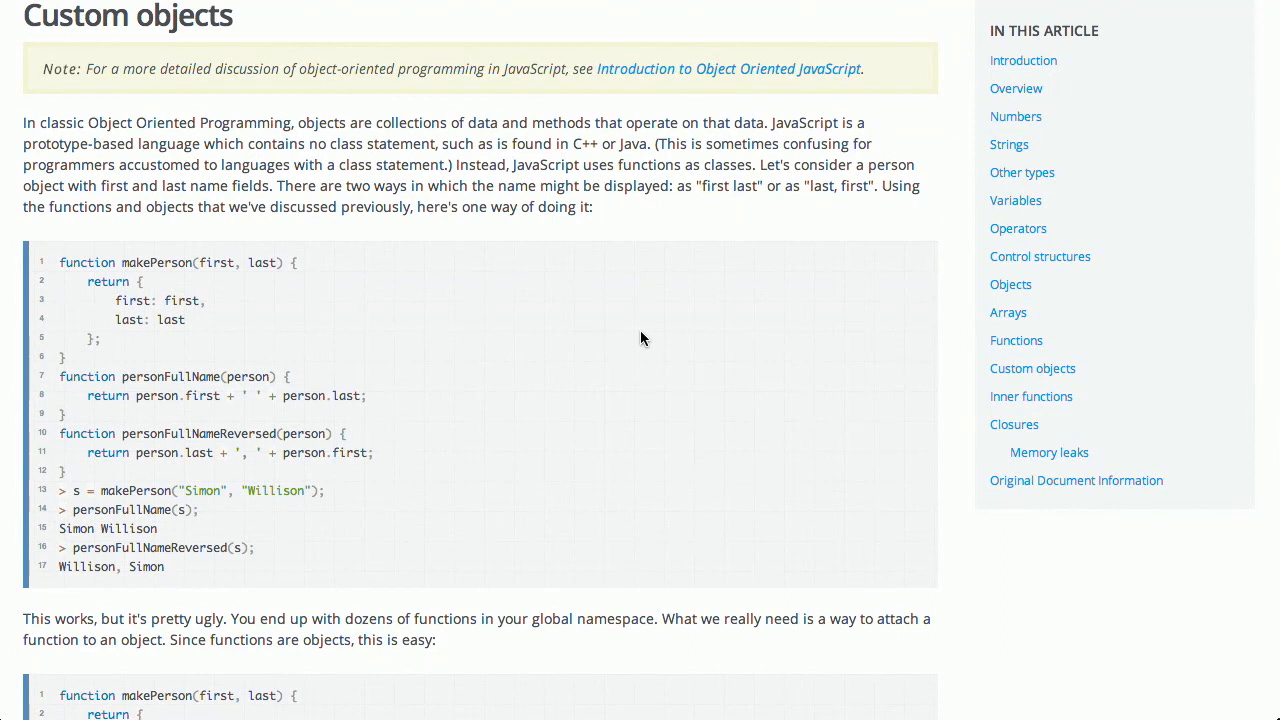
{"action": "mouse_move", "coordinate": [150, 370]}
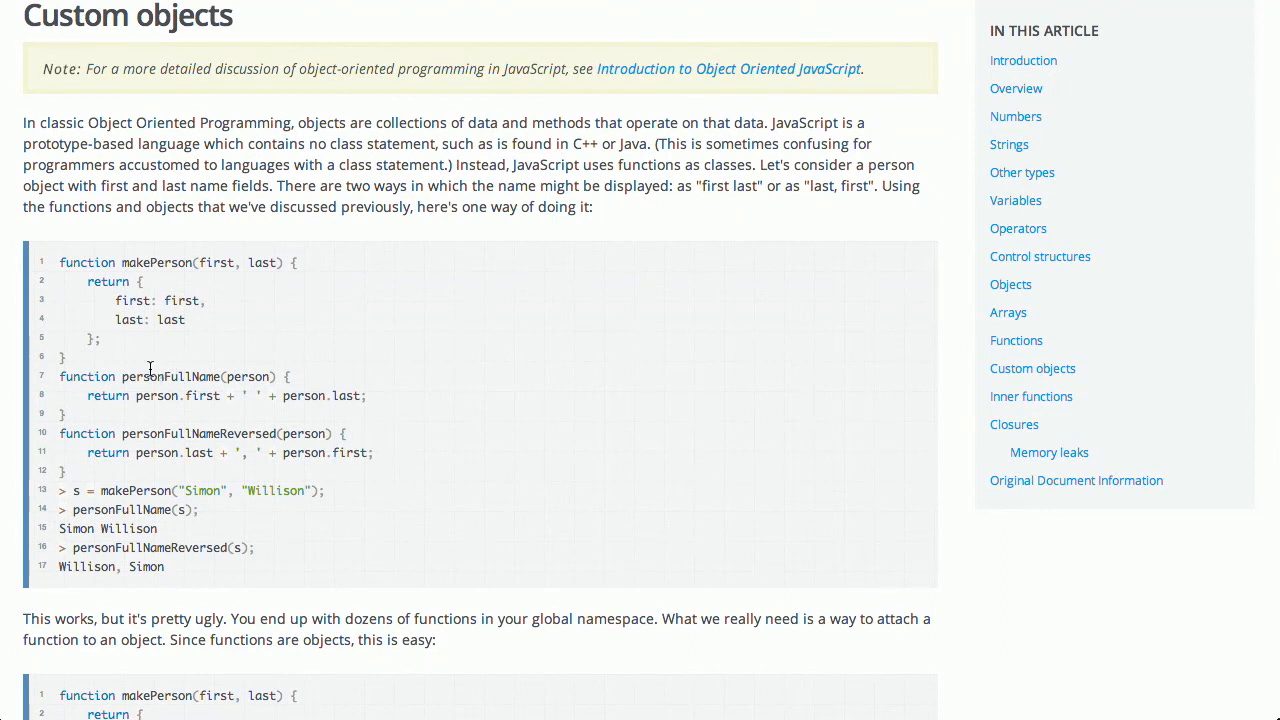
{"action": "mouse_move", "coordinate": [162, 470]}
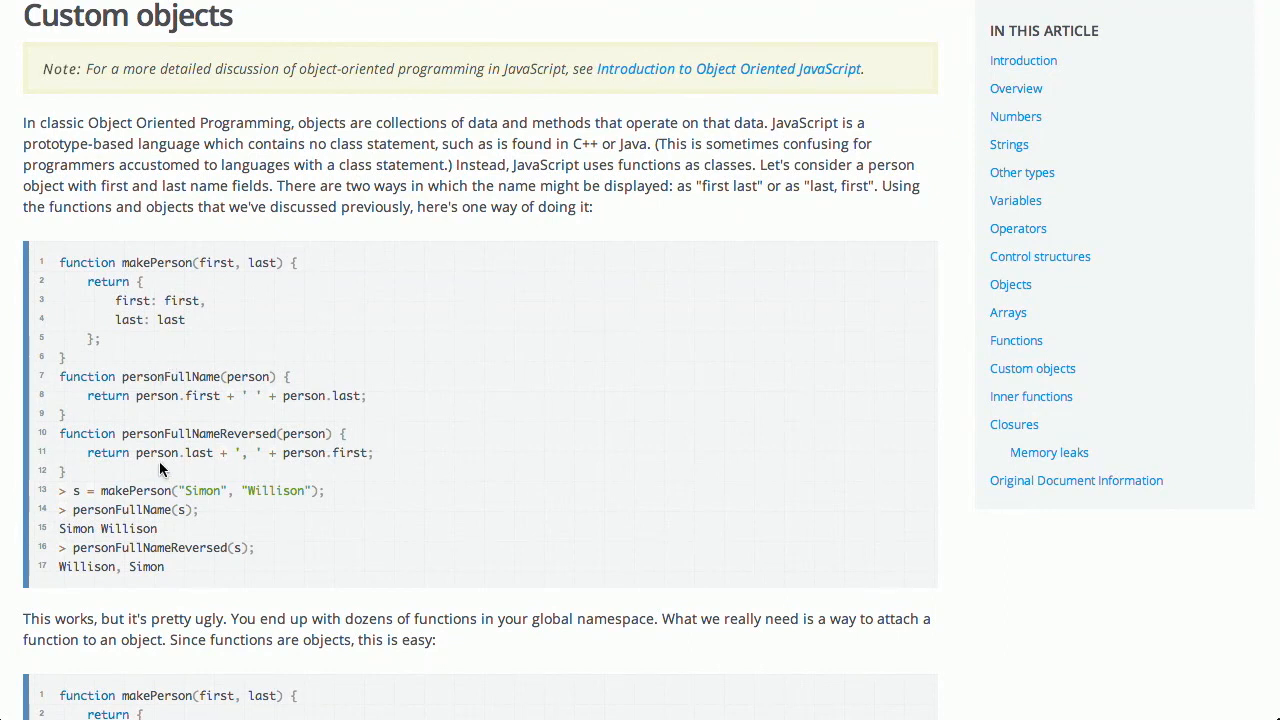
{"action": "mouse_move", "coordinate": [544, 472]}
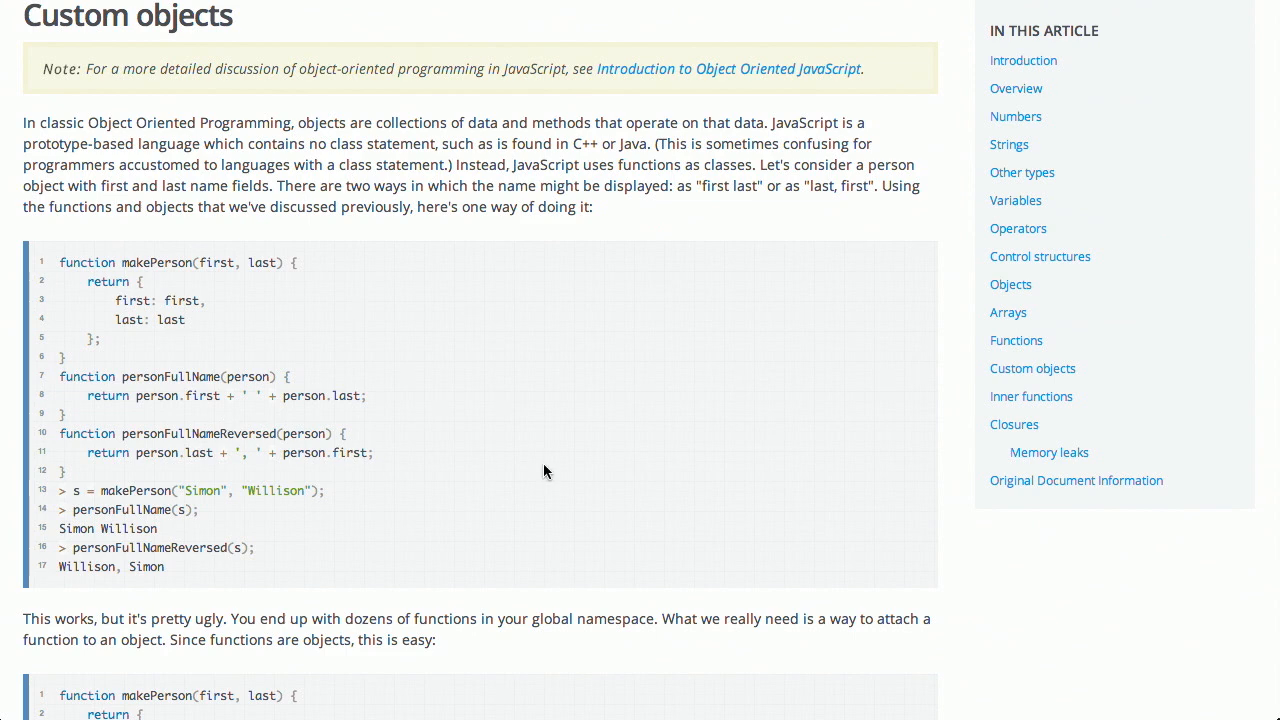
{"action": "mouse_move", "coordinate": [374, 524]}
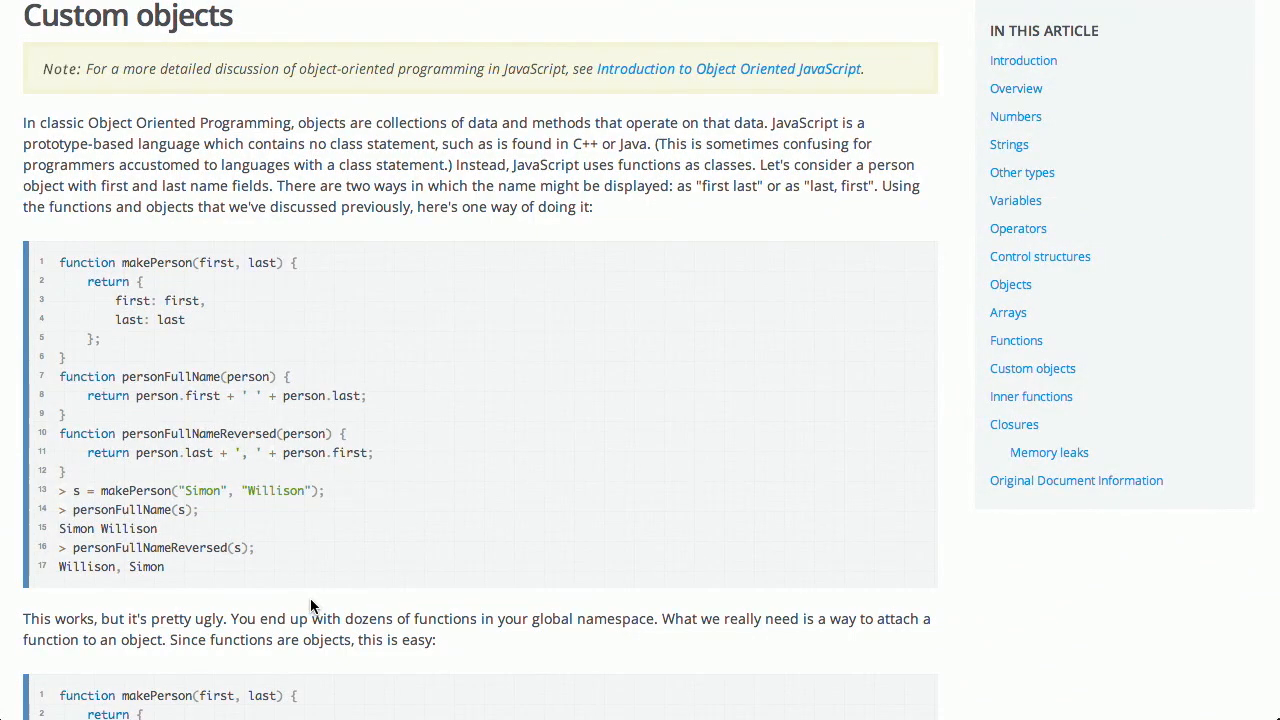
Highlight the "pretty ugly" sentence and the improved makePerson body, then continue into Custom objects
{"action": "left_click_drag", "start_coordinate": [24, 618], "coordinate": [226, 618]}
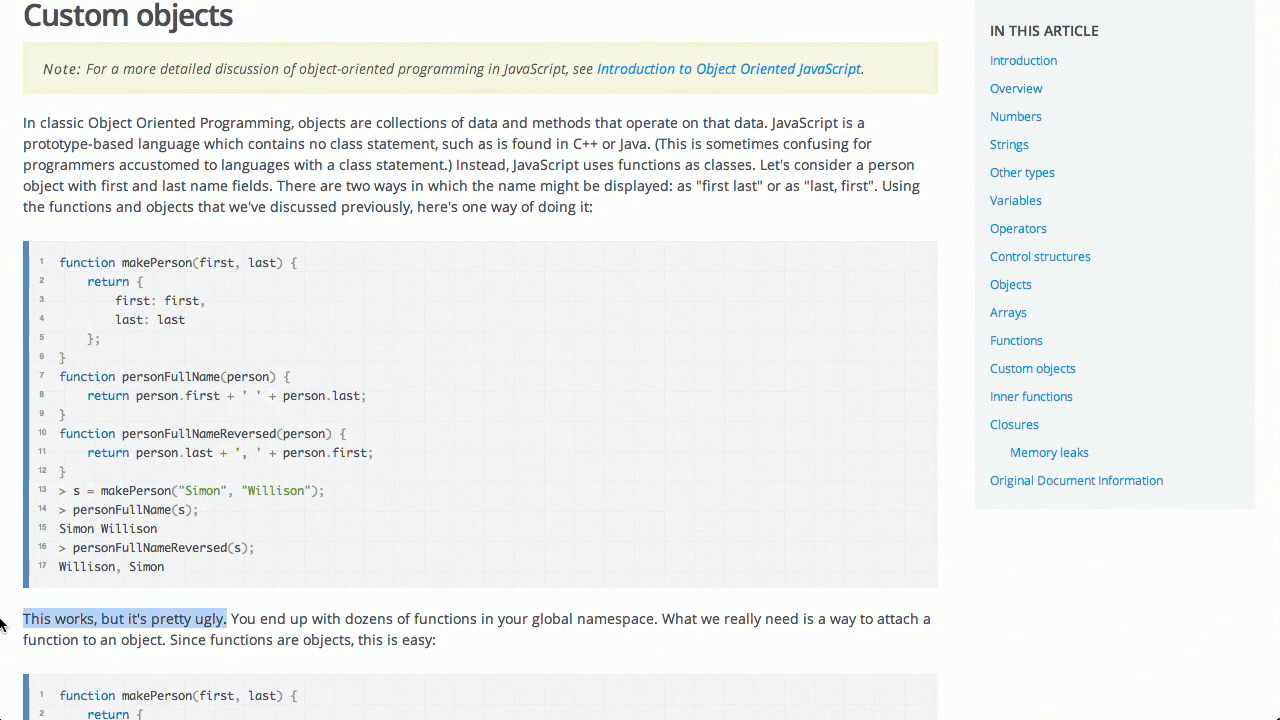
{"action": "scroll", "scroll_direction": "down", "scroll_amount": 3}
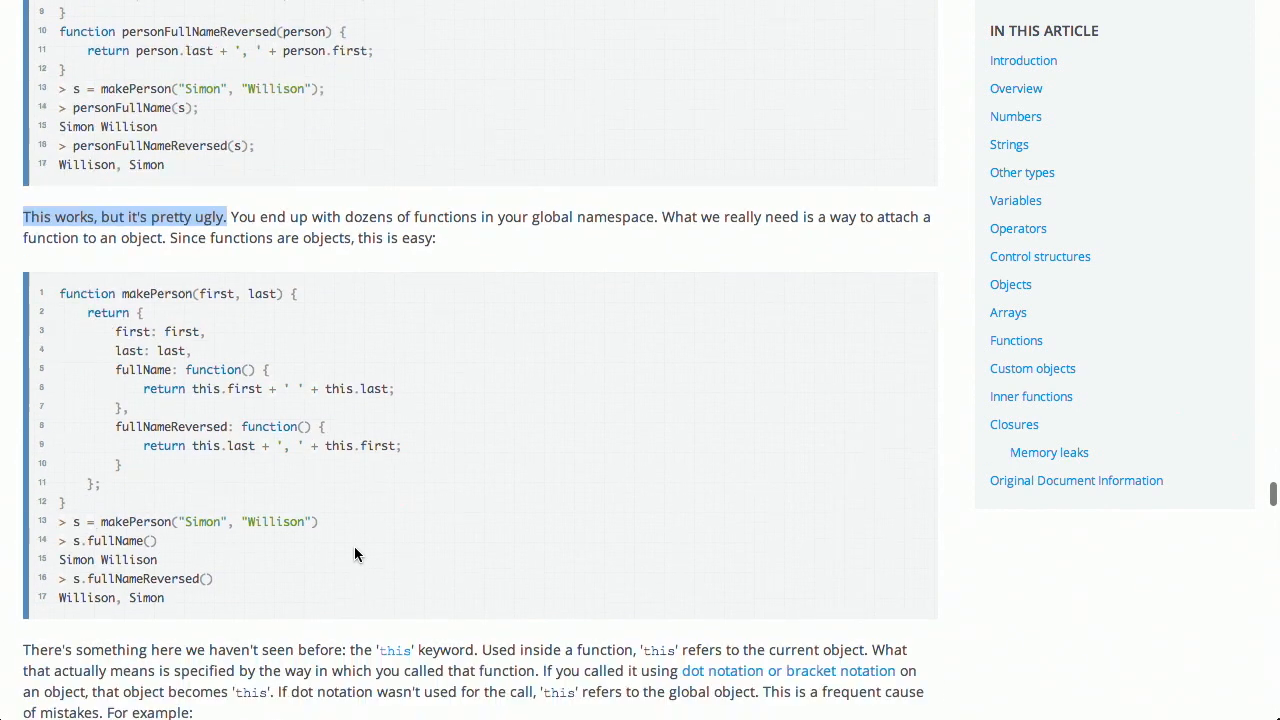
{"action": "scroll", "scroll_direction": "down", "scroll_amount": 3}
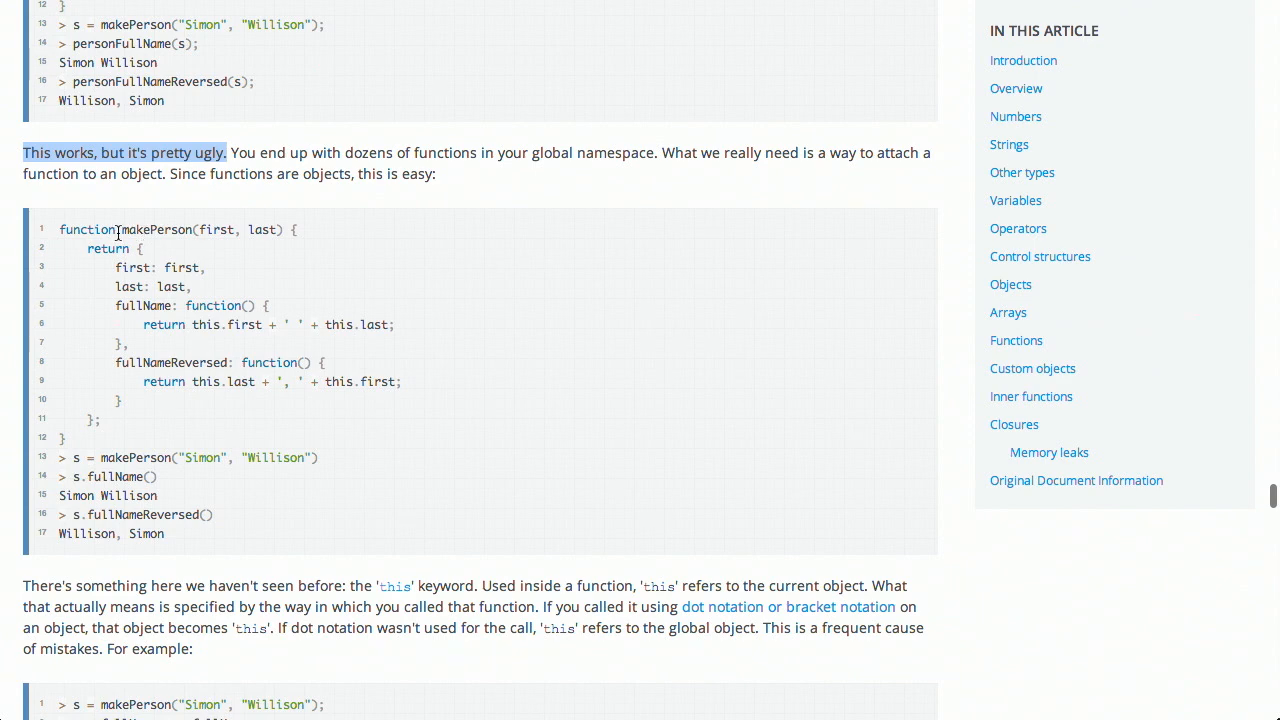
{"action": "left_click_drag", "start_coordinate": [118, 228], "coordinate": [100, 418]}
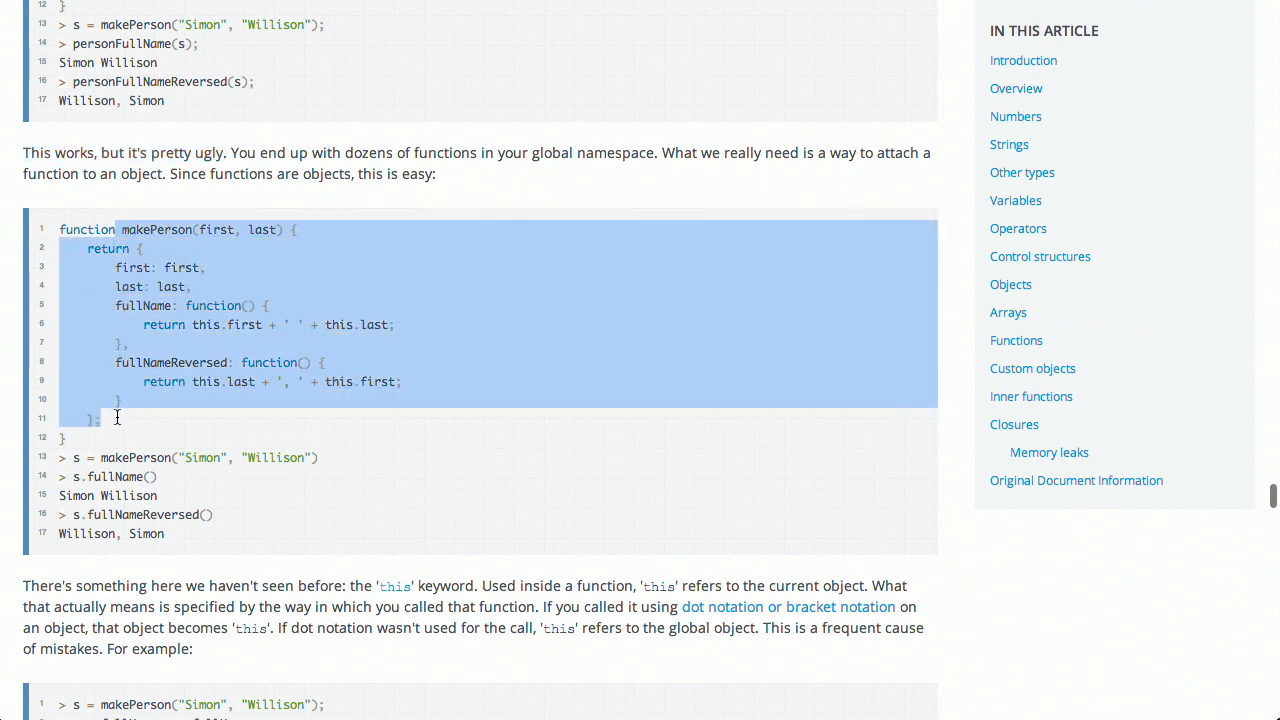
{"action": "left_click", "coordinate": [550, 388]}
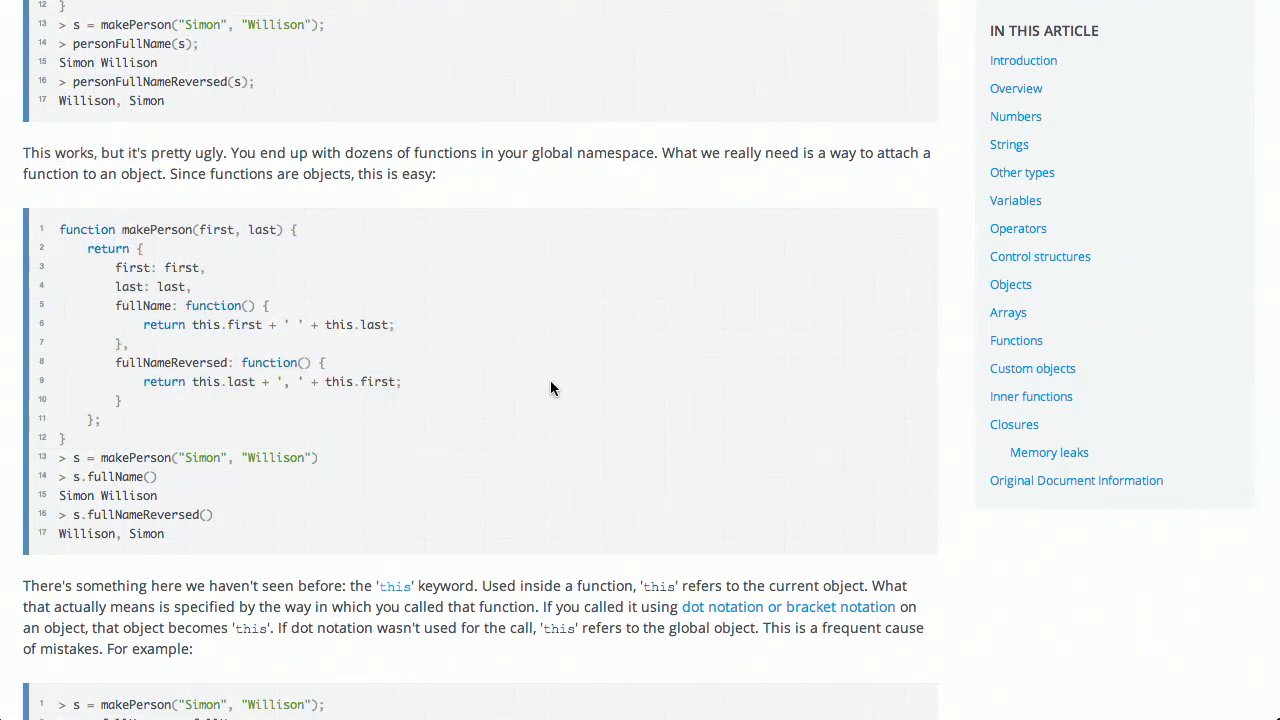
{"action": "scroll", "scroll_direction": "down", "scroll_amount": 3}
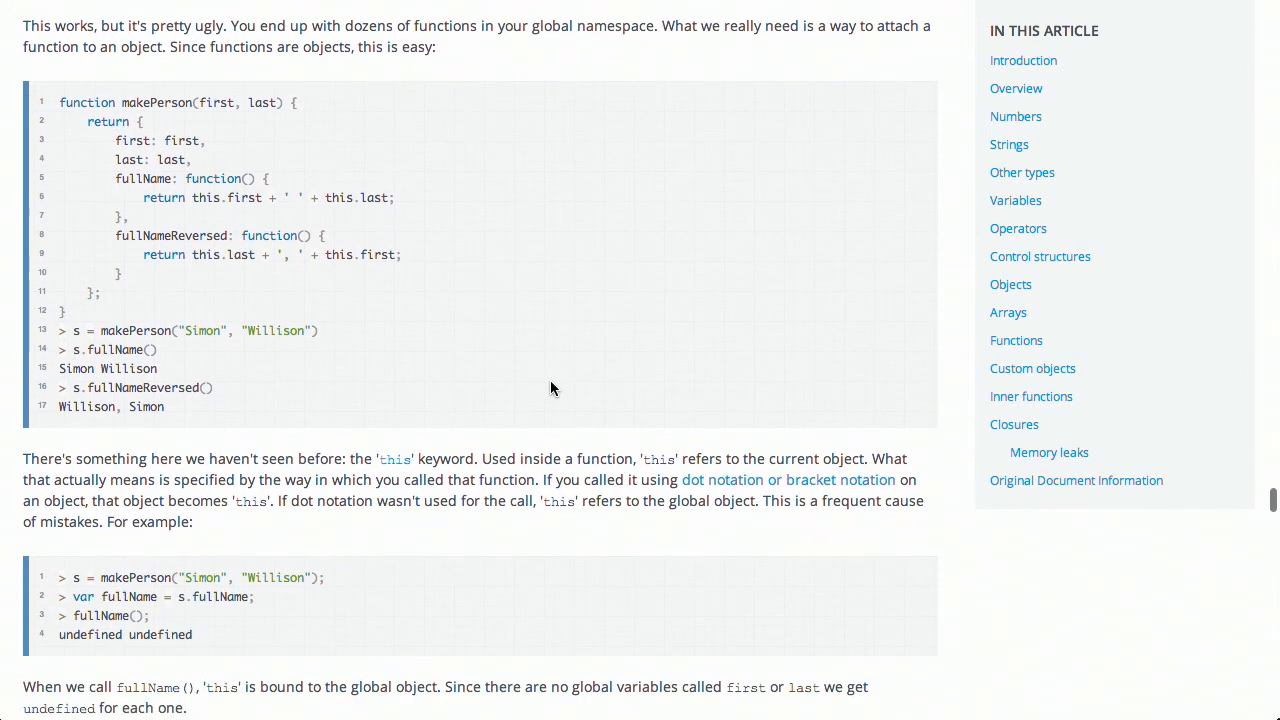
{"action": "scroll", "scroll_direction": "down", "scroll_amount": 3}
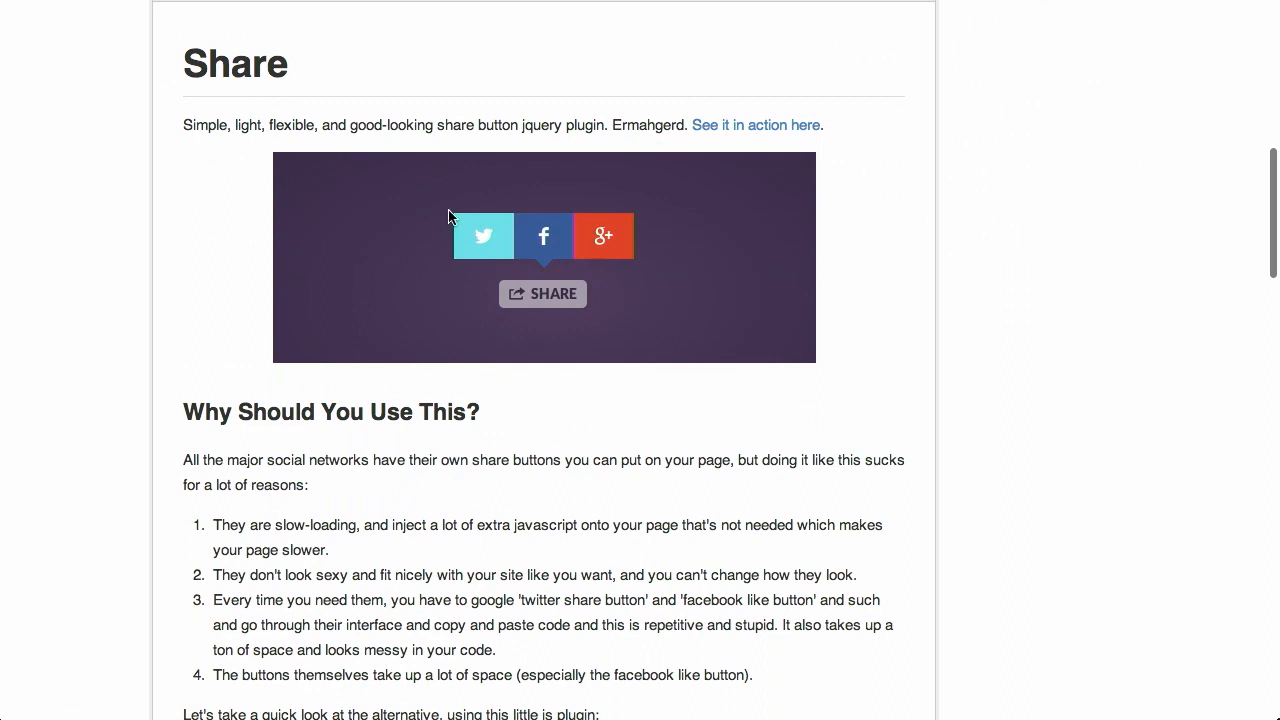
{"action": "mouse_move", "coordinate": [550, 236]}
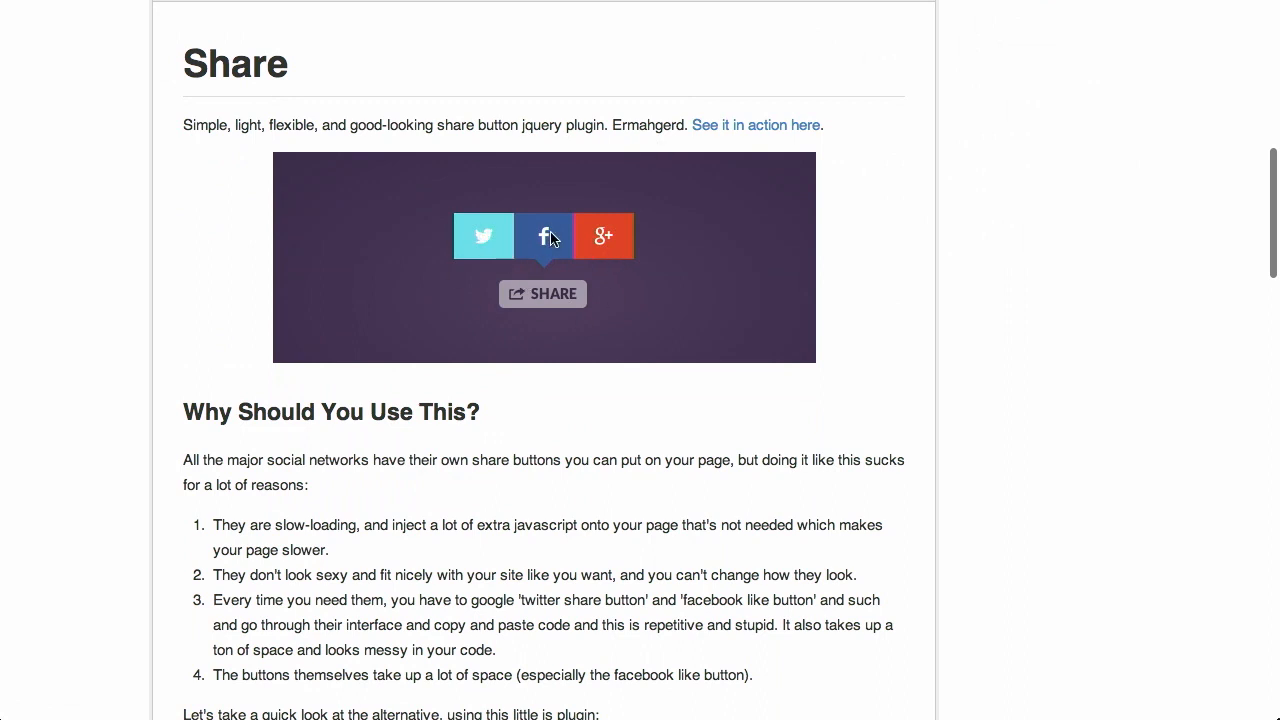
{"action": "mouse_move", "coordinate": [624, 256]}
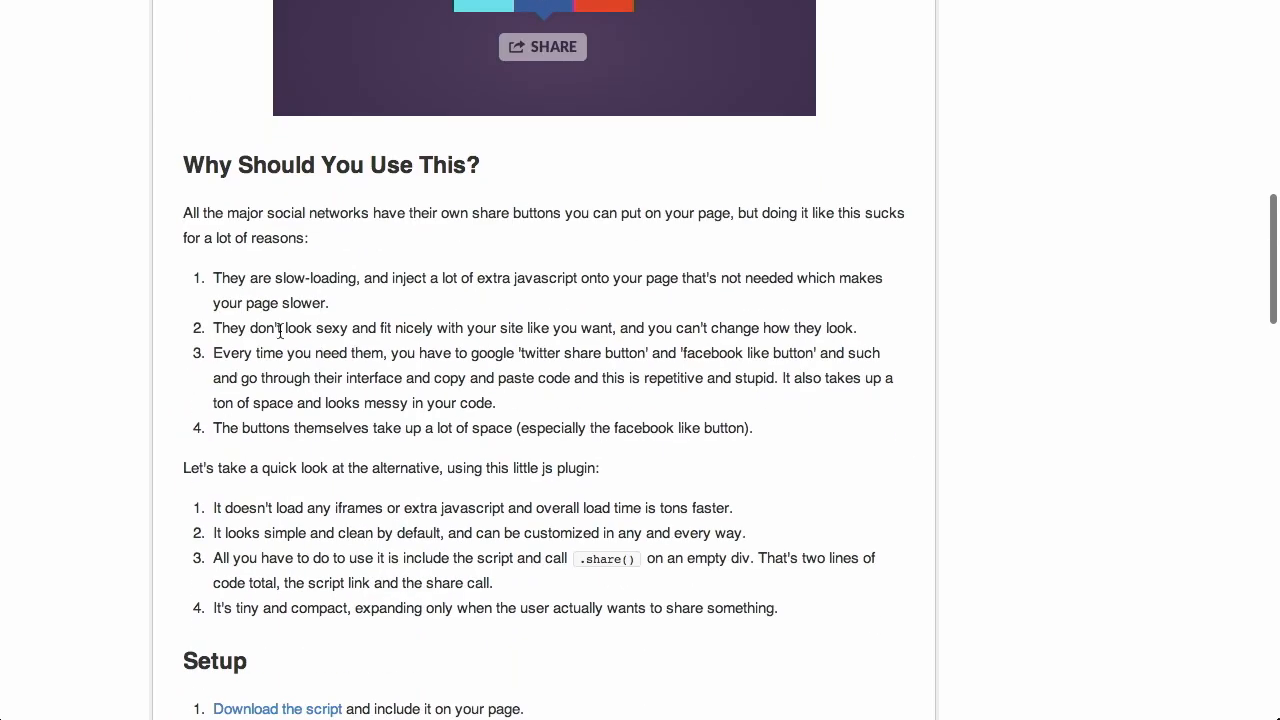
Scroll down the Share plugin README through its Setup and Options sections
{"action": "scroll", "scroll_direction": "down", "scroll_amount": 3}
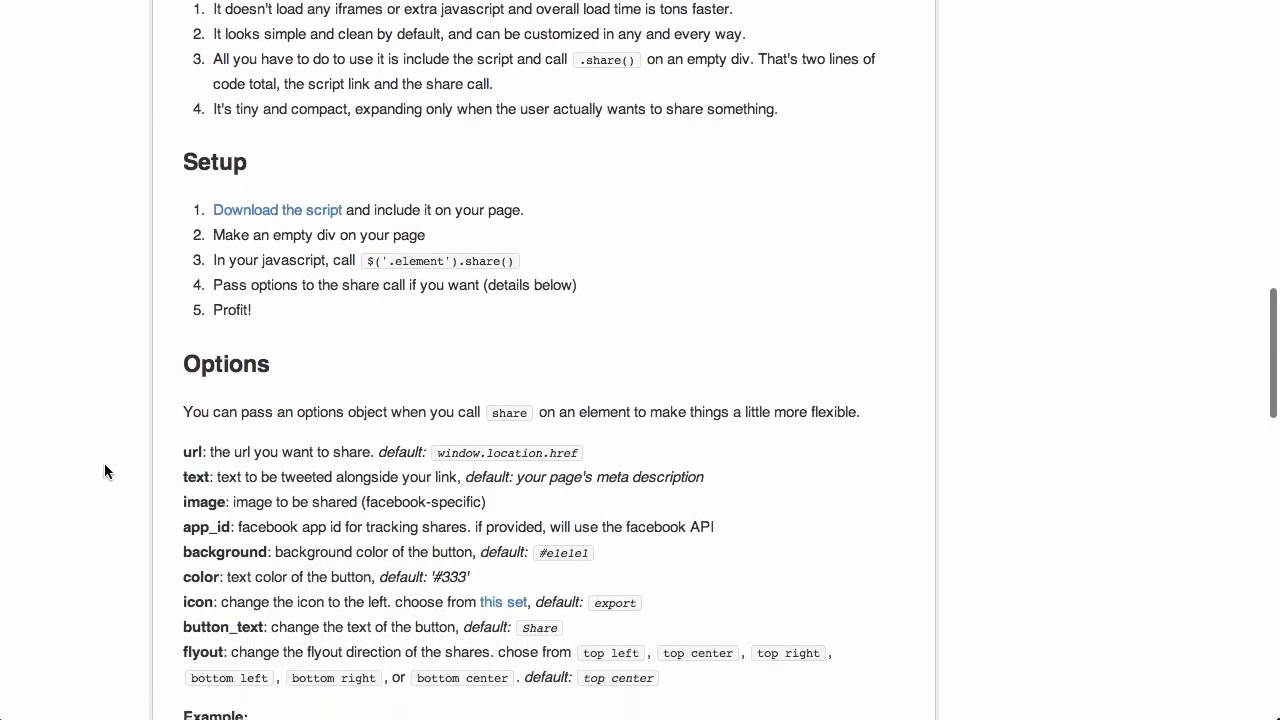
{"action": "scroll", "scroll_direction": "down", "scroll_amount": 3}
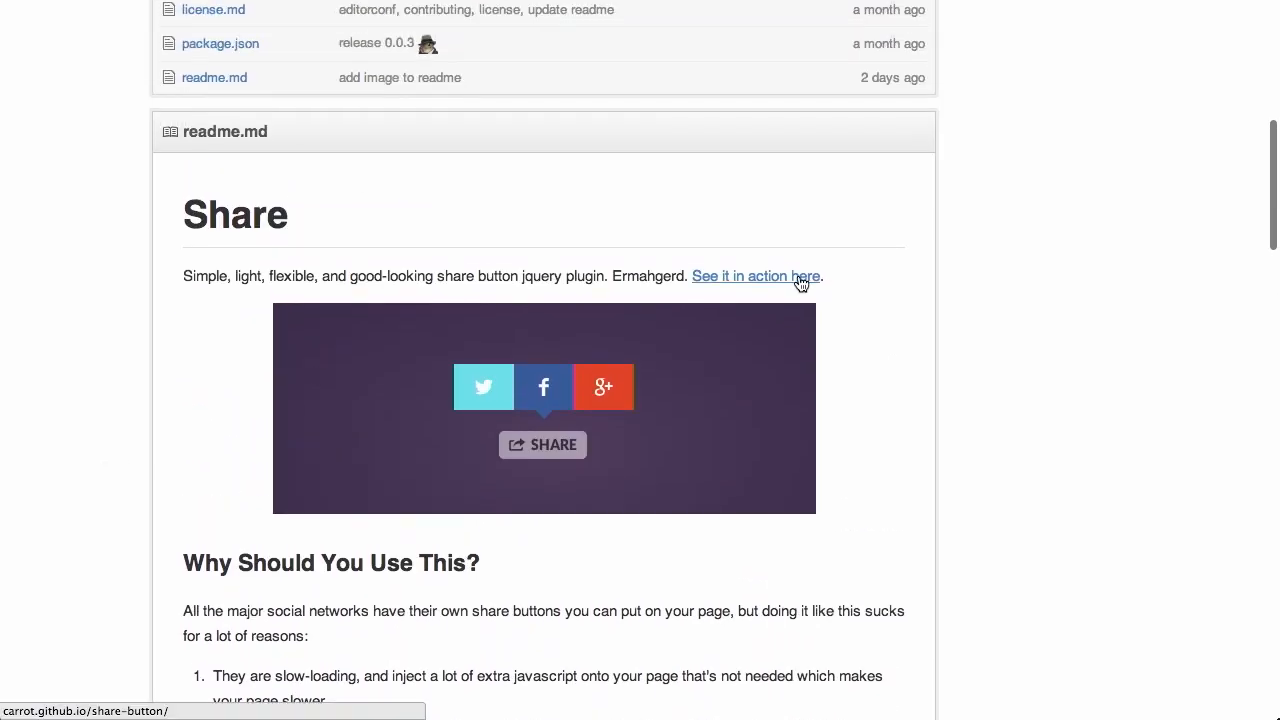
{"action": "left_click", "coordinate": [756, 276]}
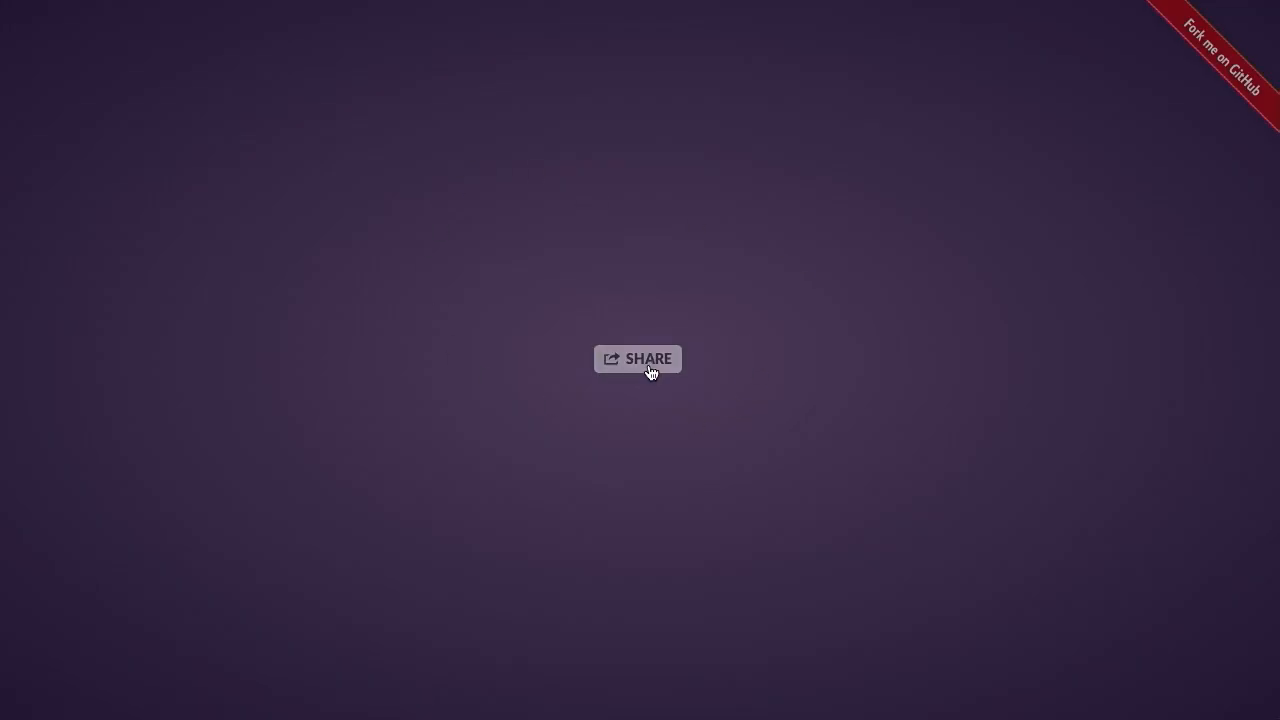
{"action": "left_click", "coordinate": [638, 360]}
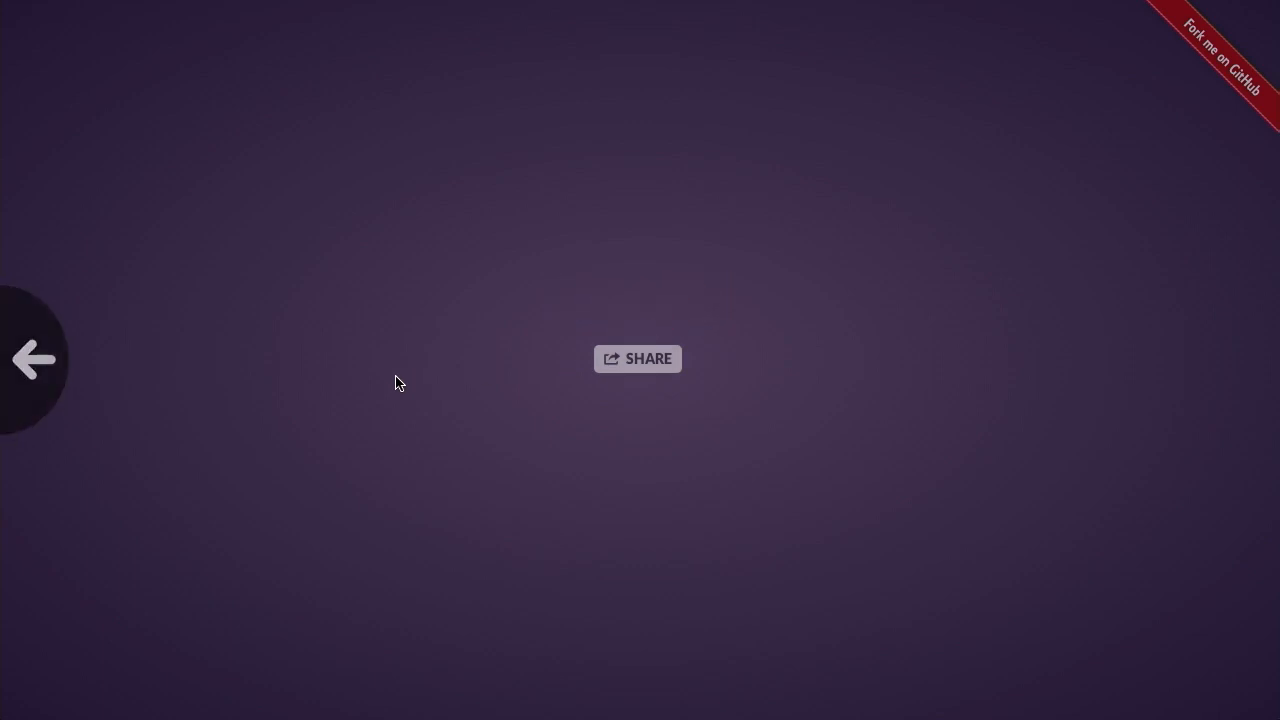
{"action": "scroll", "scroll_direction": "down", "scroll_amount": 3}
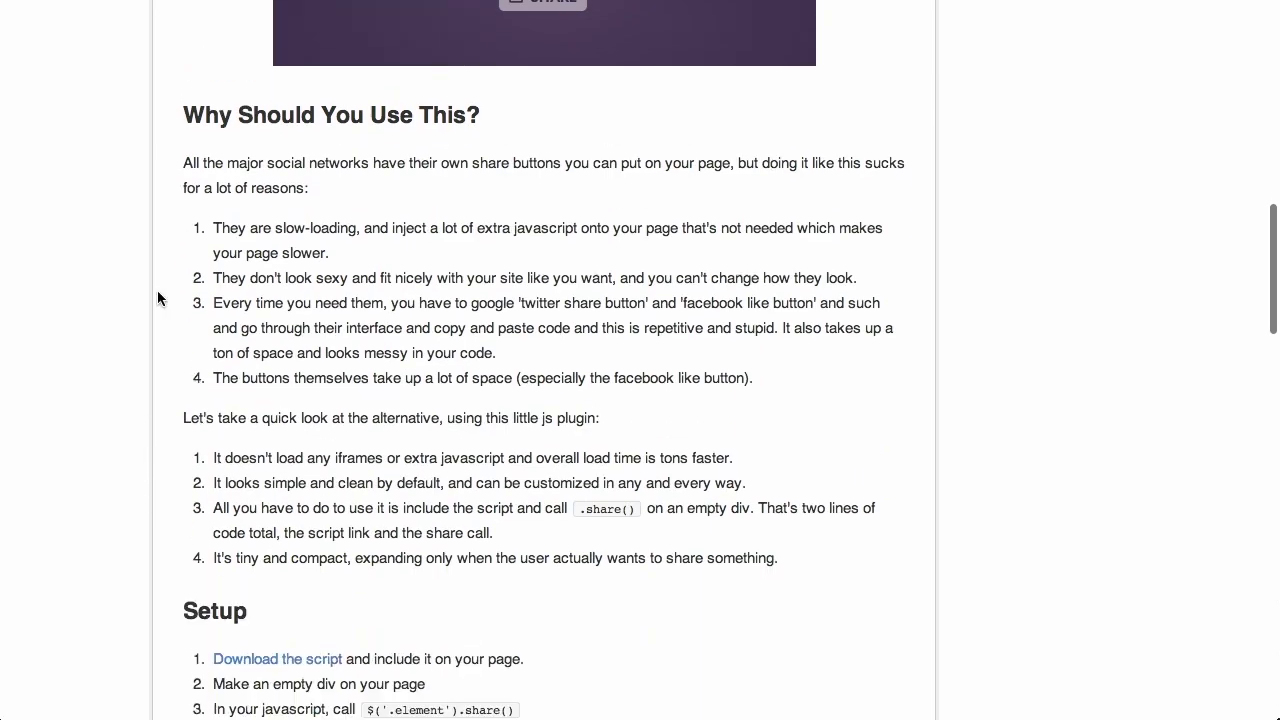
Expand the demo's Twitter, Facebook and Google+ buttons, then scroll on through the README
{"action": "left_click", "coordinate": [544, 146]}
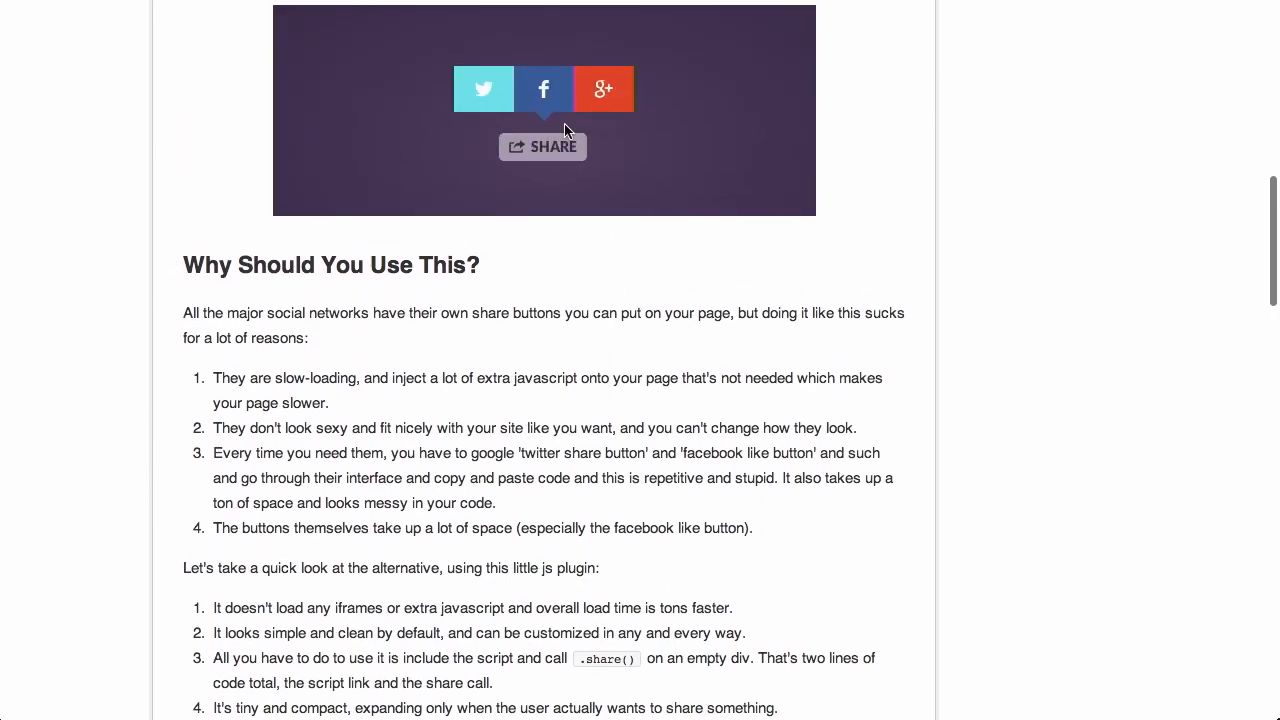
{"action": "scroll", "scroll_direction": "down", "scroll_amount": 3}
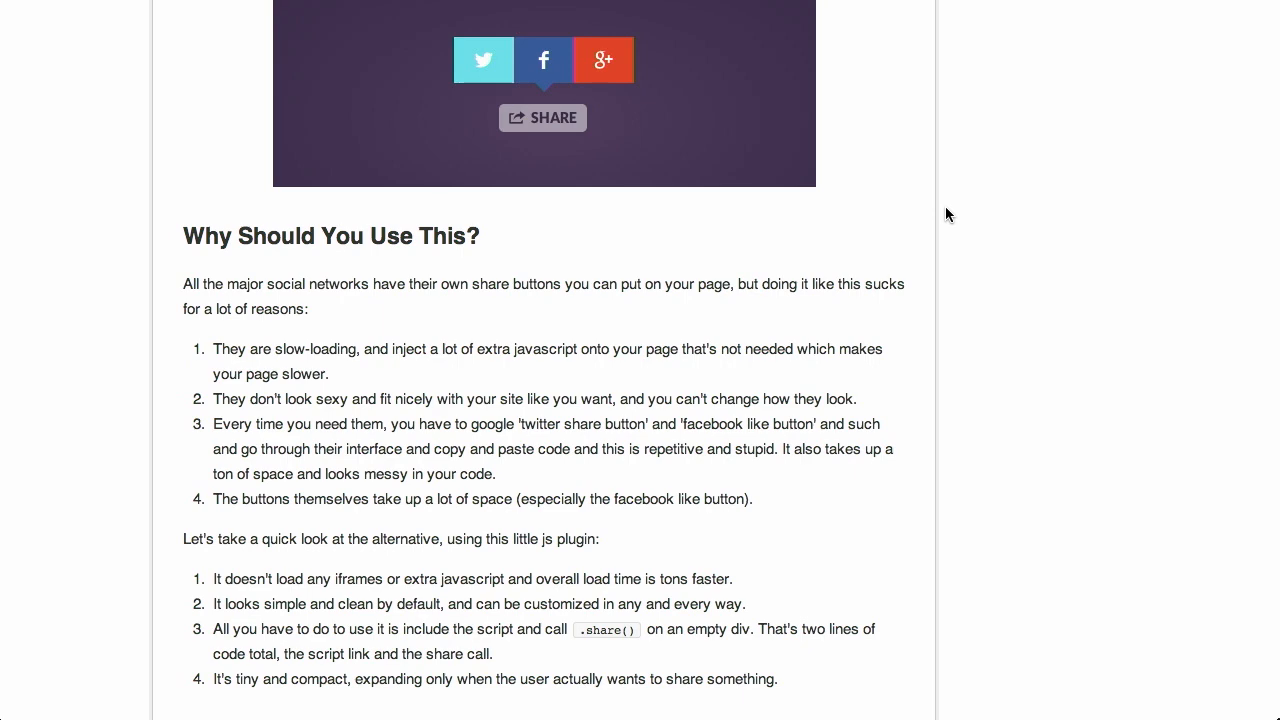
{"action": "scroll", "scroll_direction": "down", "scroll_amount": 3}
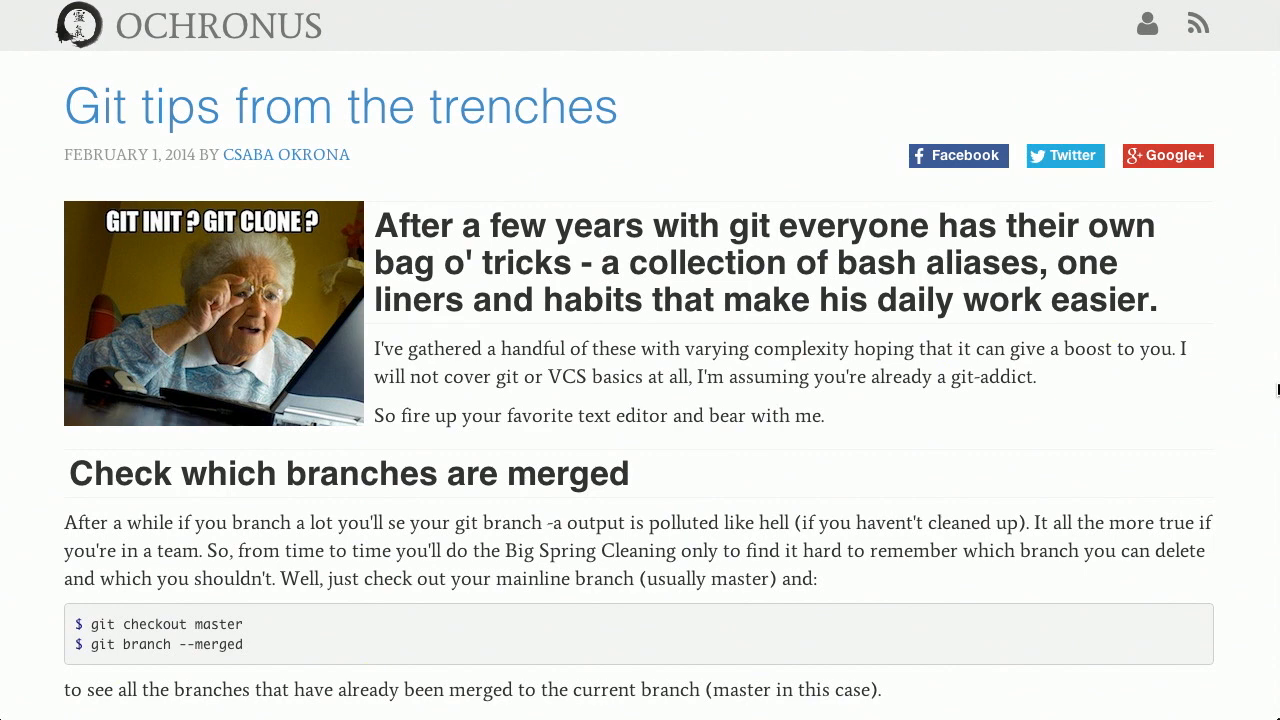
Scroll down through the Git tips to the merged-branches section
{"action": "scroll", "scroll_direction": "down", "scroll_amount": 3}
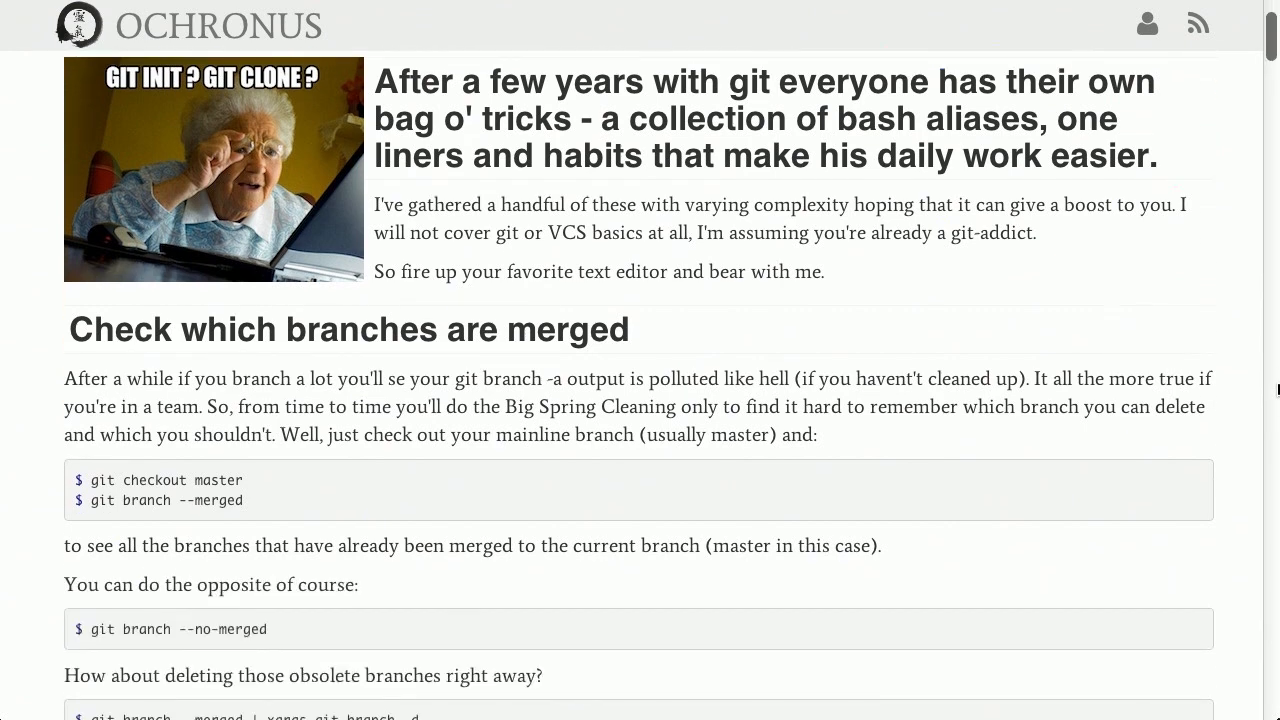
{"action": "scroll", "scroll_direction": "down", "scroll_amount": 3}
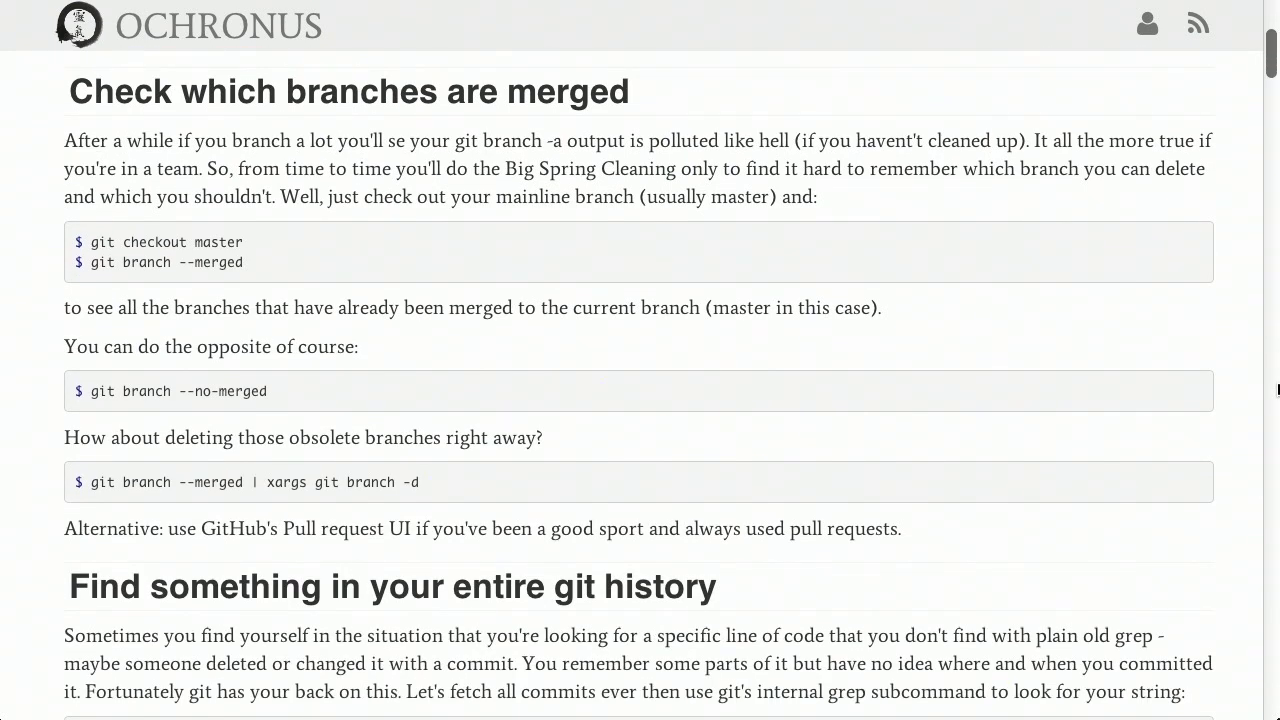
{"action": "scroll", "scroll_direction": "down", "scroll_amount": 3}
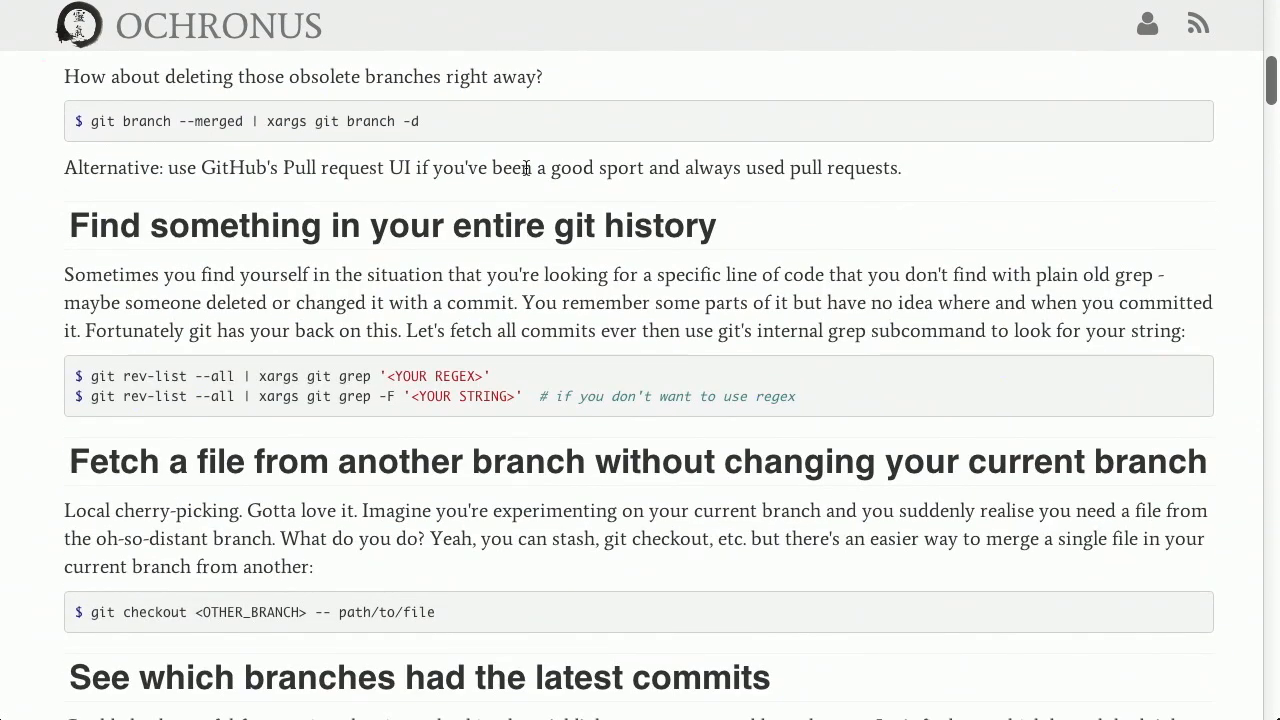
{"action": "scroll", "scroll_direction": "down", "scroll_amount": 3}
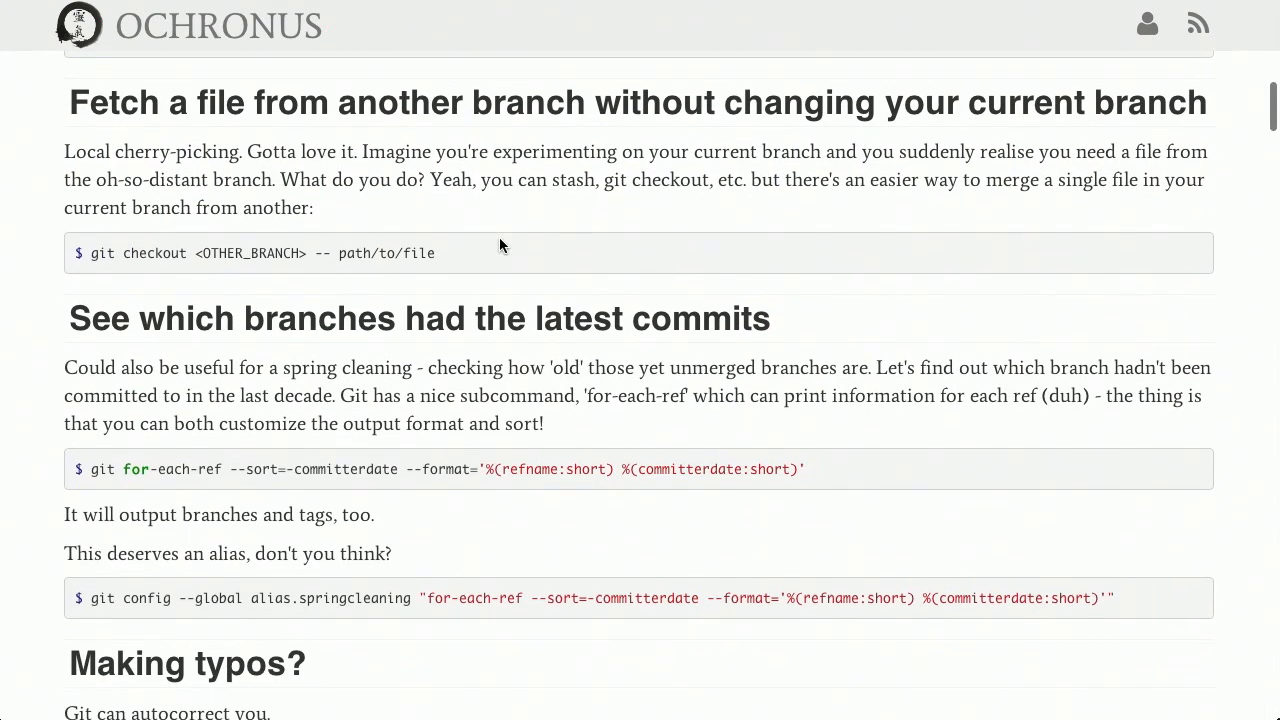
{"action": "scroll", "scroll_direction": "down", "scroll_amount": 3}
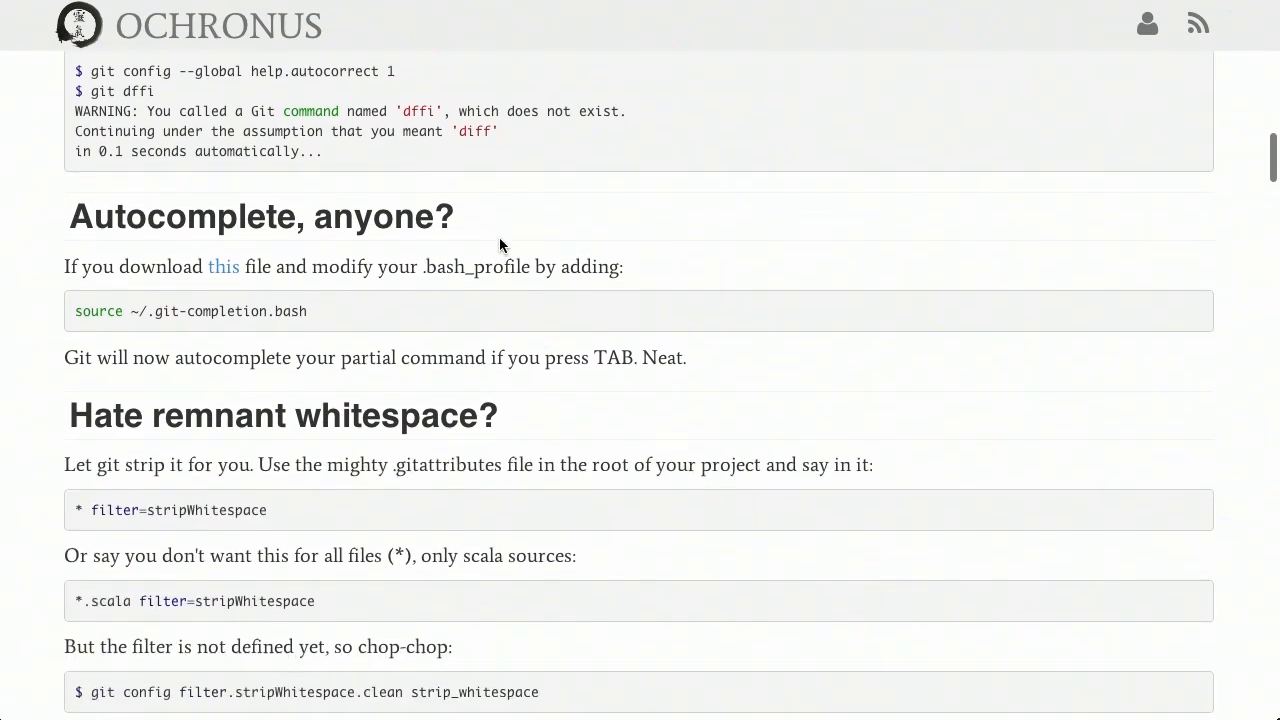
{"action": "scroll", "scroll_direction": "down", "scroll_amount": 3}
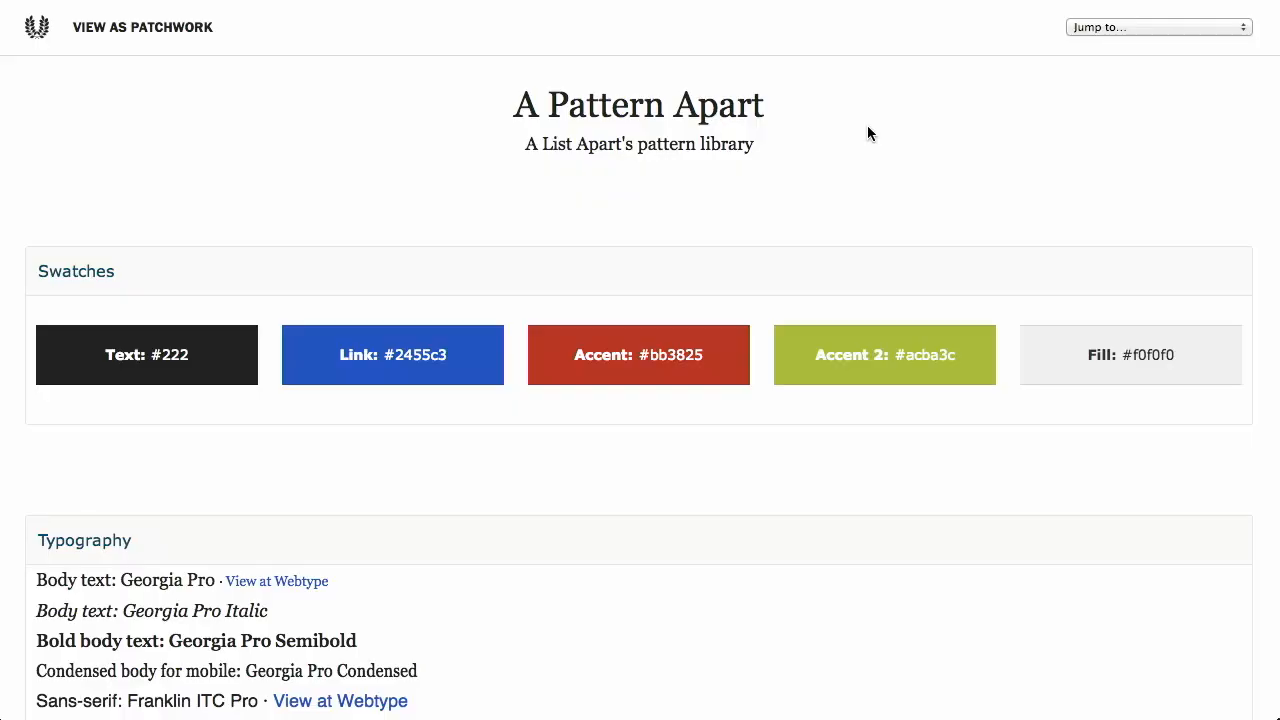
{"action": "mouse_move", "coordinate": [268, 228]}
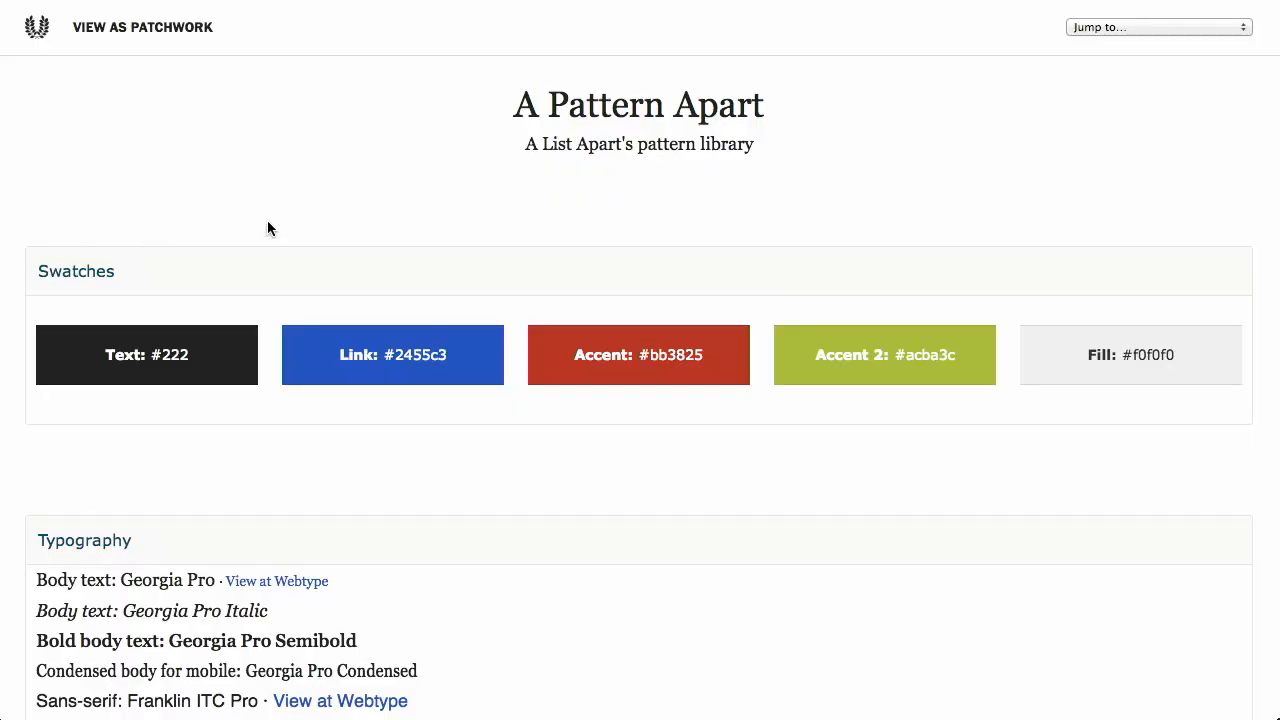
{"action": "mouse_move", "coordinate": [1228, 252]}
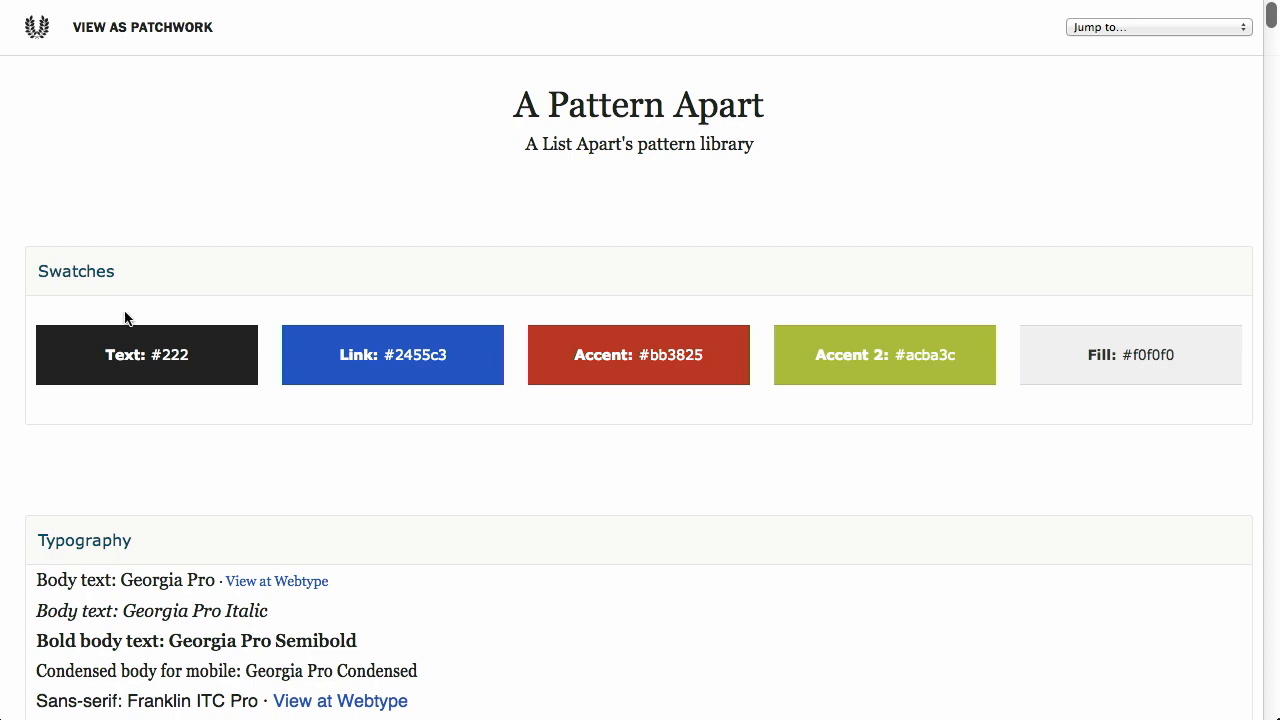
{"action": "mouse_move", "coordinate": [1200, 384]}
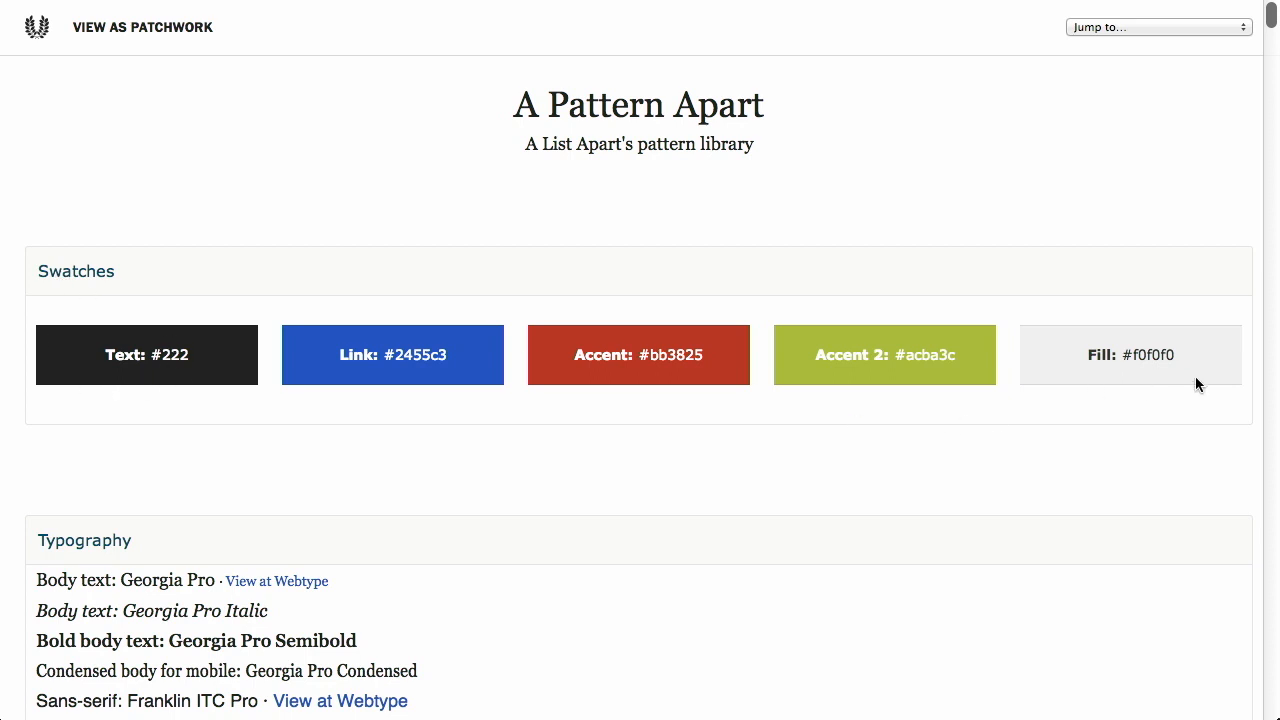
{"action": "scroll", "scroll_direction": "down", "scroll_amount": 3}
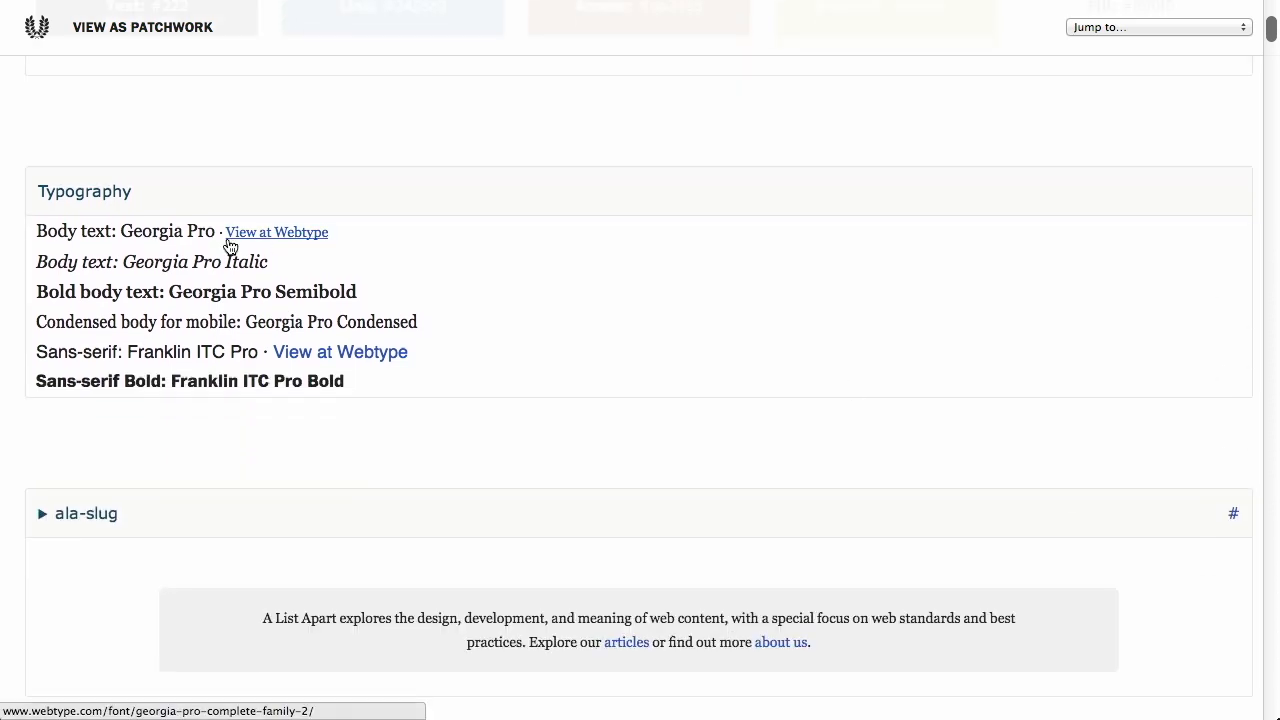
{"action": "scroll", "scroll_direction": "down", "scroll_amount": 3}
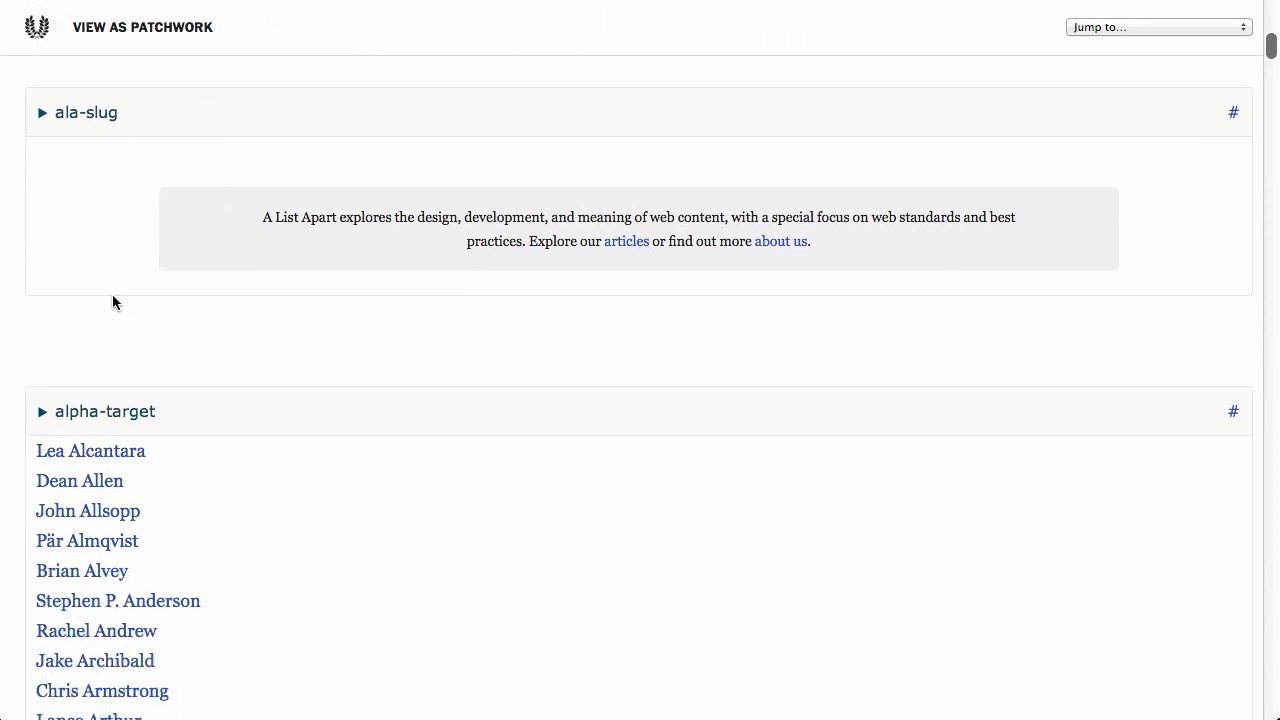
{"action": "scroll", "scroll_direction": "down", "scroll_amount": 3}
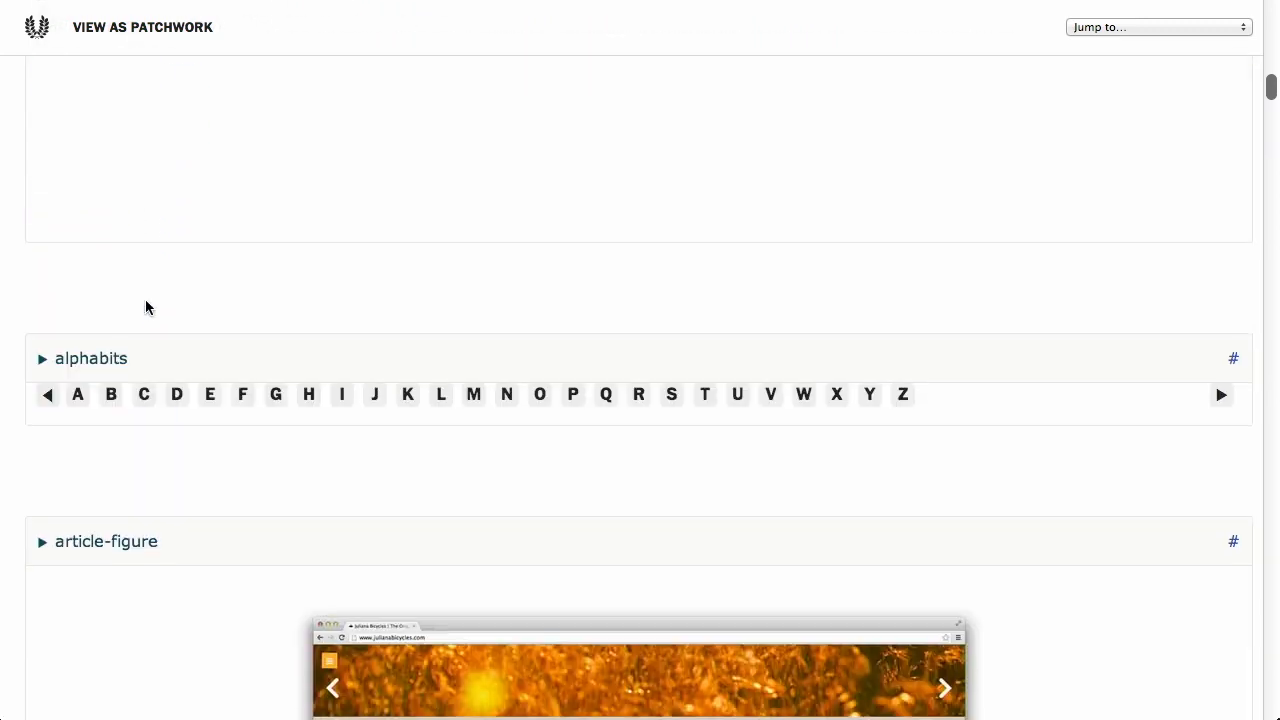
{"action": "scroll", "scroll_direction": "down", "scroll_amount": 3}
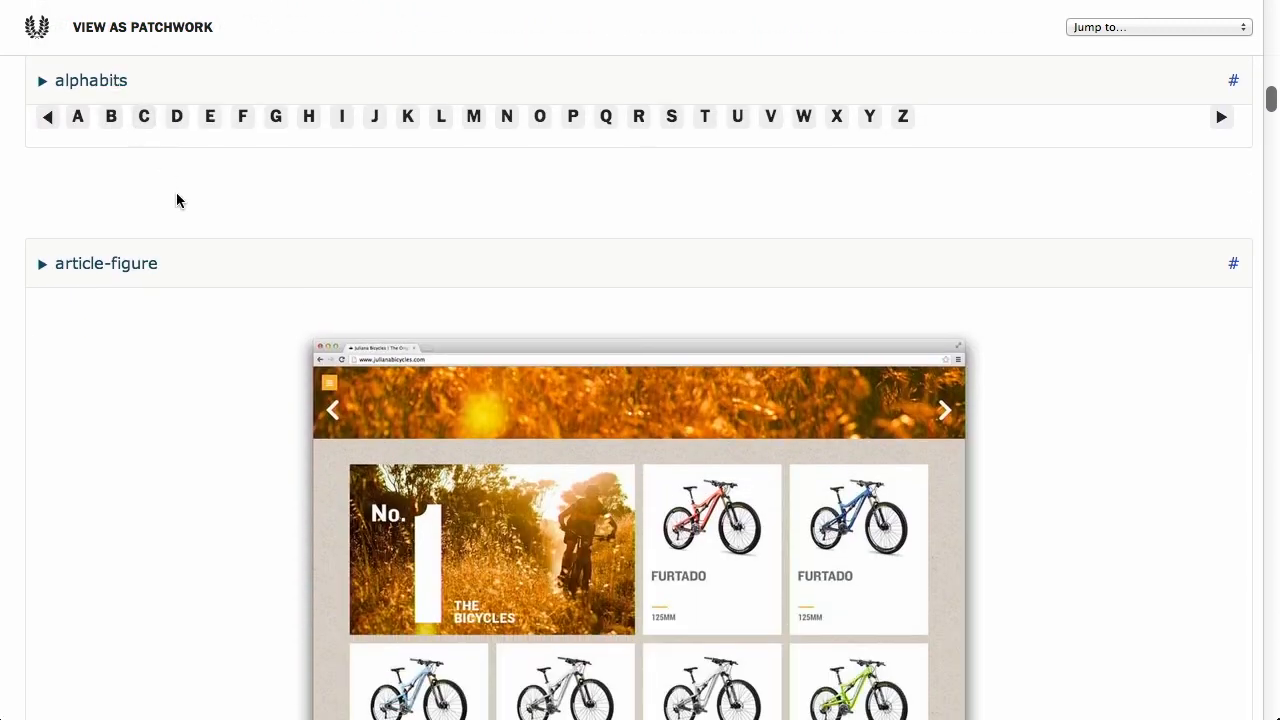
{"action": "scroll", "scroll_direction": "down", "scroll_amount": 3}
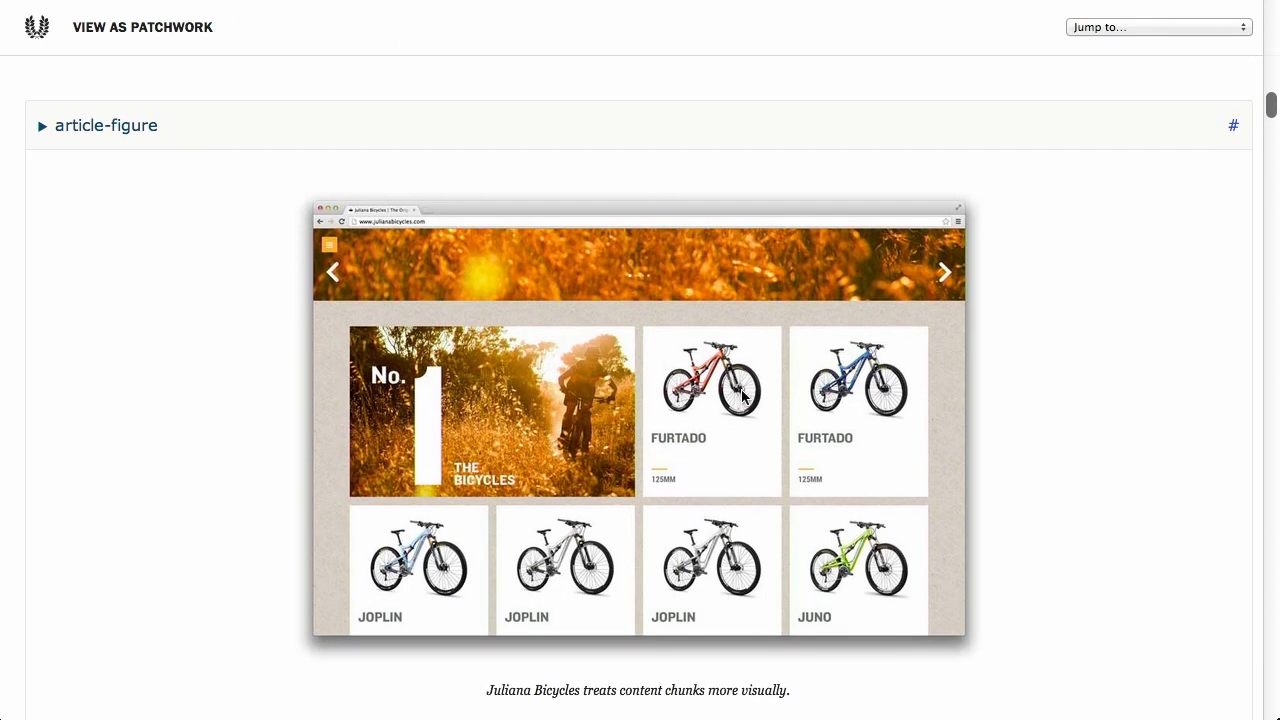
{"action": "scroll", "scroll_direction": "down", "scroll_amount": 3}
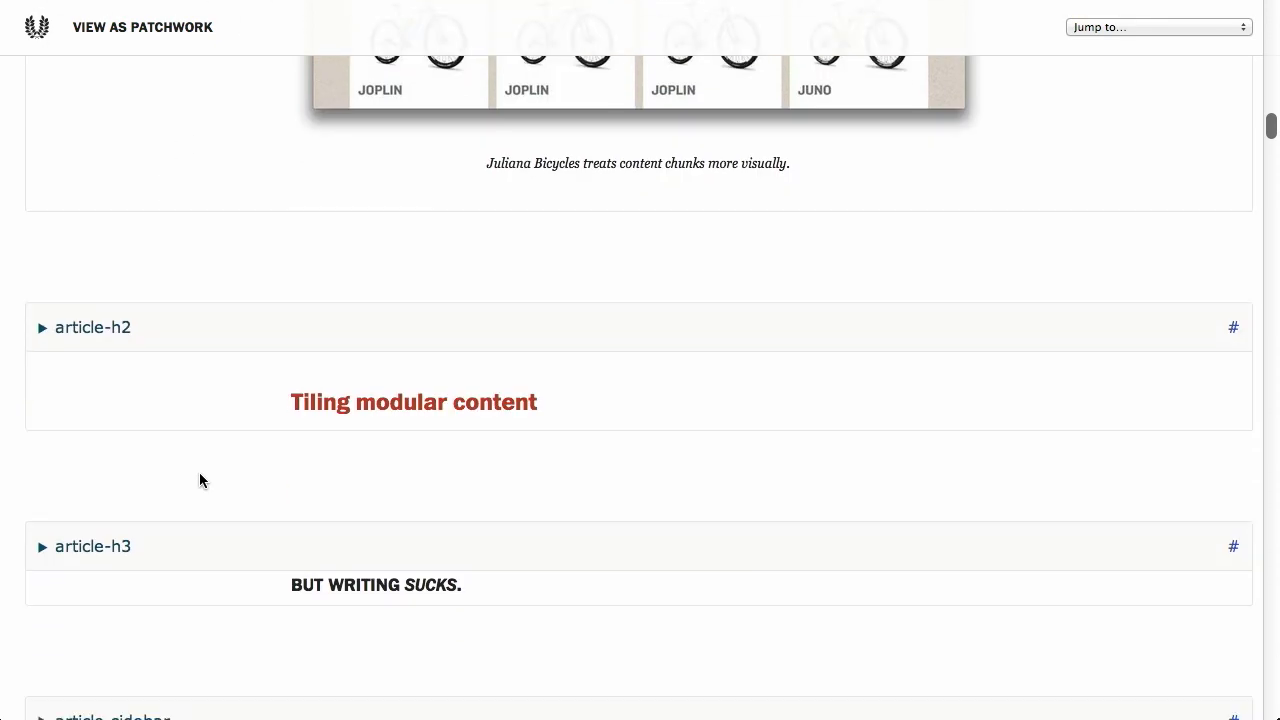
{"action": "scroll", "scroll_direction": "down", "scroll_amount": 3}
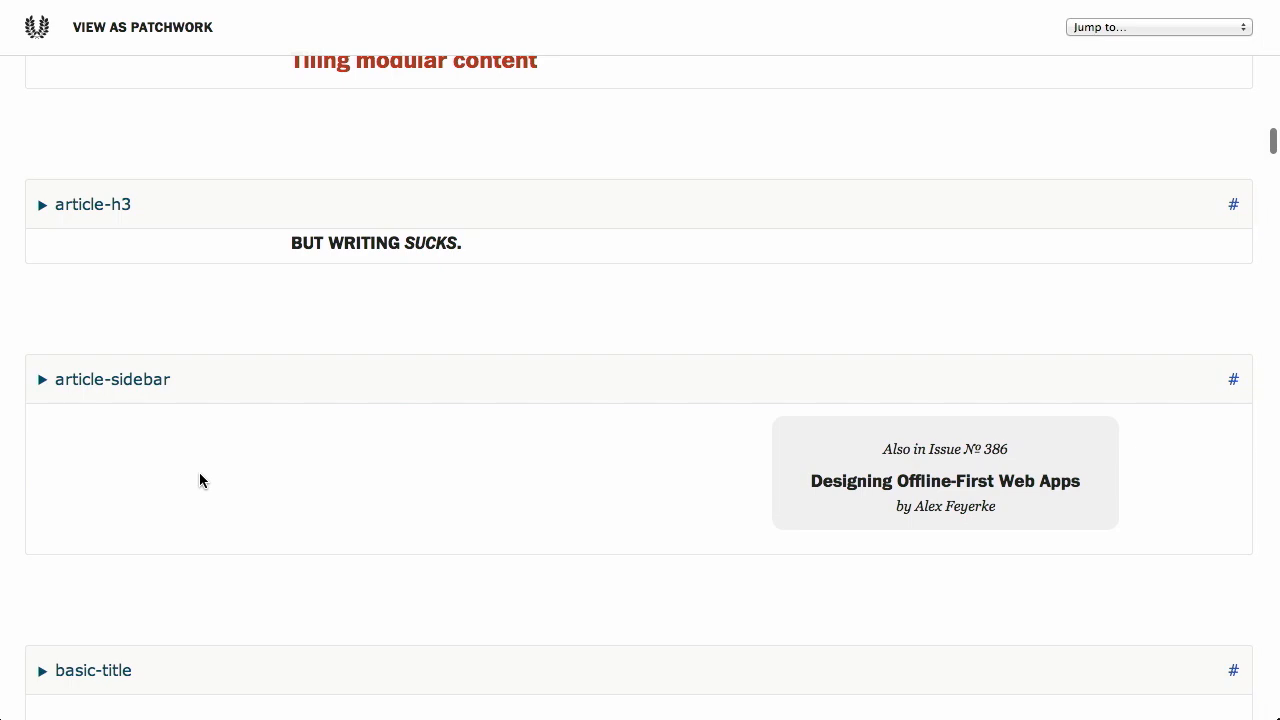
{"action": "scroll", "scroll_direction": "down", "scroll_amount": 3}
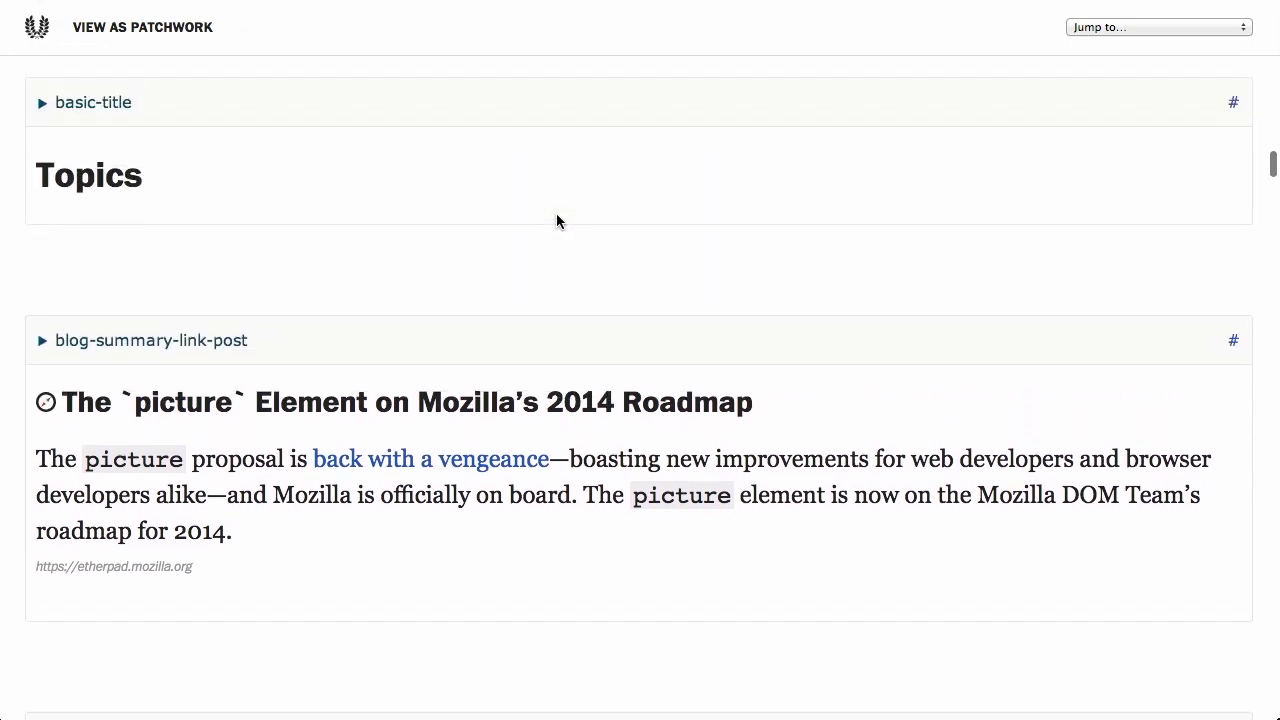
{"action": "scroll", "scroll_direction": "down", "scroll_amount": 3}
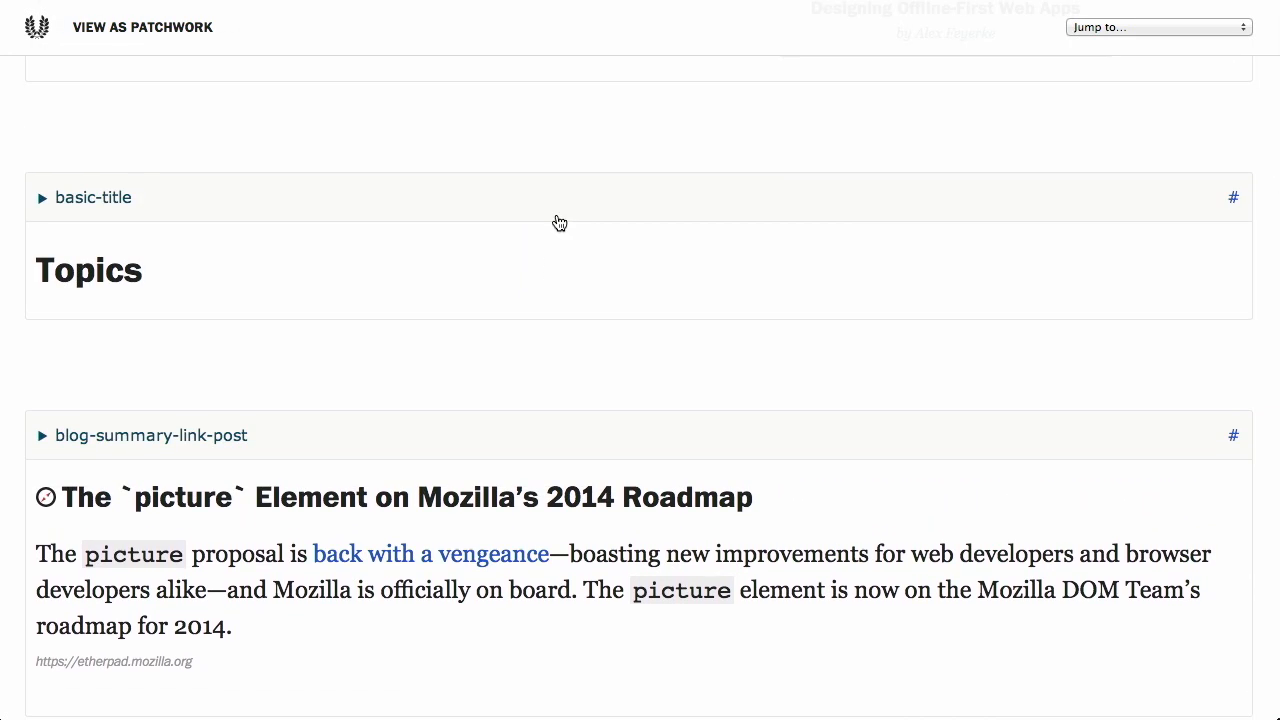
{"action": "mouse_move", "coordinate": [344, 364]}
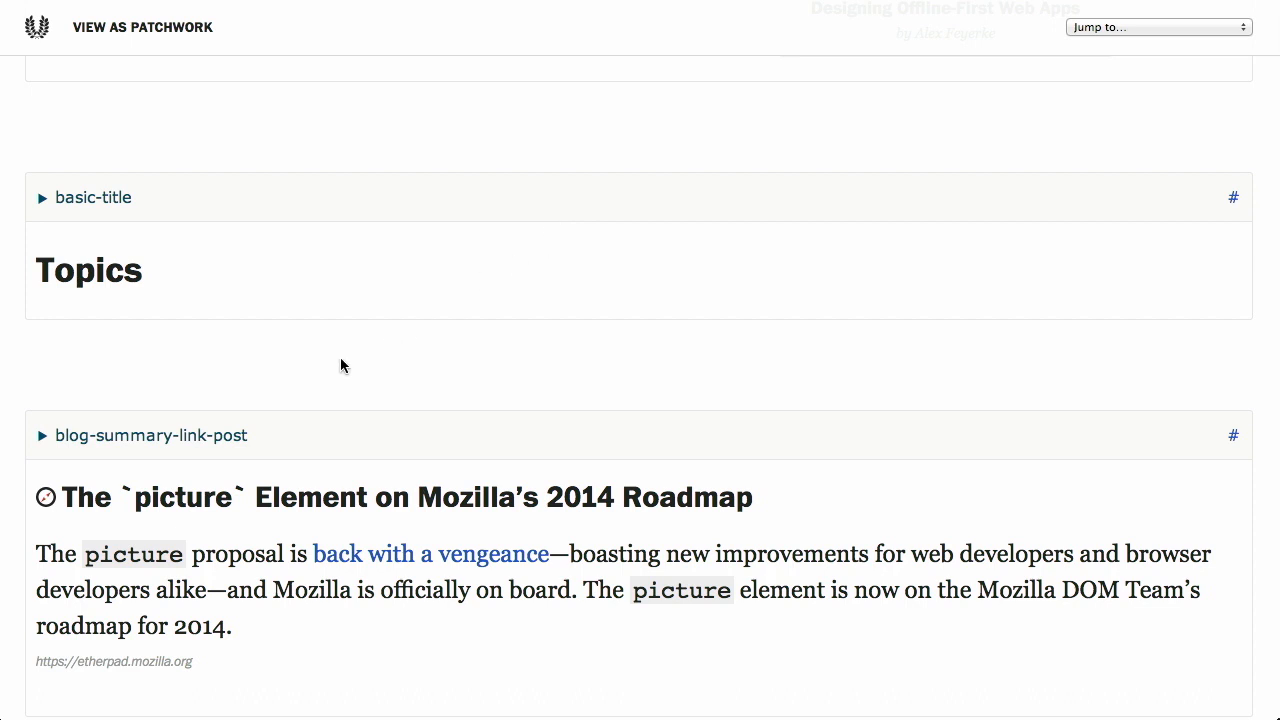
{"action": "mouse_move", "coordinate": [152, 348]}
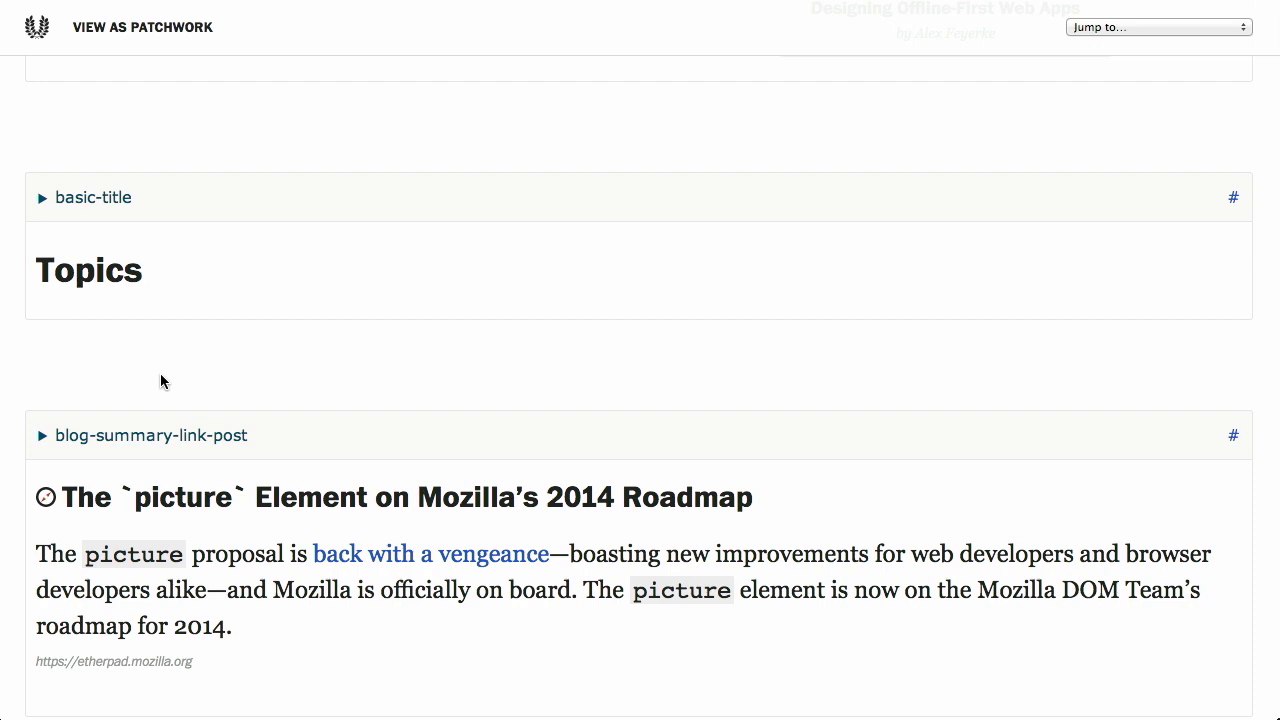
{"action": "scroll", "scroll_direction": "down", "scroll_amount": 3}
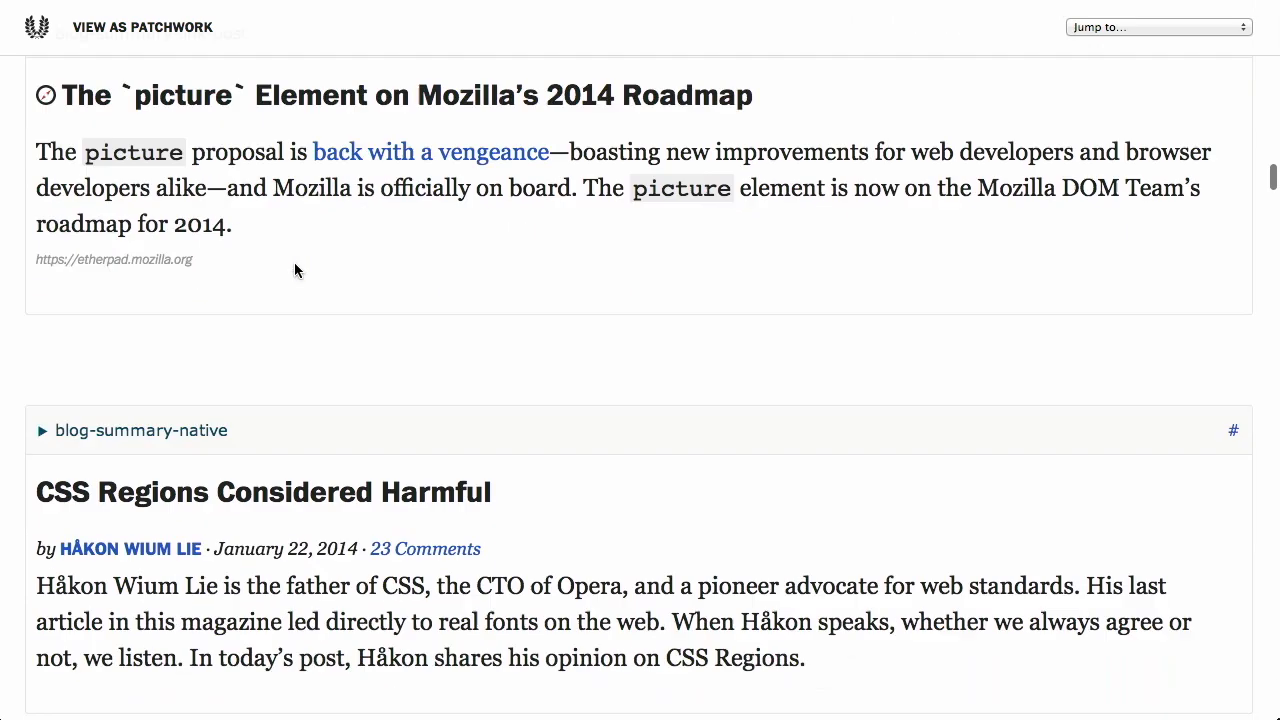
{"action": "scroll", "scroll_direction": "down", "scroll_amount": 3}
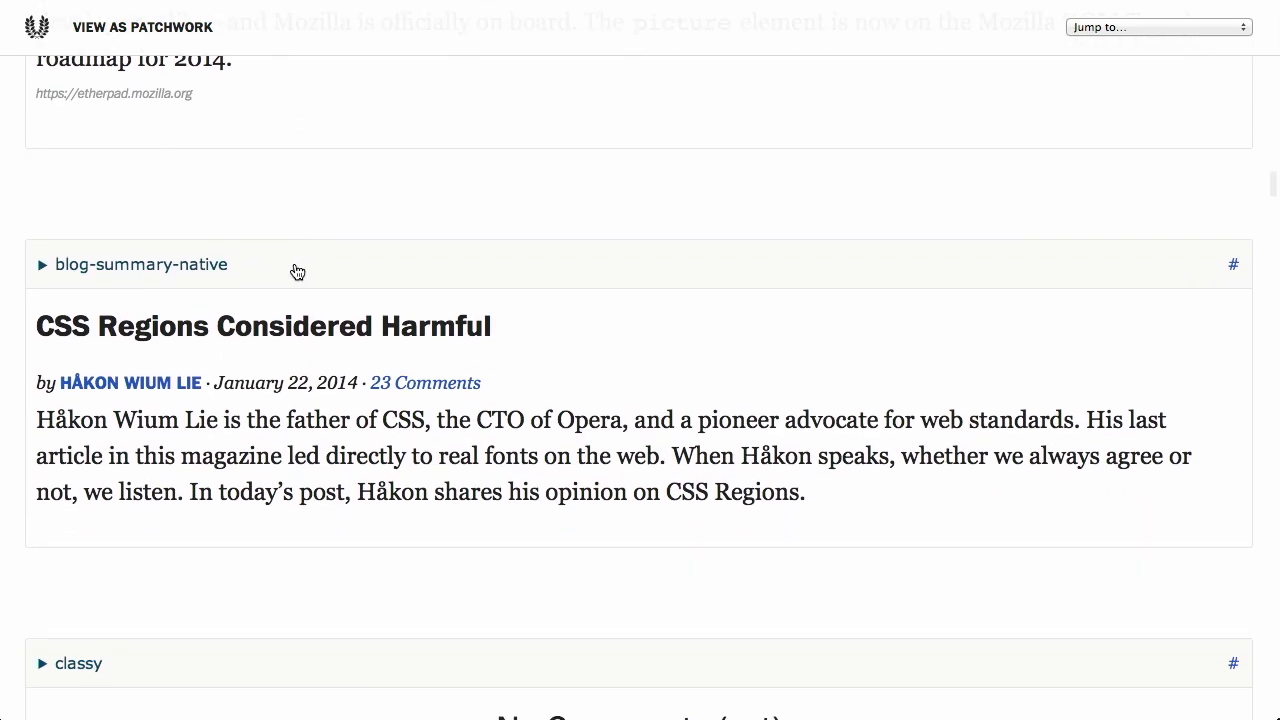